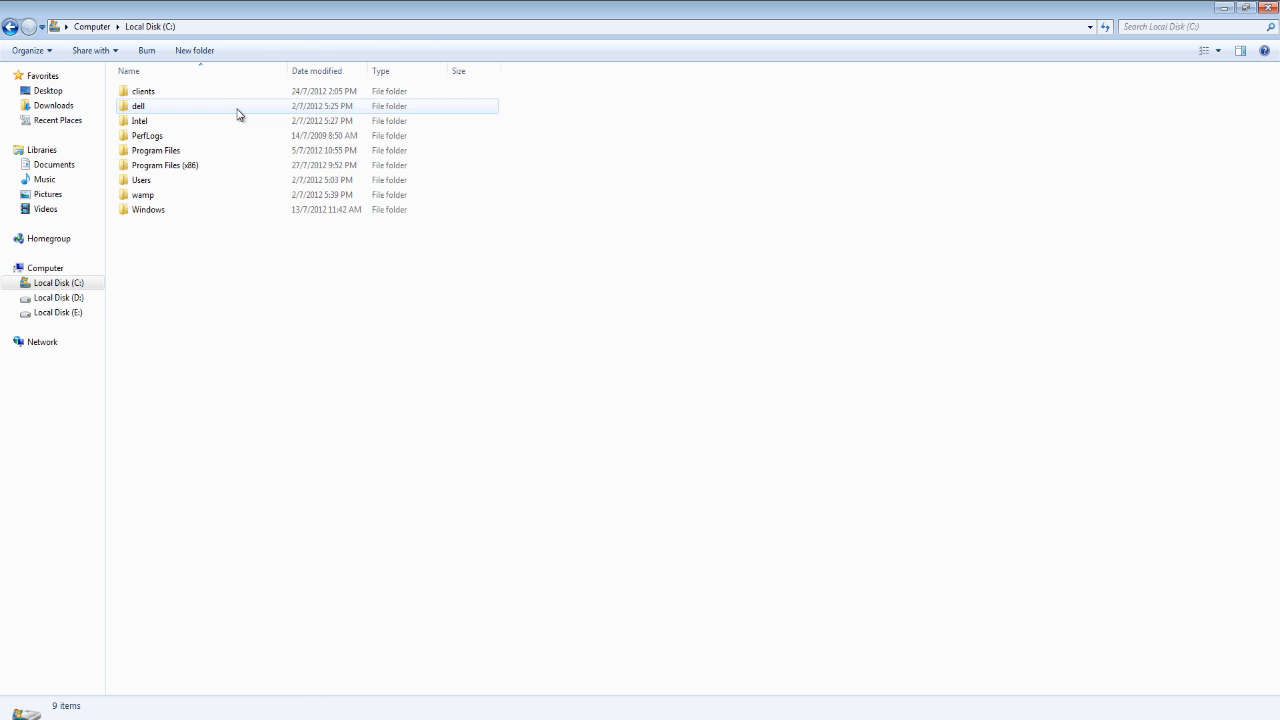
- Create a new text document in C:\wamp\www and rename it time.php
{"action": "double_click", "coordinate": [142, 194]}
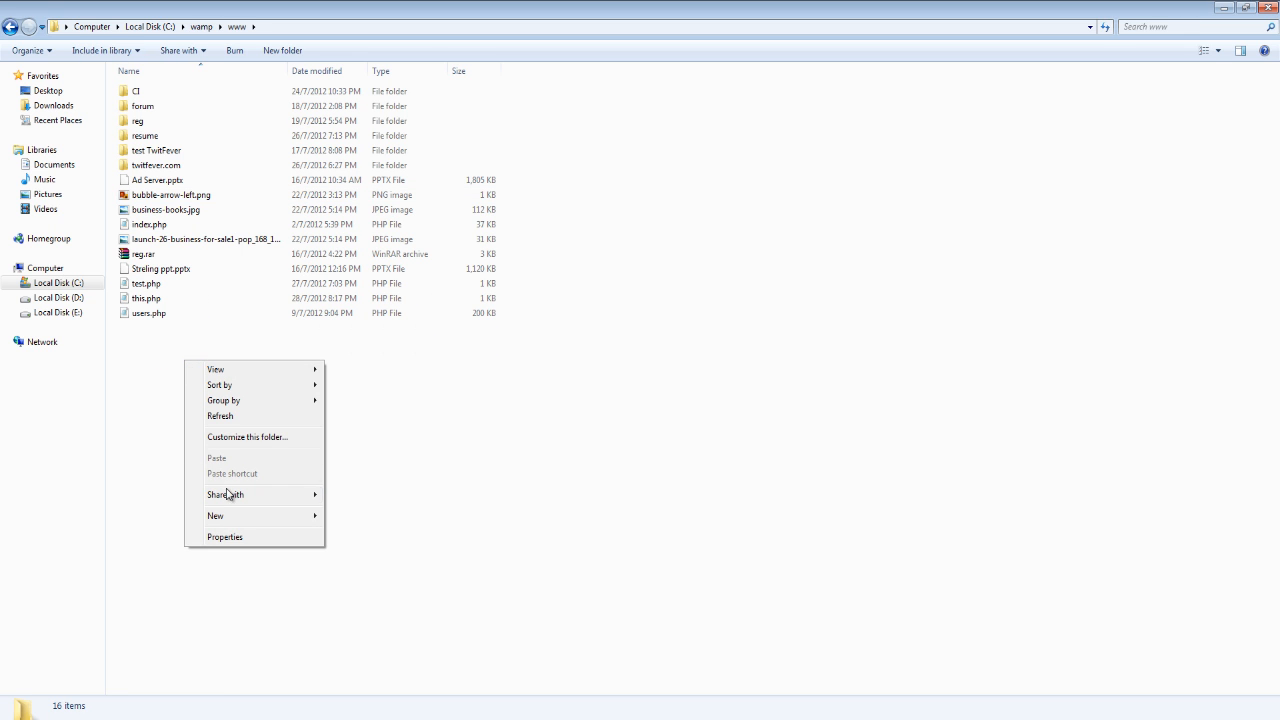
{"action": "left_click", "coordinate": [216, 516]}
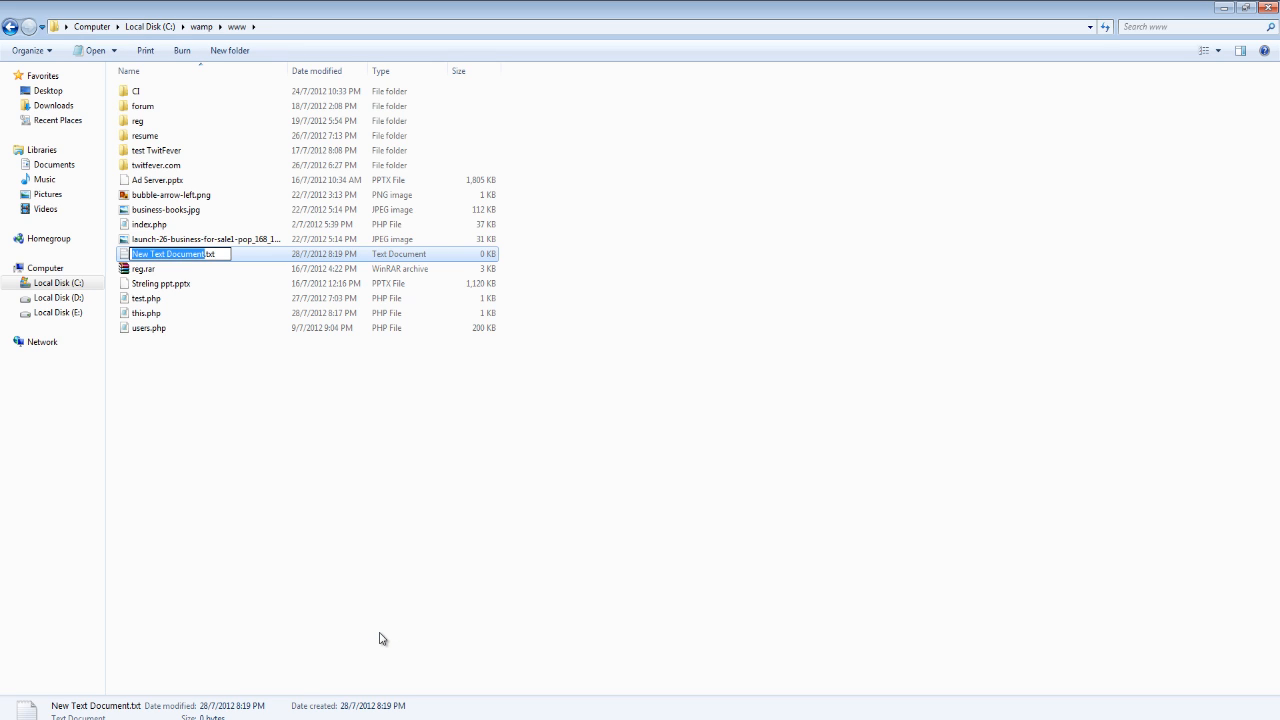
{"action": "type", "text": "time.php"}
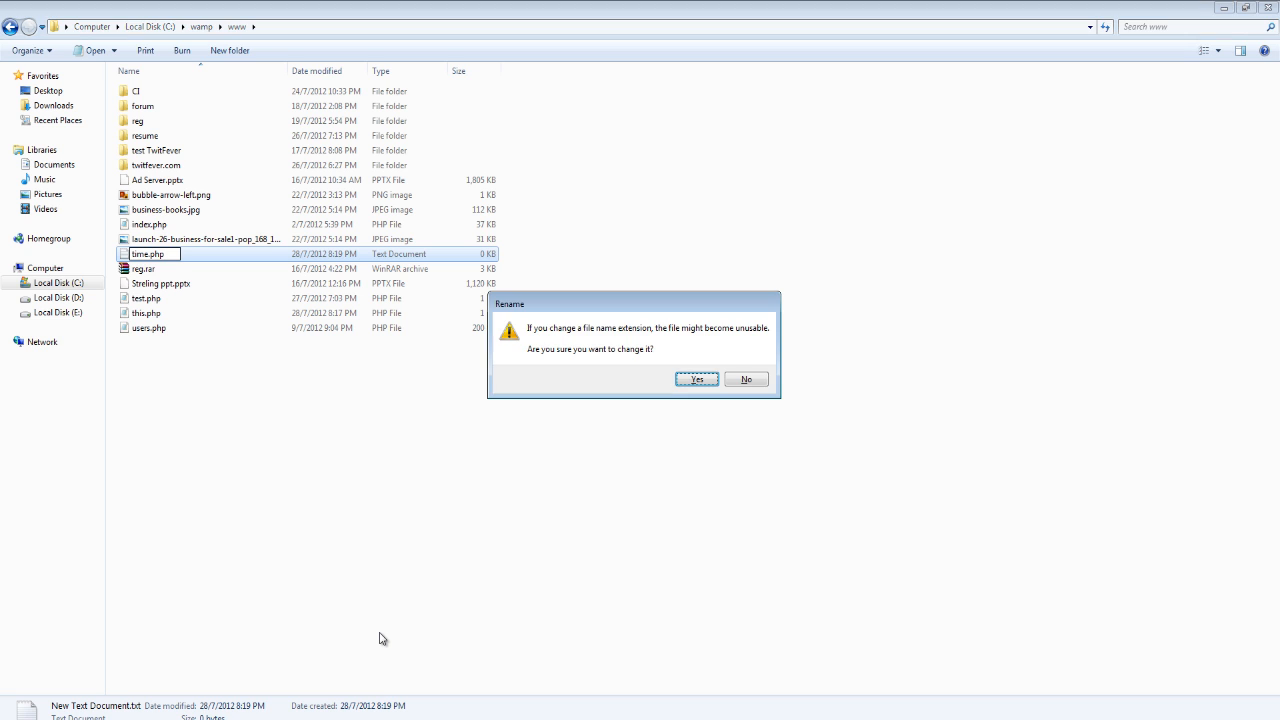
- Confirm the .php extension change and bring up the Start menu program list
{"action": "left_click", "coordinate": [696, 380]}
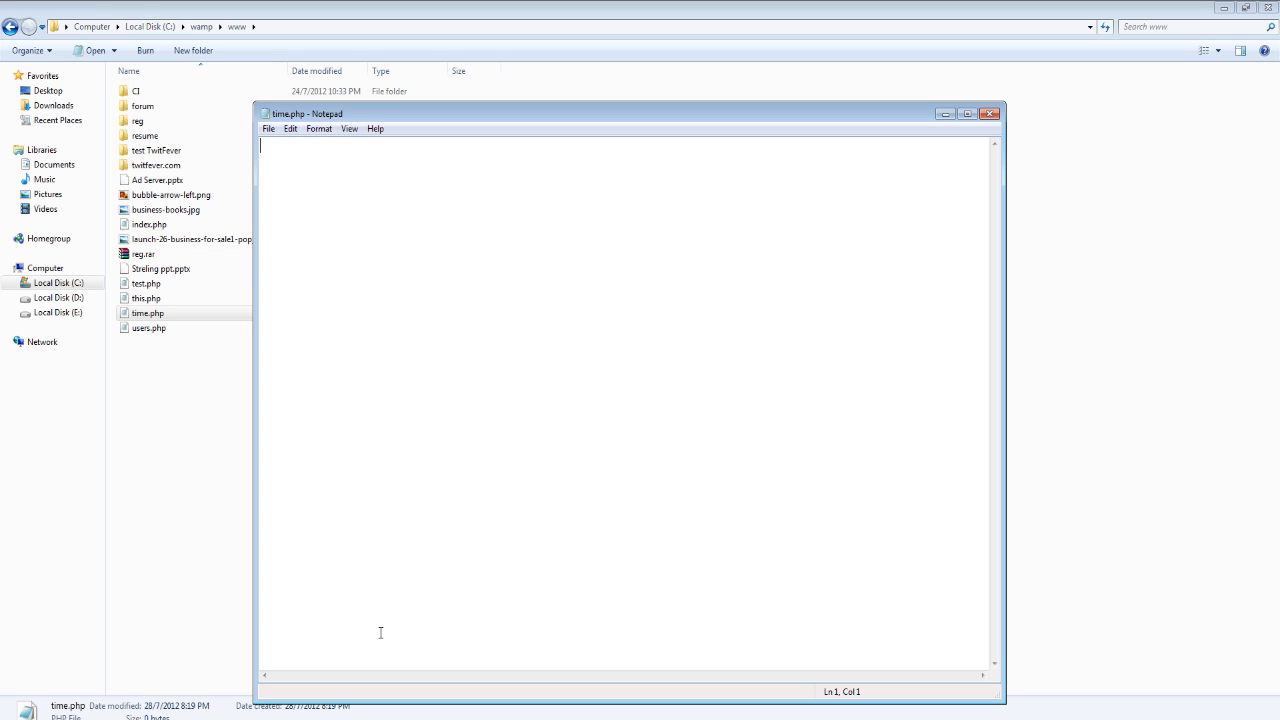
{"action": "mouse_move", "coordinate": [996, 702]}
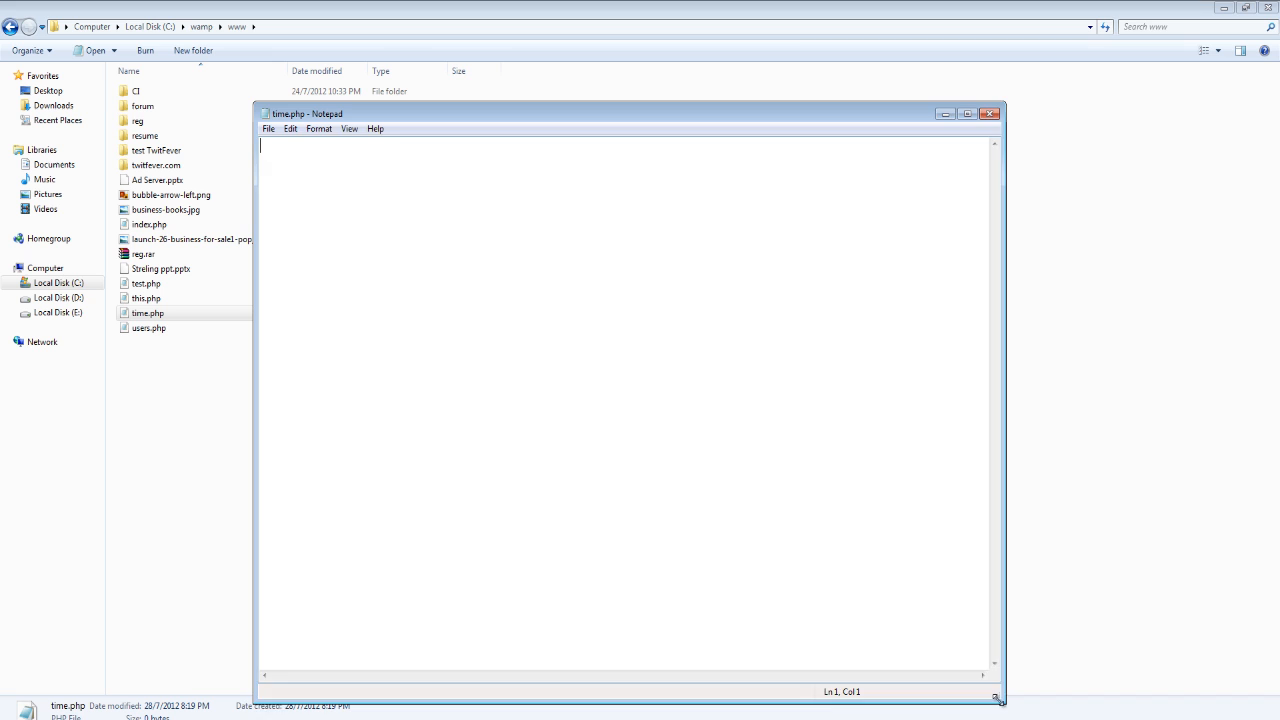
{"action": "left_click", "coordinate": [10, 719]}
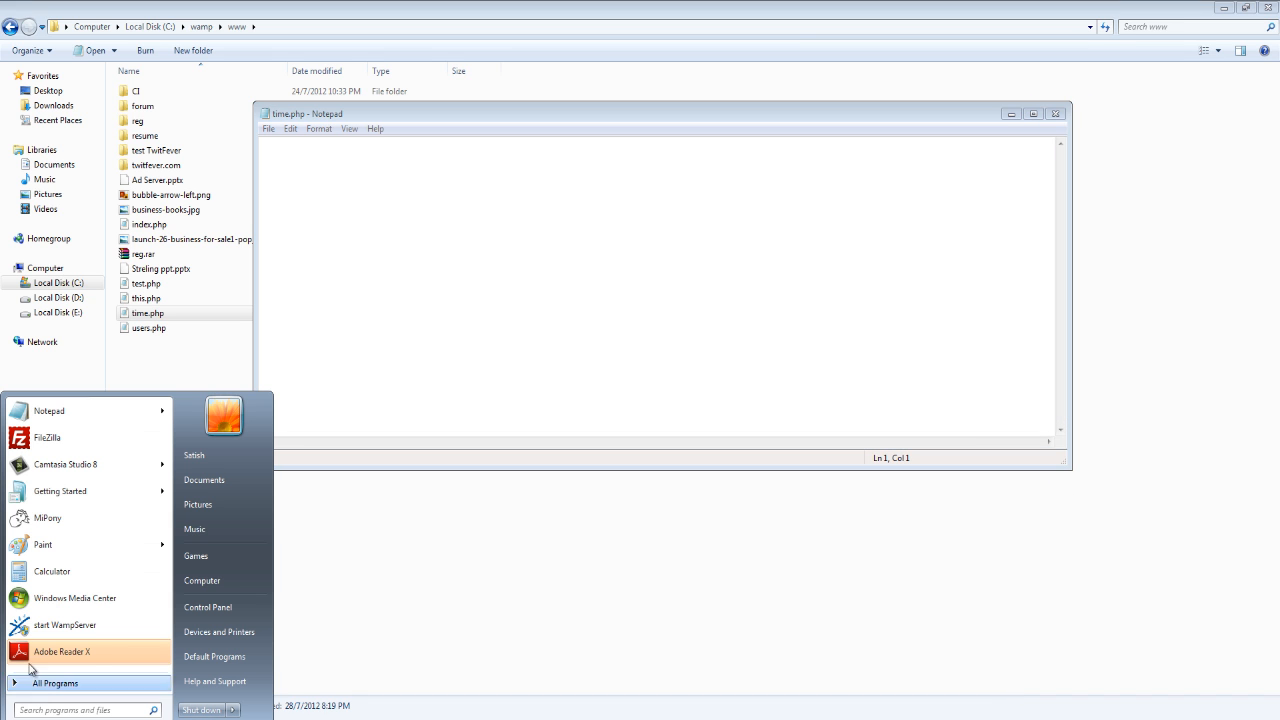
{"action": "mouse_move", "coordinate": [48, 624]}
{"action": "type", "text": "<"}
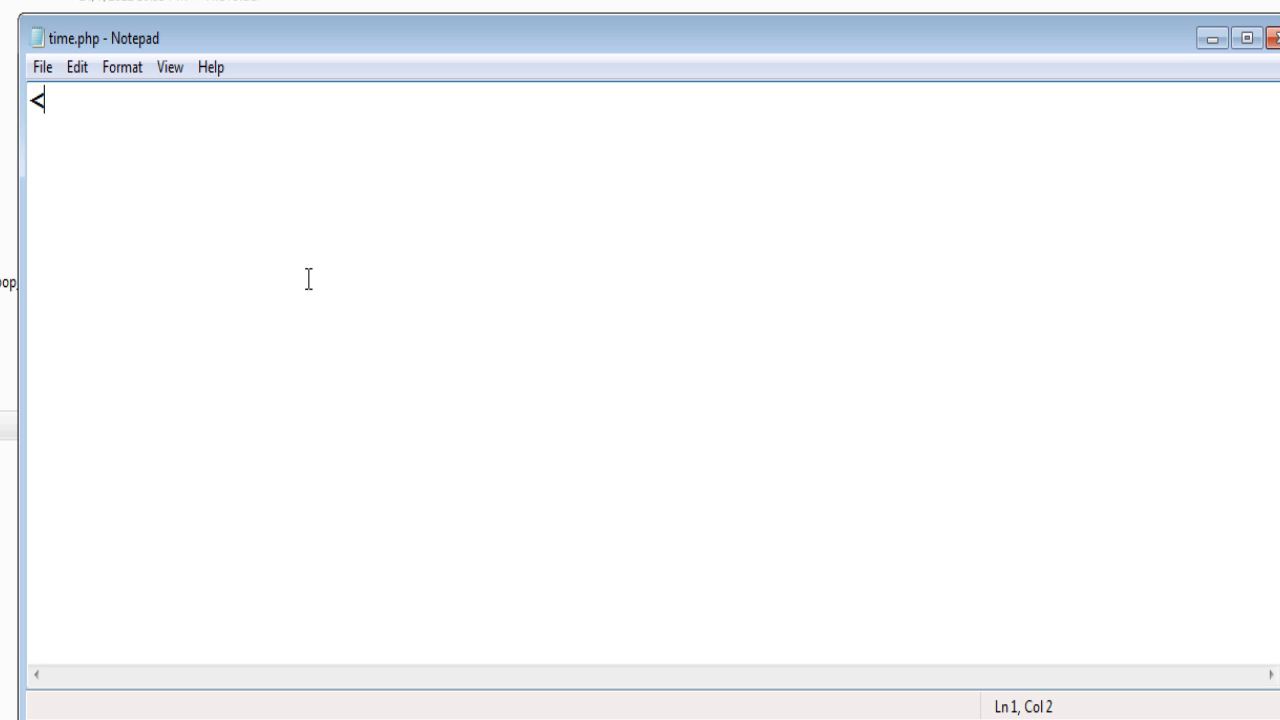
- Add <?php ... ?> tags and a commented [created_at] => Sun Mar 23 06:39:16 +0000 2008 line
{"action": "type", "text": "?php"}
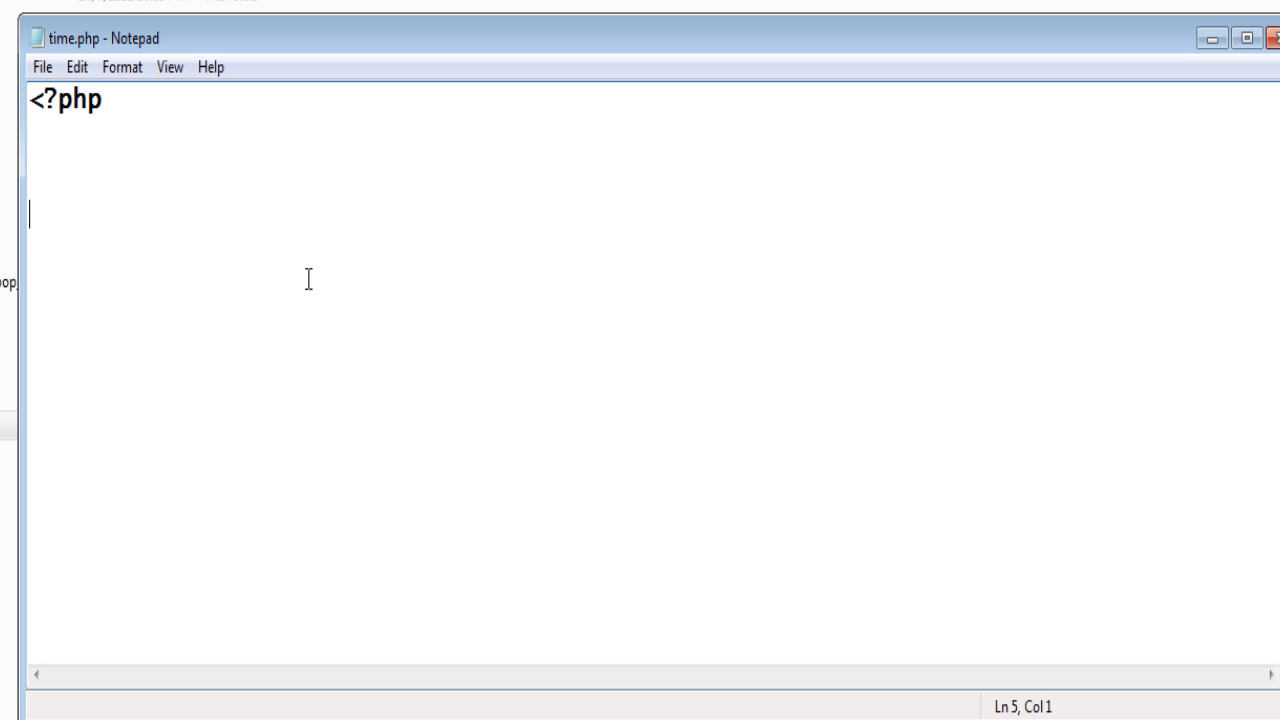
{"action": "type", "text": "?>"}
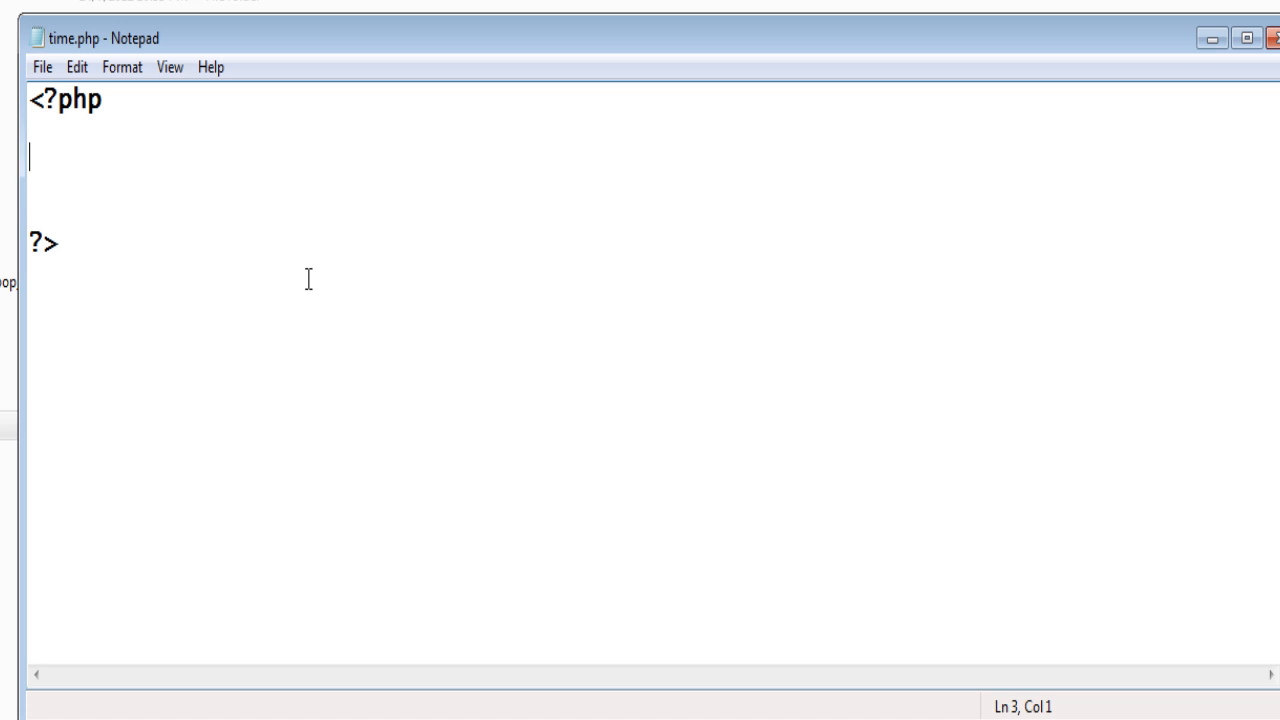
{"action": "type", "text": "[created_at] => Sun Mar 23 06:39:16 +0000 2008"}
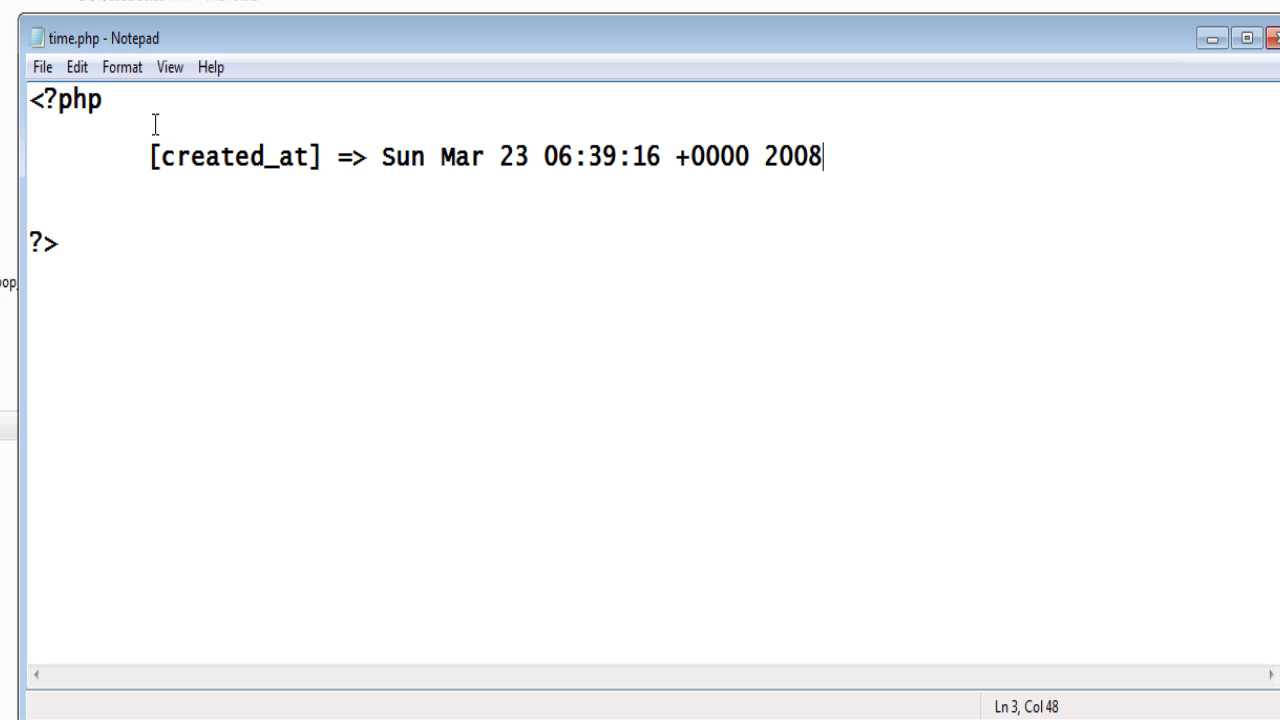
{"action": "left_click", "coordinate": [144, 156]}
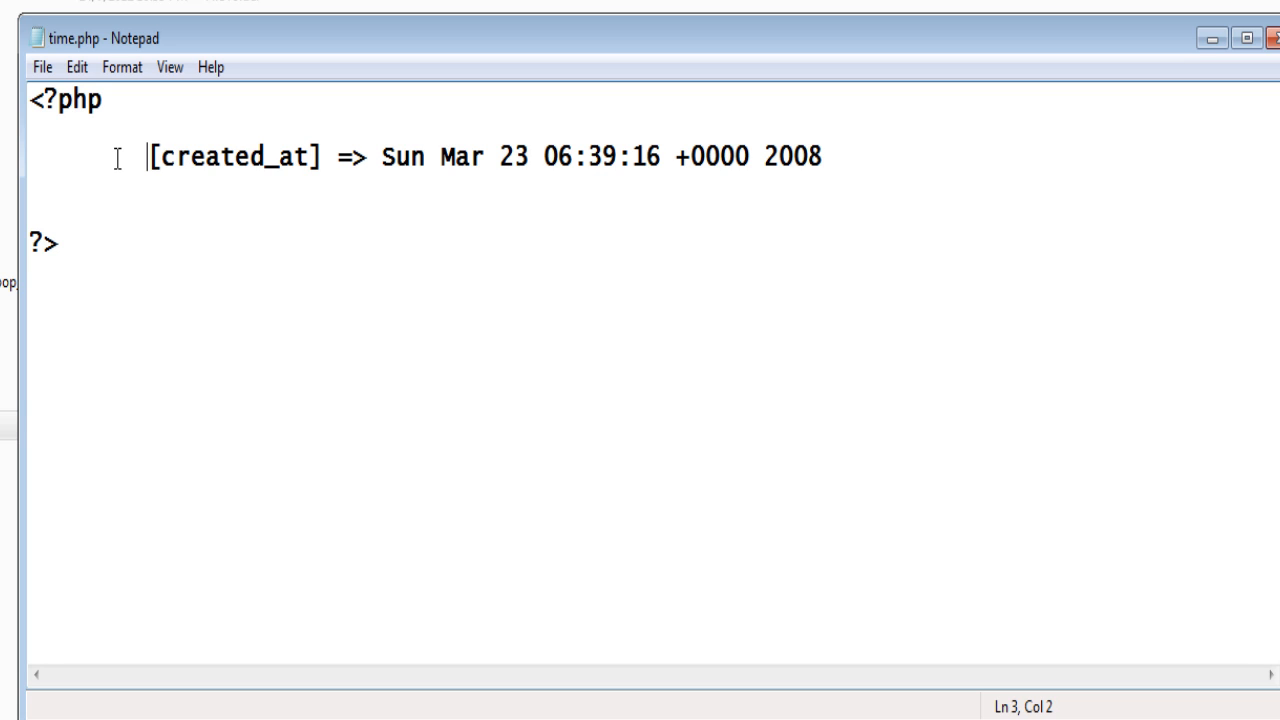
{"action": "type", "text": "//"}
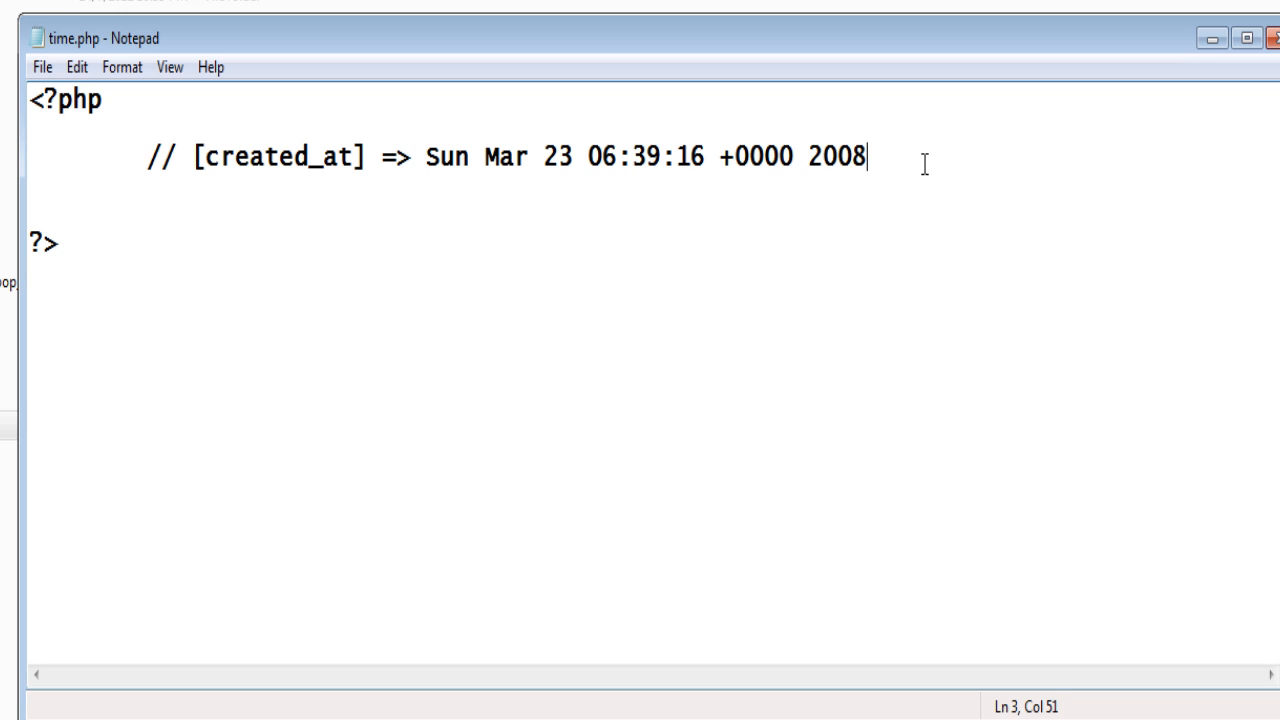
{"action": "key", "text": "Enter"}
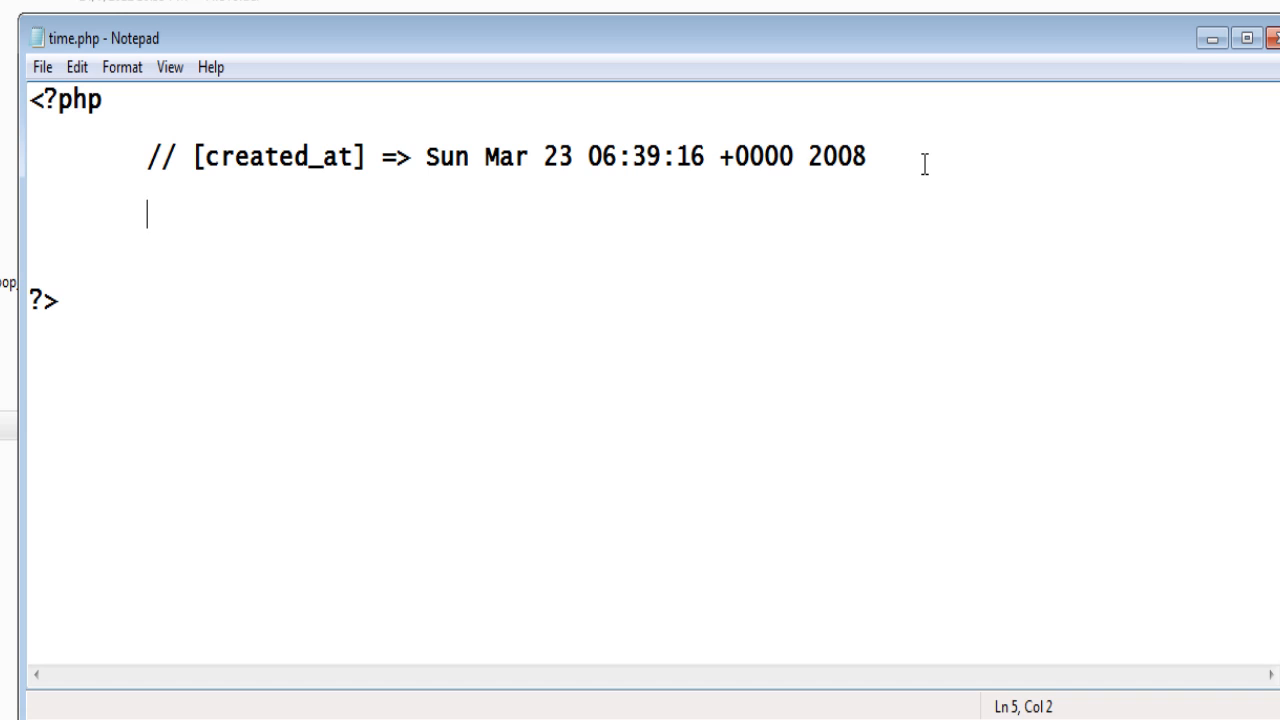
- Assign $raw = "Sun Mar 23 06:39:16 +0000 2008"; on the next line
{"action": "type", "text": "$r"}
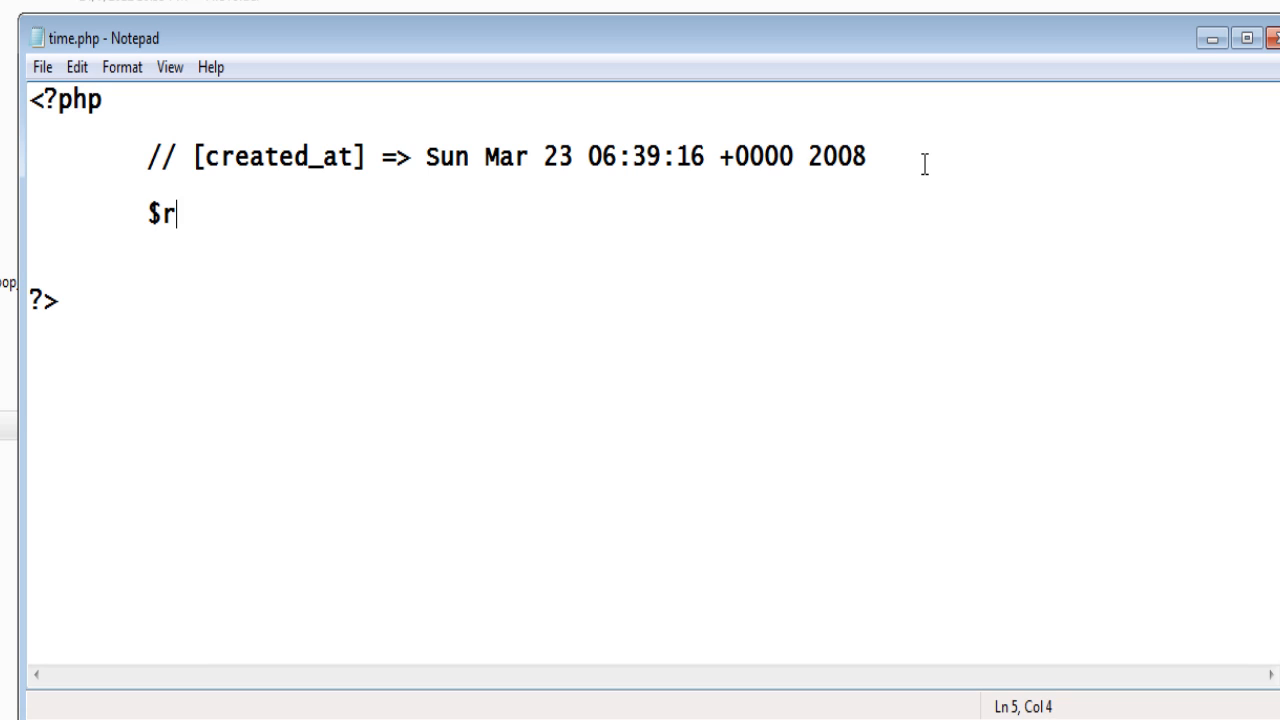
{"action": "type", "text": "aw"}
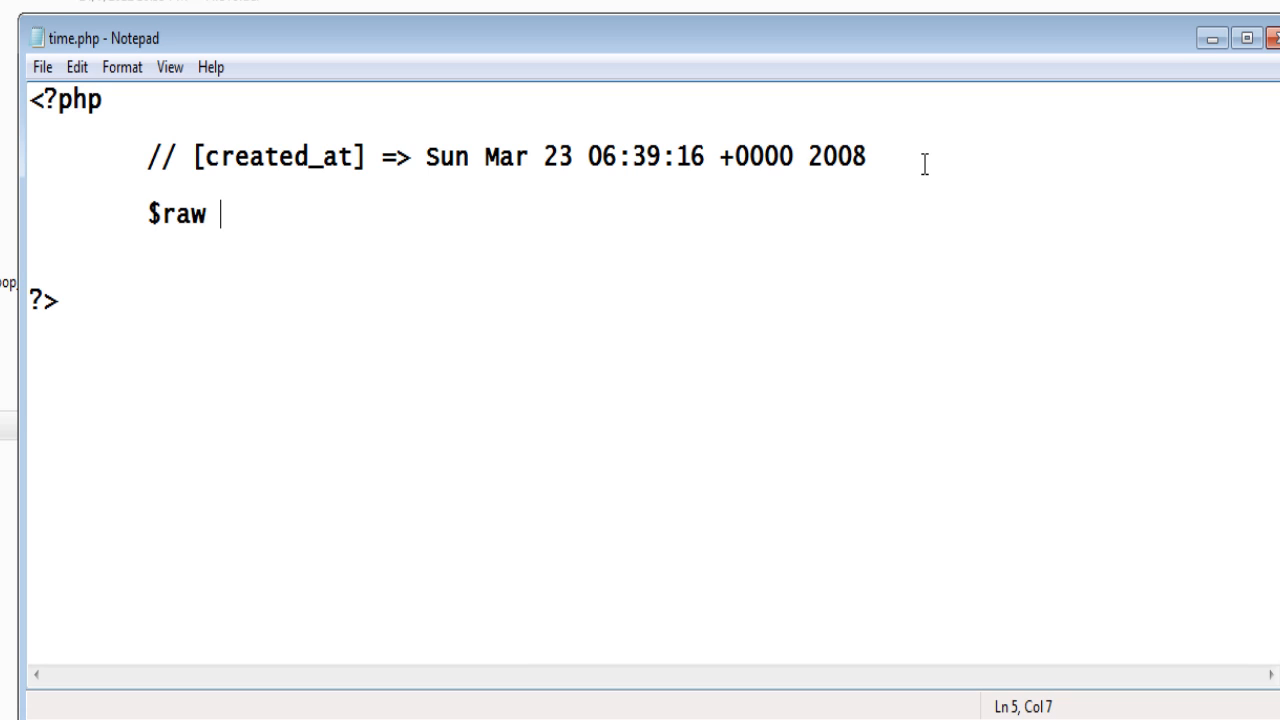
{"action": "type", "text": "= [created_at] => Sun Mar 23 06:39:16 +0000 2008"}
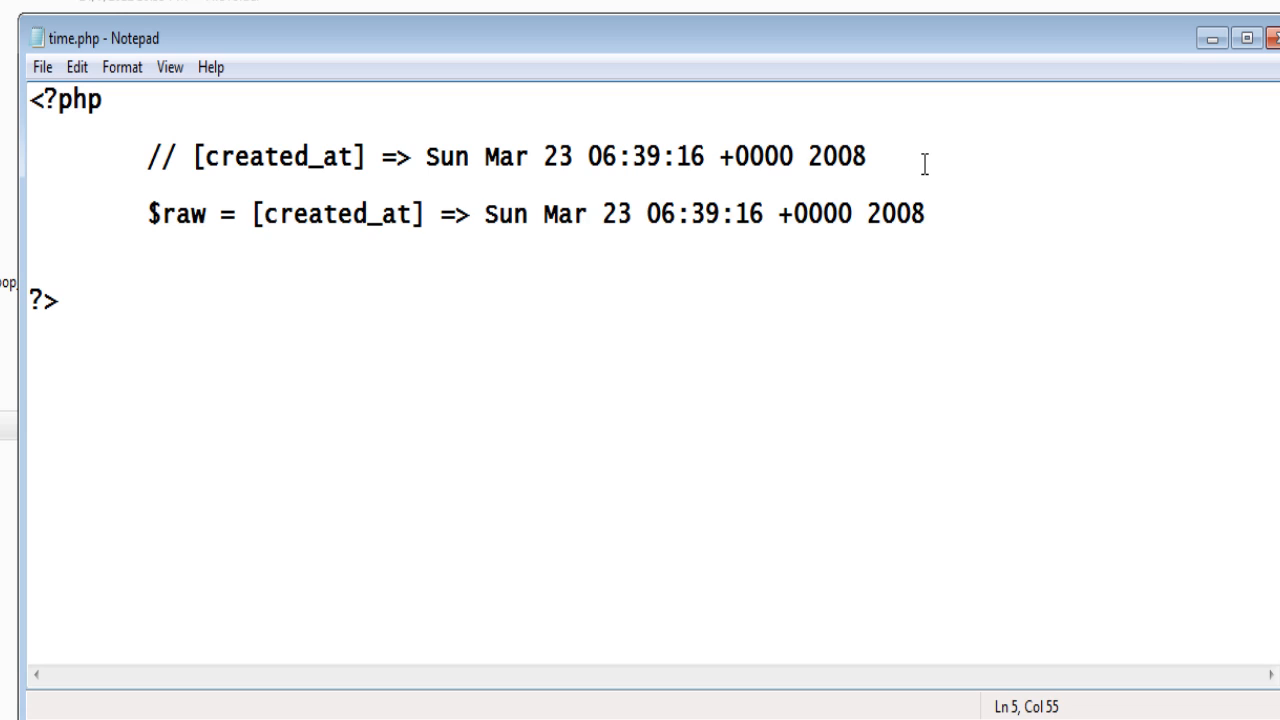
{"action": "type", "text": "\";"}
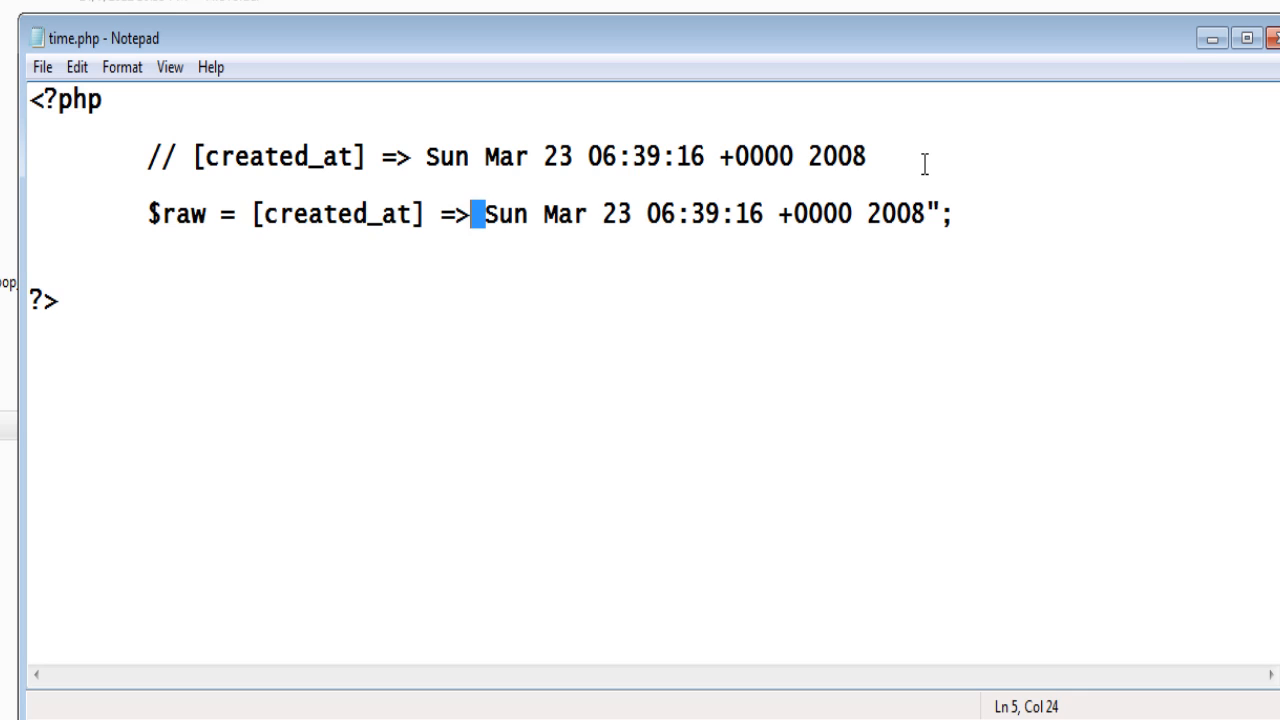
{"action": "type", "text": "\""}
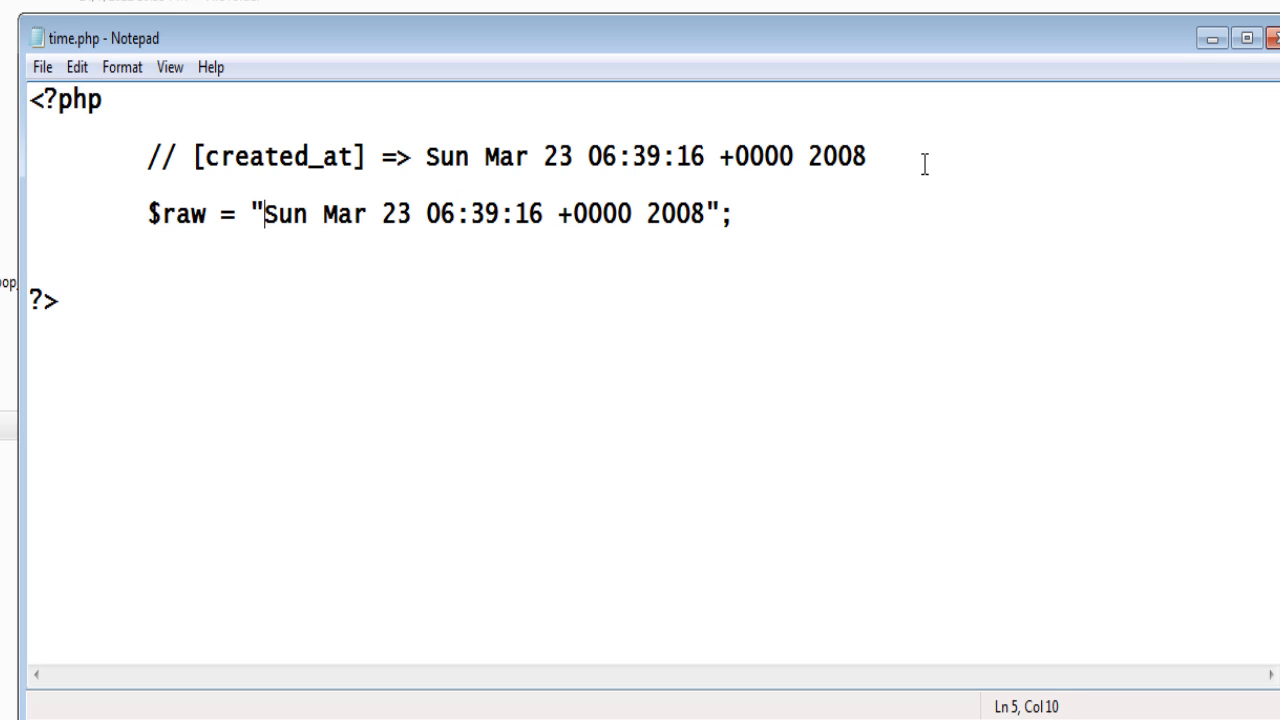
{"action": "key", "text": "Enter"}
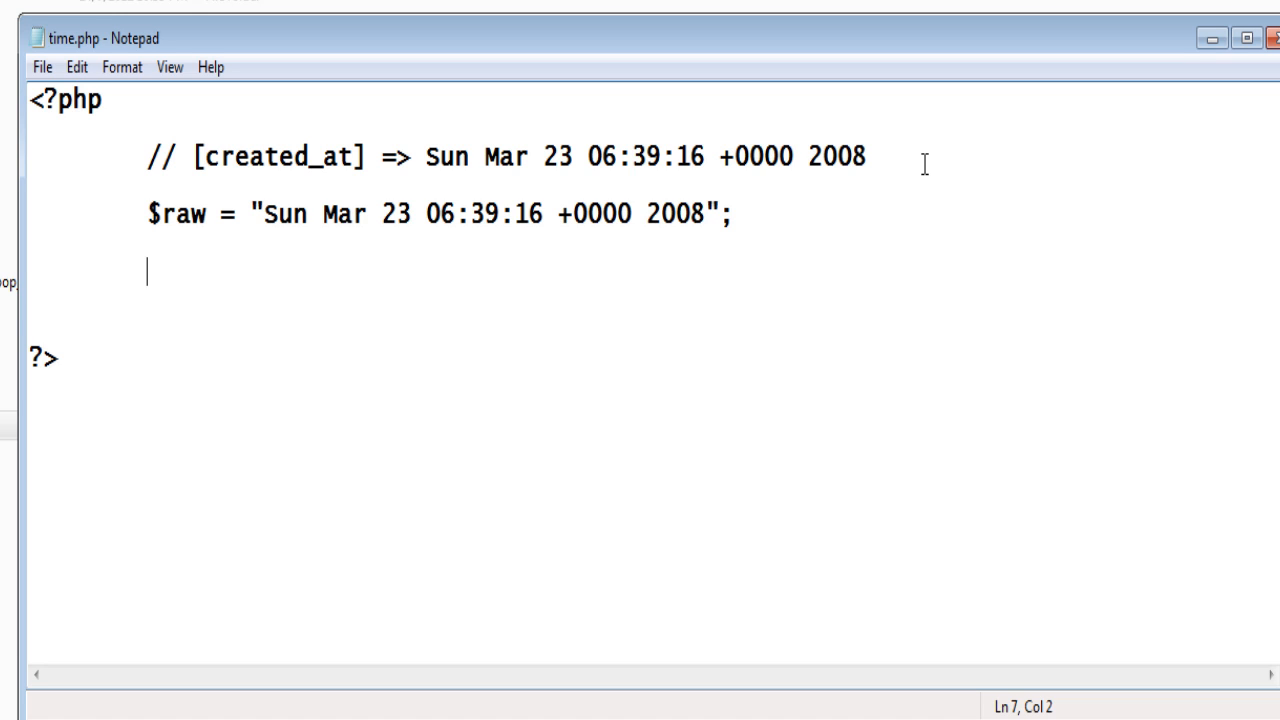
- Write $xplod = explode(' ', $raw); to split the date string on spaces
{"action": "type", "text": "$x"}
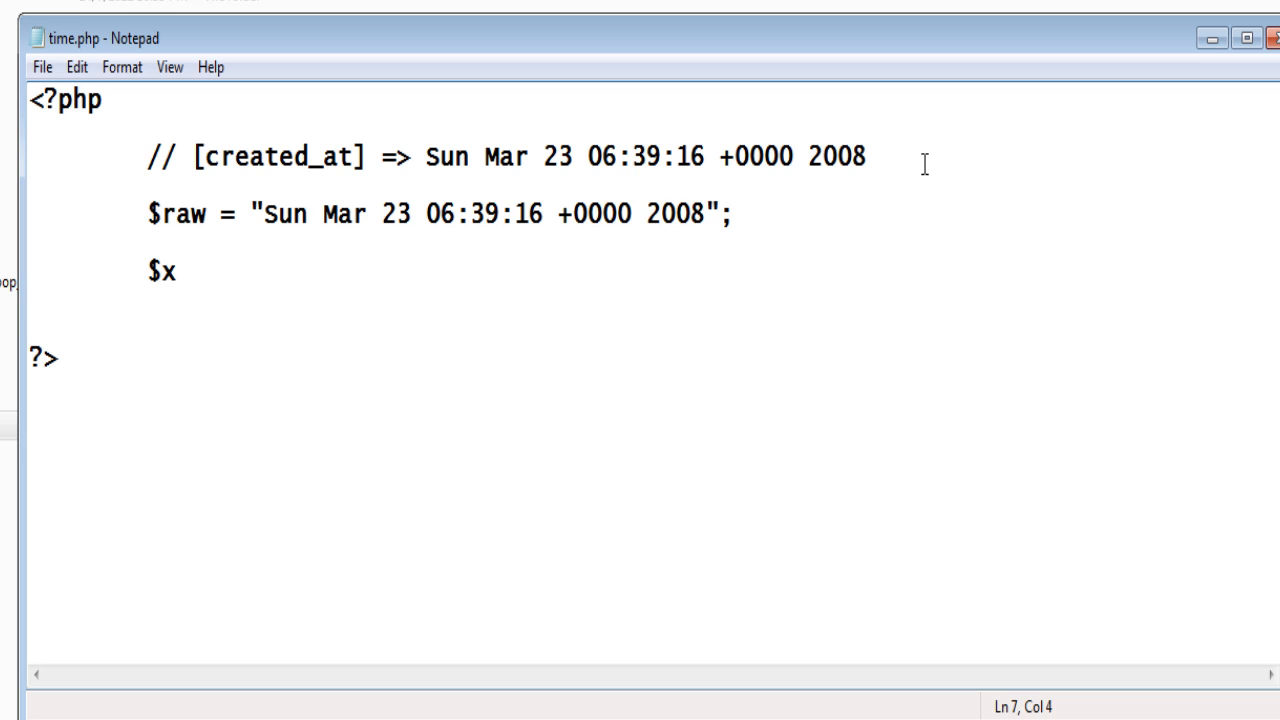
{"action": "type", "text": "plod"}
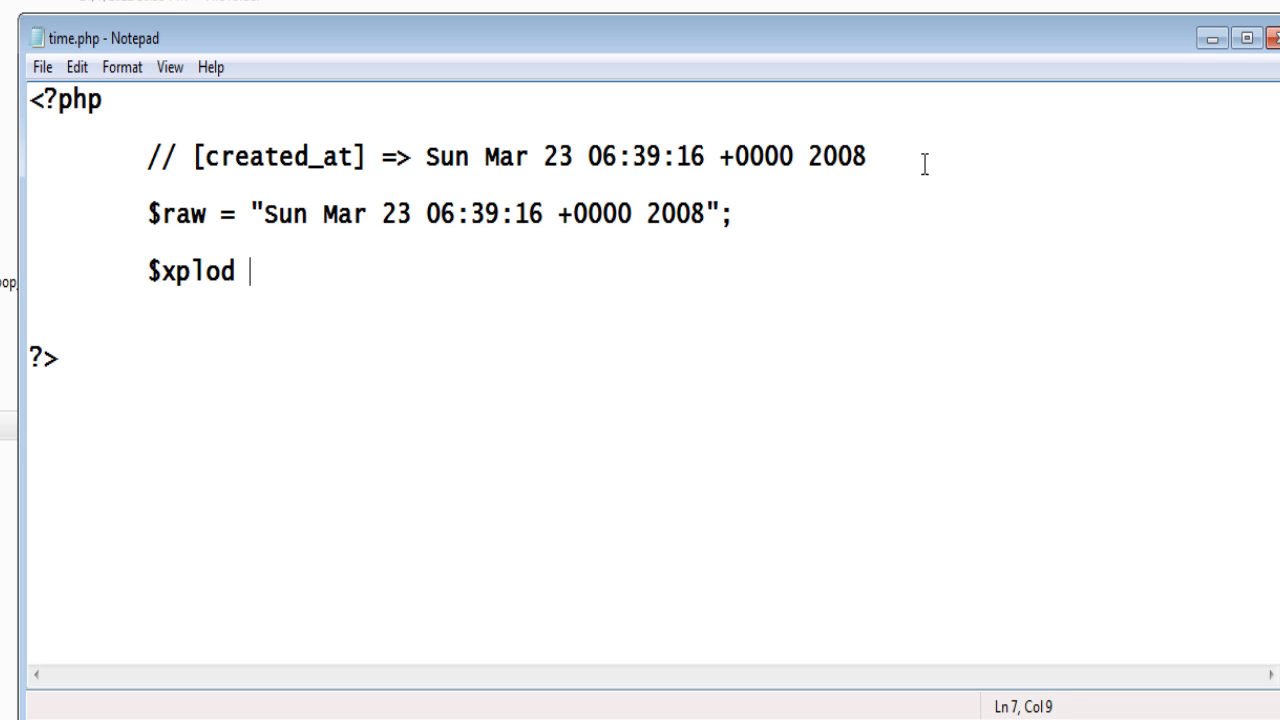
{"action": "type", "text": "= e"}
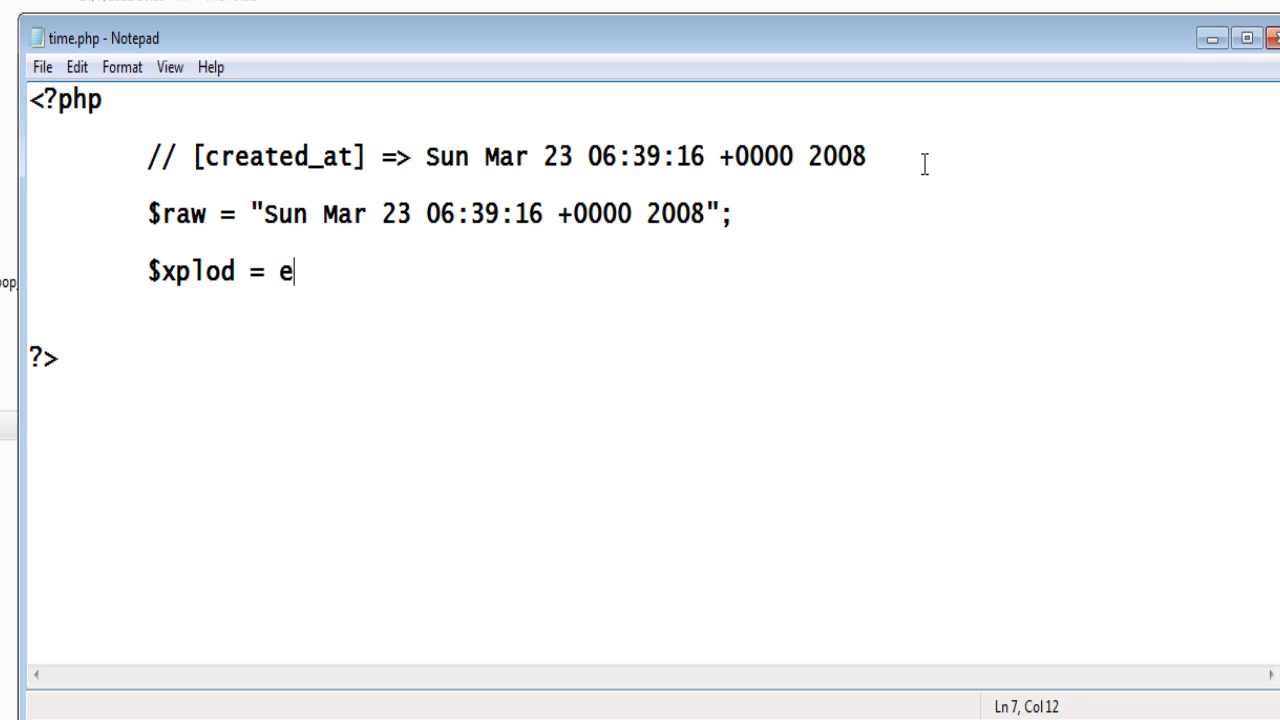
{"action": "type", "text": "xplod"}
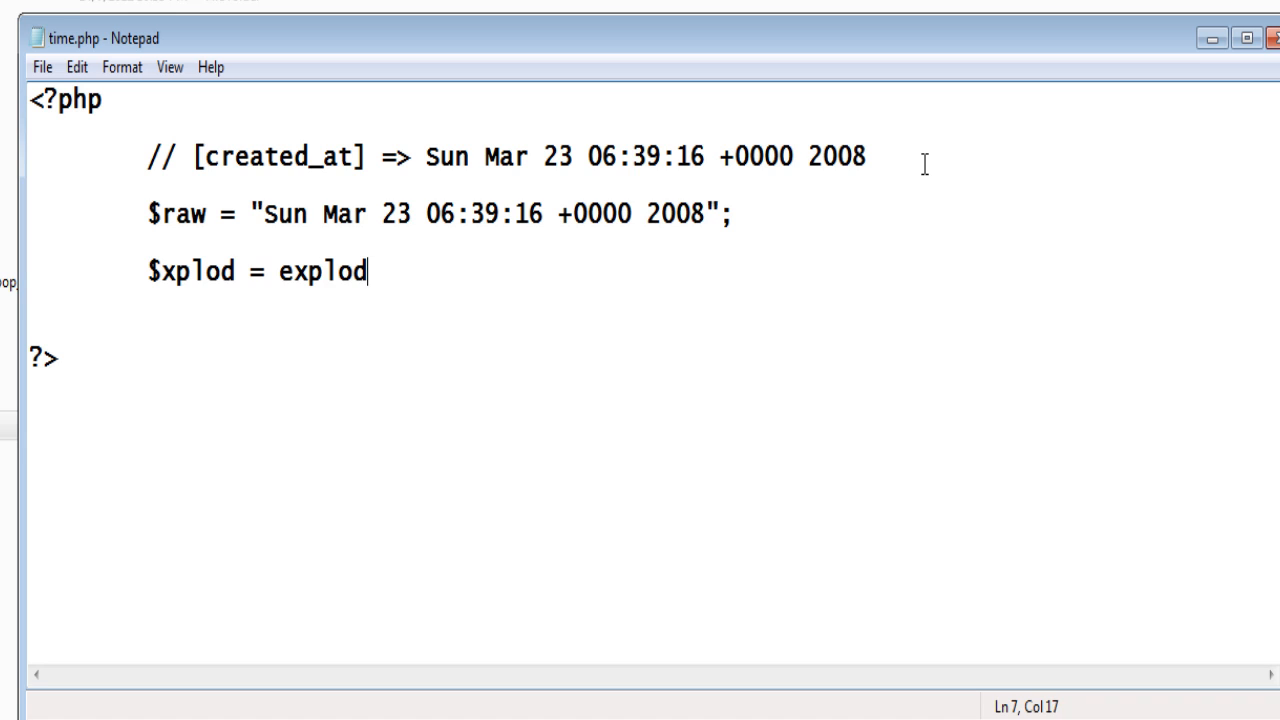
{"action": "type", "text": "e();"}
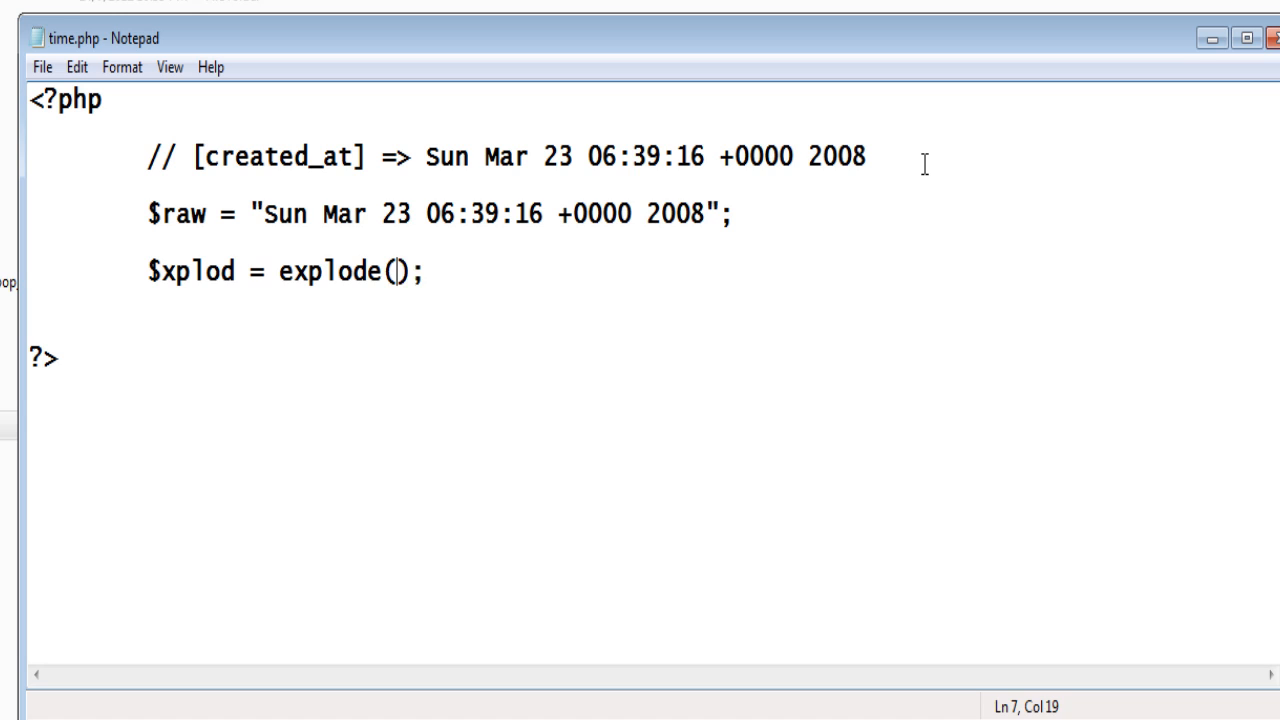
{"action": "type", "text": "'',"}
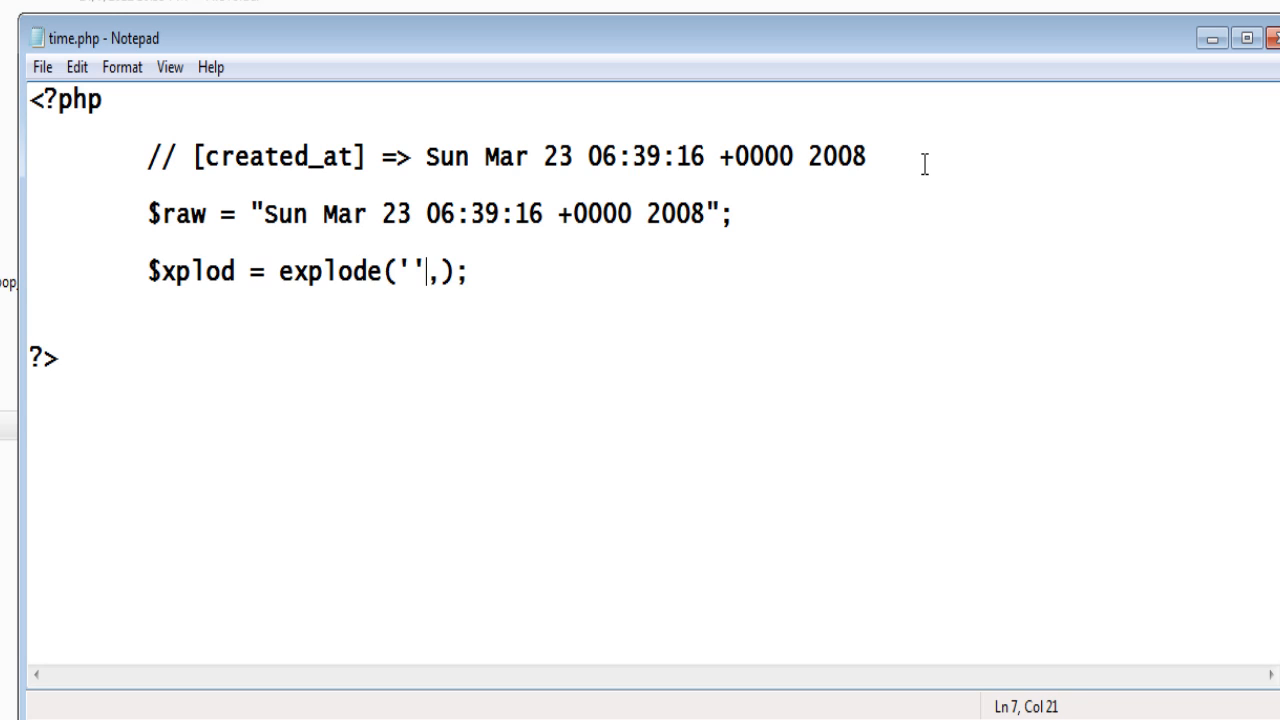
{"action": "type", "text": "\" \""}
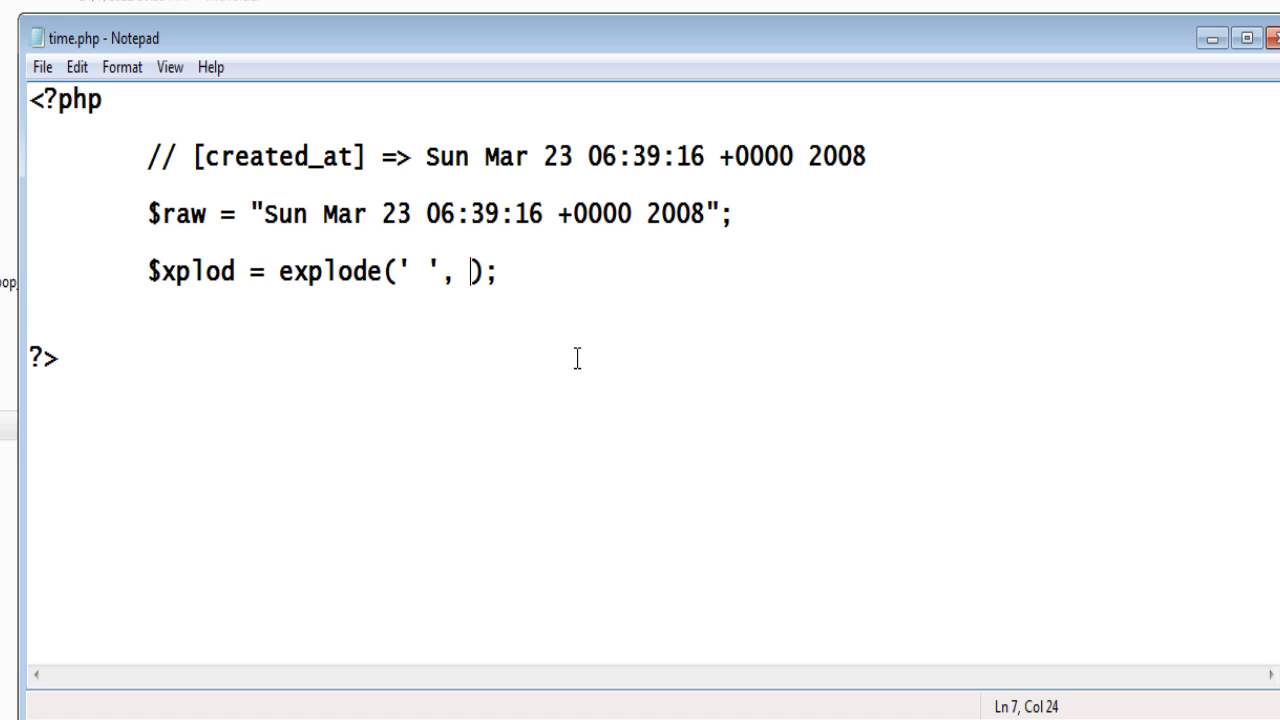
{"action": "type", "text": "$rw"}
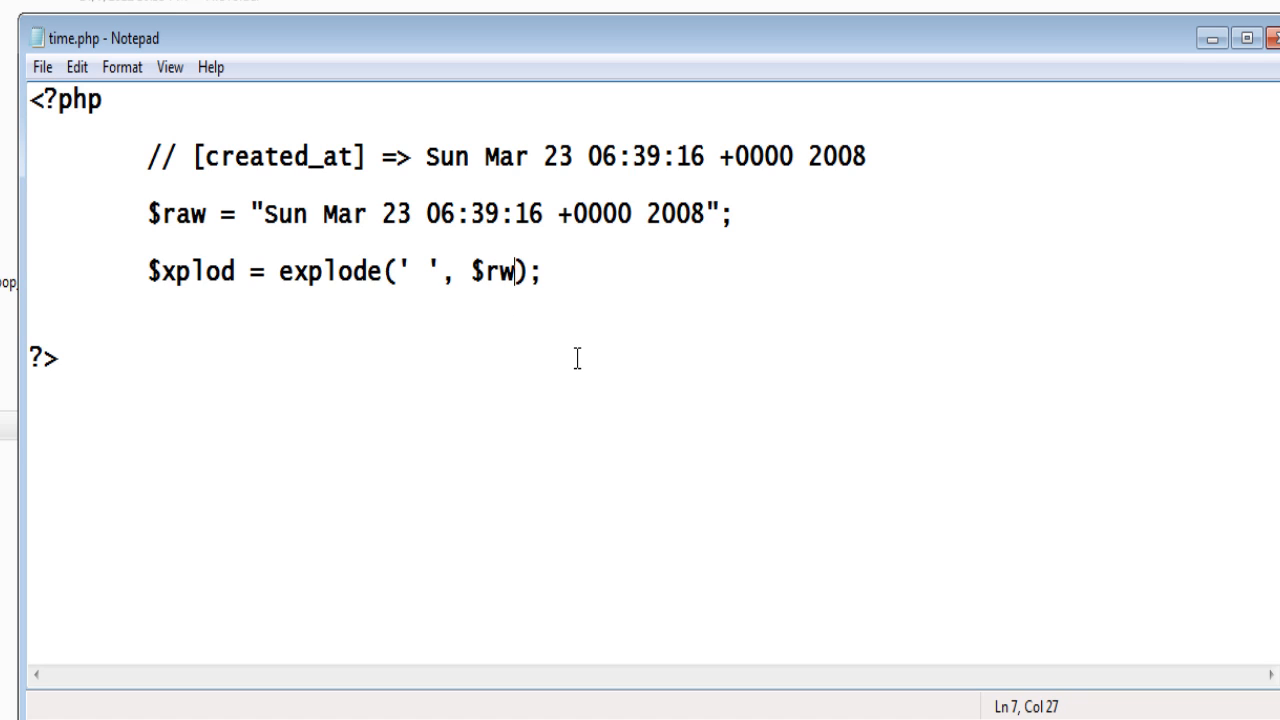
{"action": "type", "text": "a"}
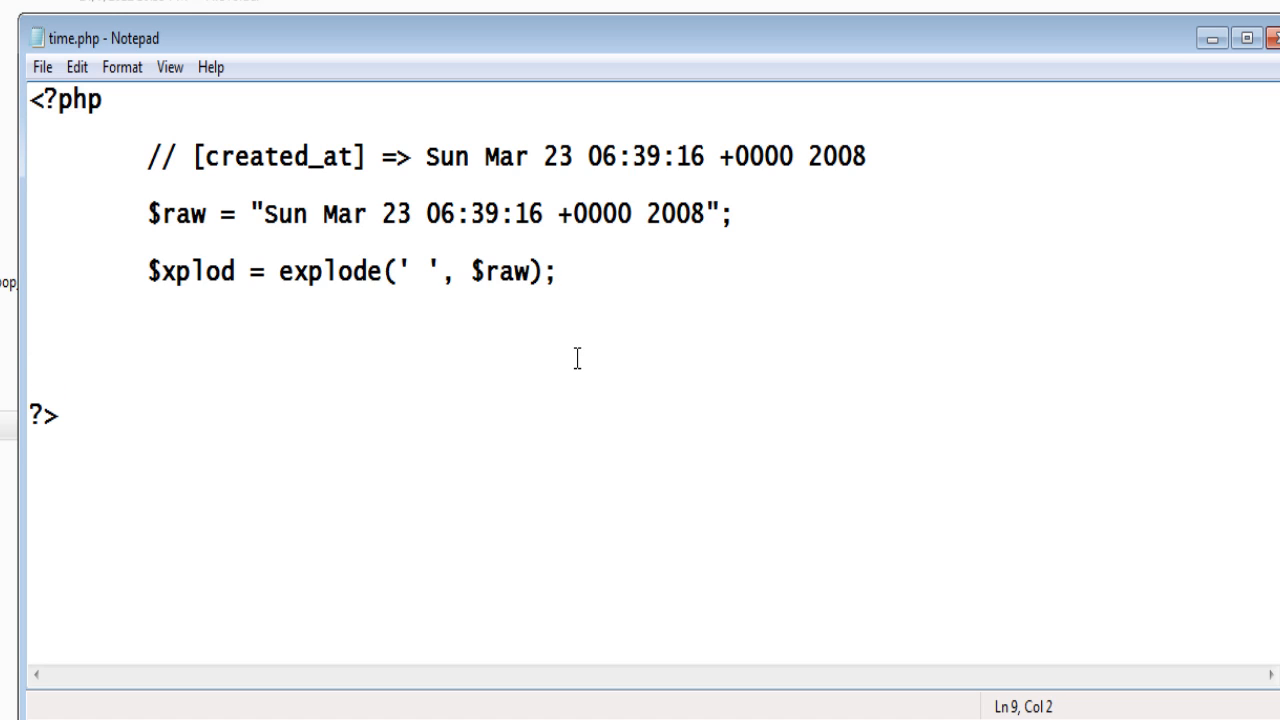
- Add print_r($xplod); to print the exploded array
{"action": "type", "text": "print_"}
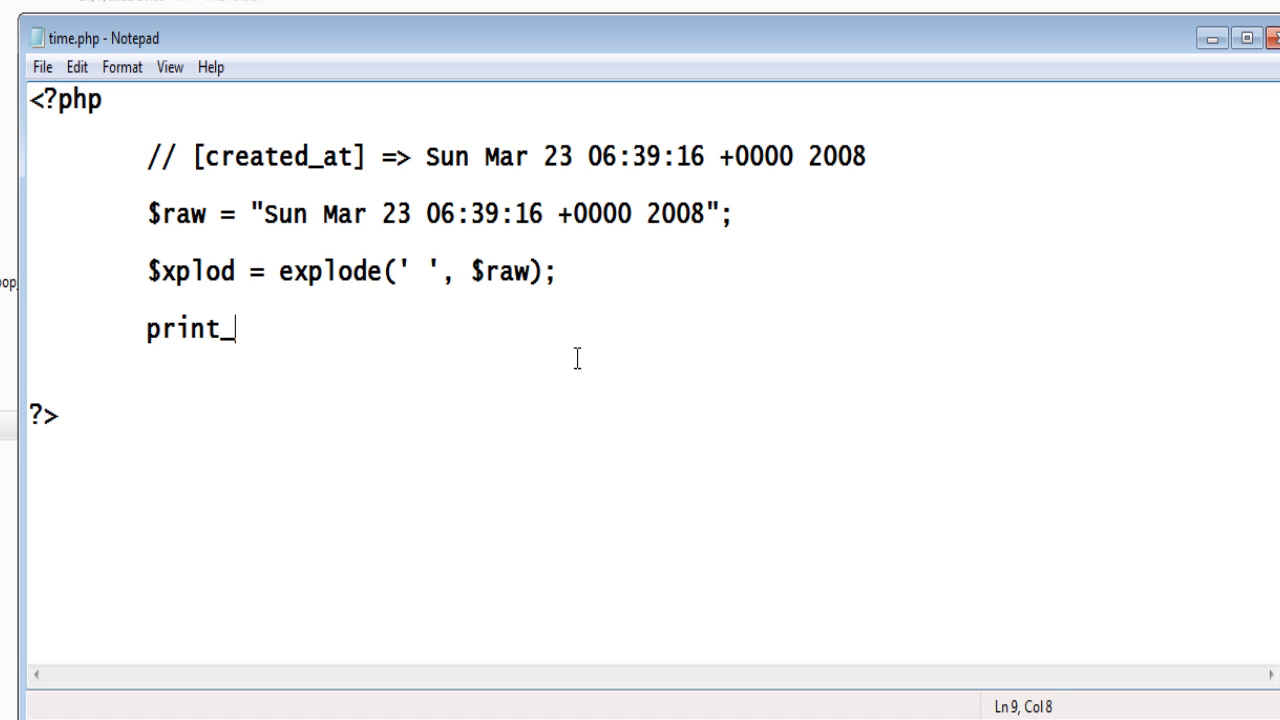
{"action": "type", "text": "r();"}
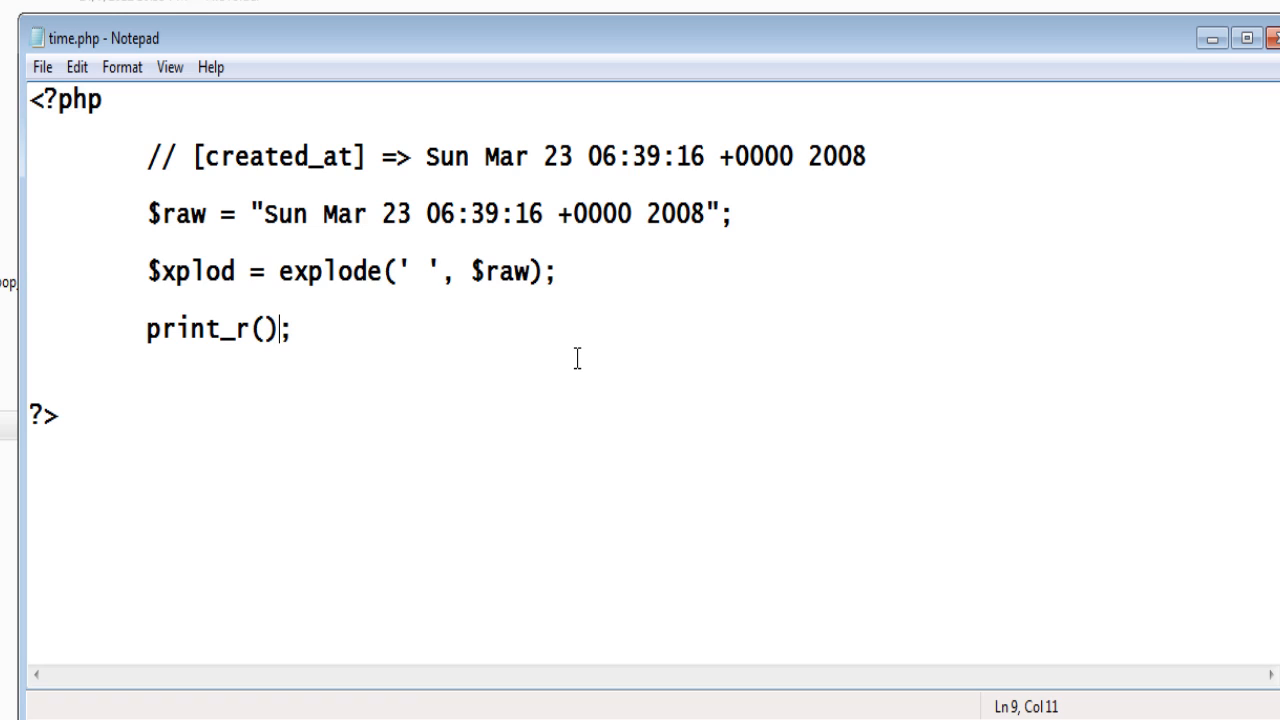
{"action": "type", "text": "$x"}
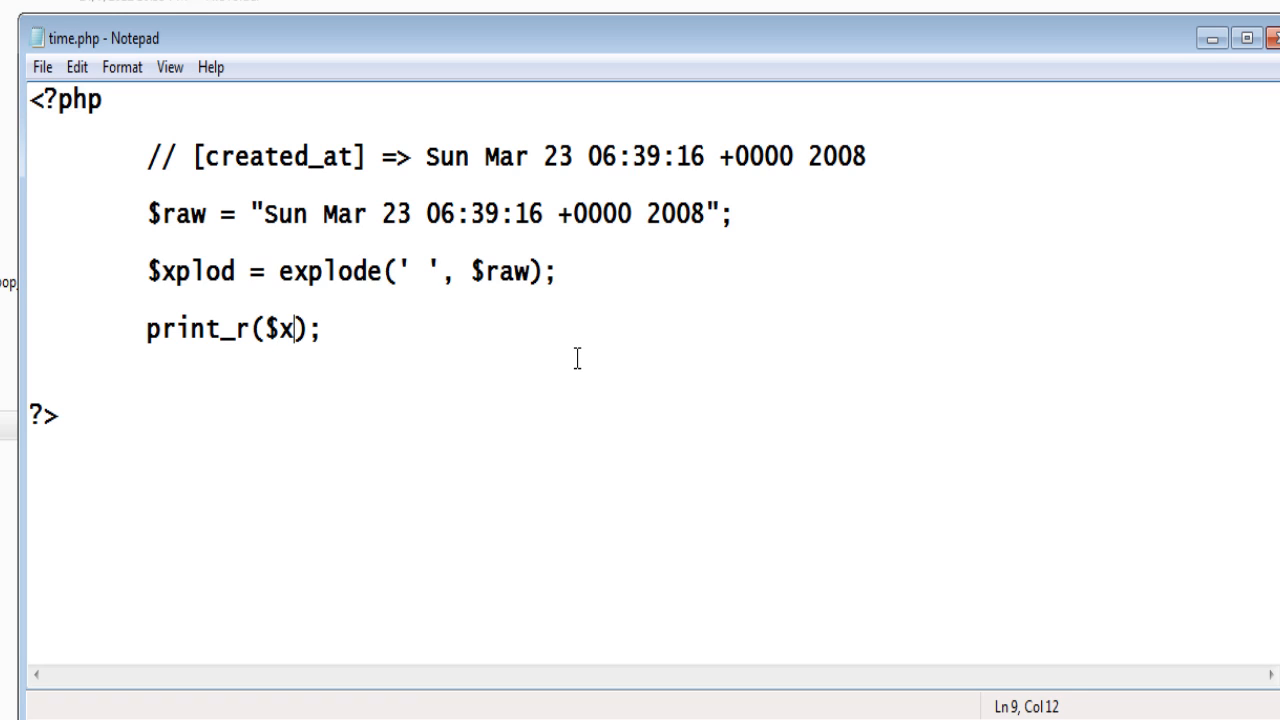
{"action": "type", "text": "plod"}
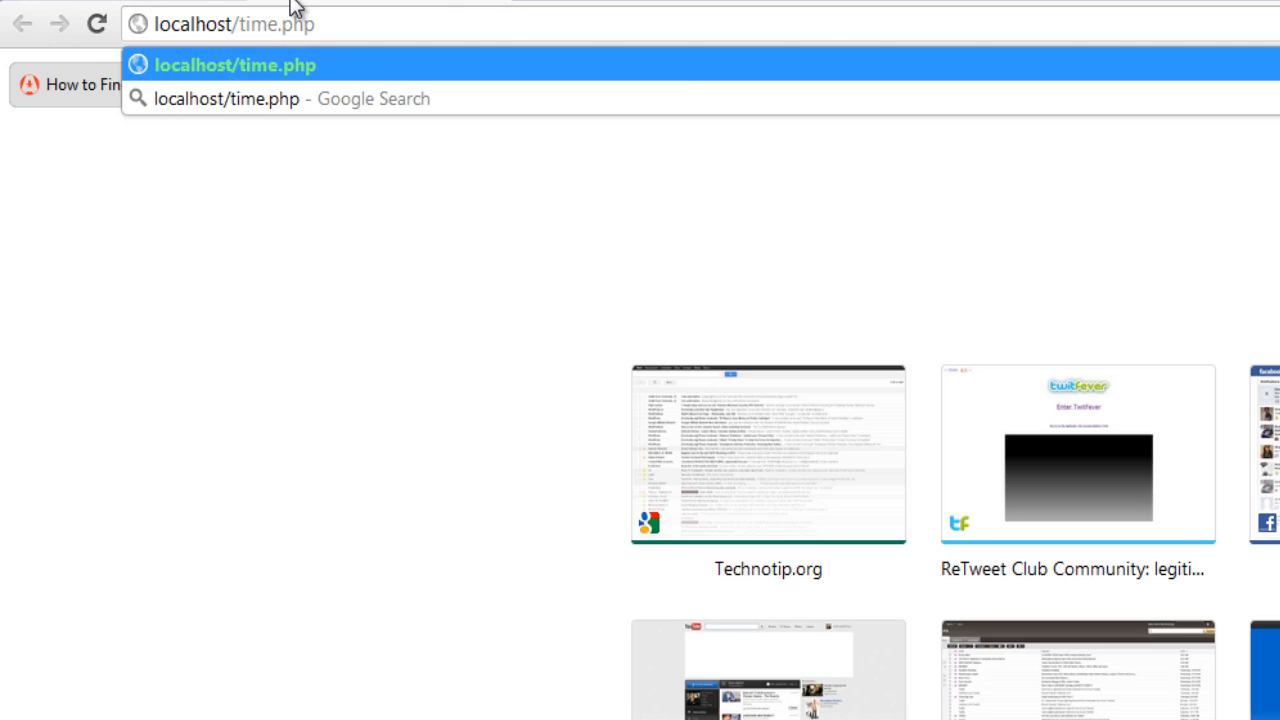
- Load localhost/time.php in Chrome and review the printed array from Sun to 2008
{"action": "key", "text": "Enter"}
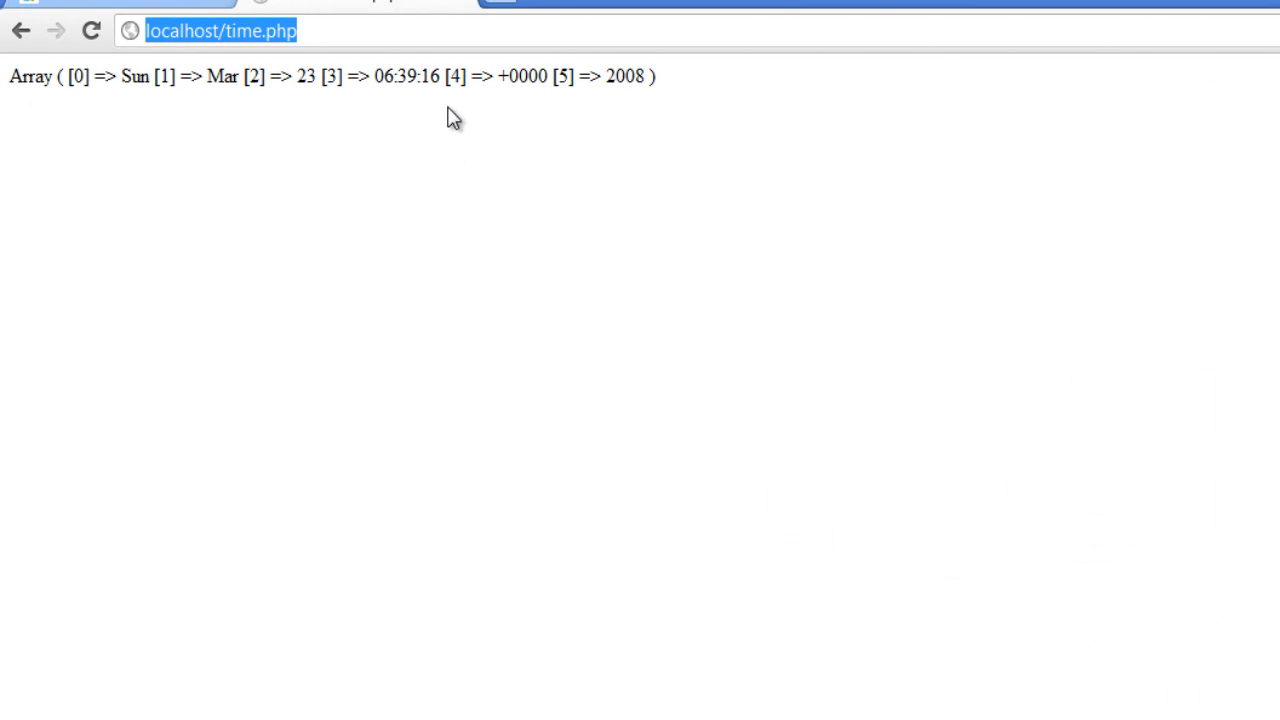
{"action": "left_click", "coordinate": [148, 84]}
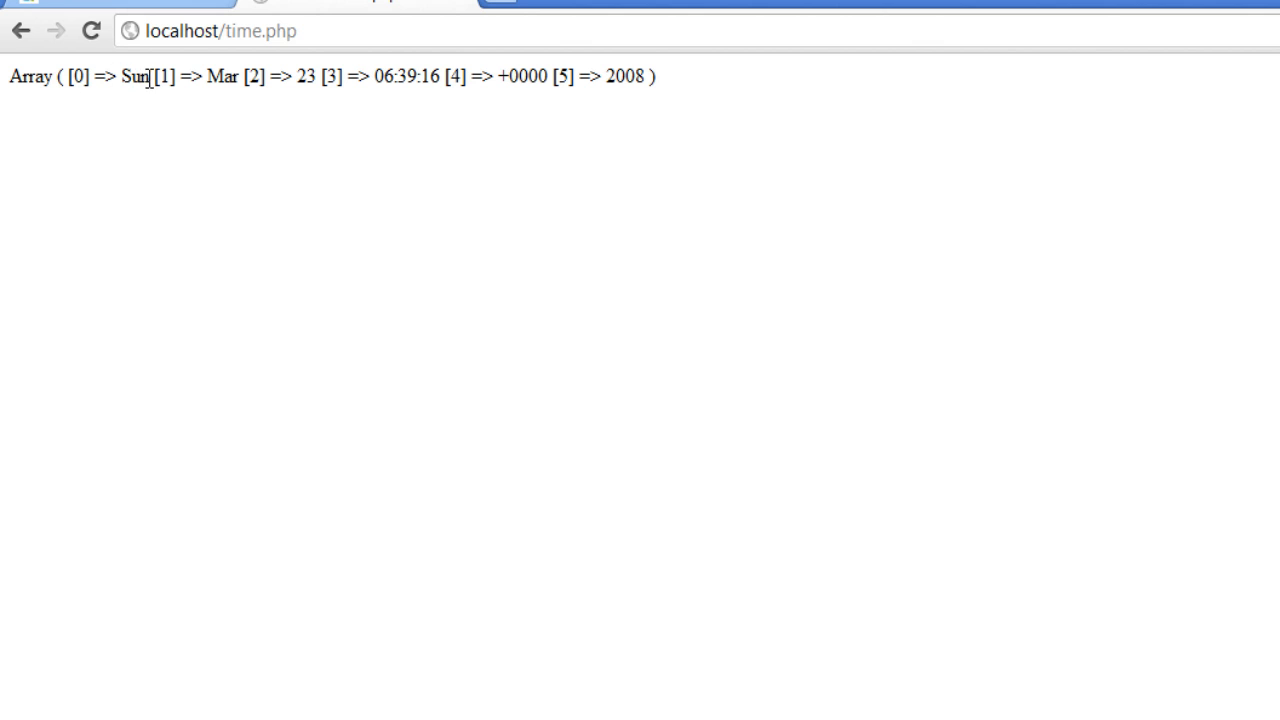
{"action": "double_click", "coordinate": [134, 86]}
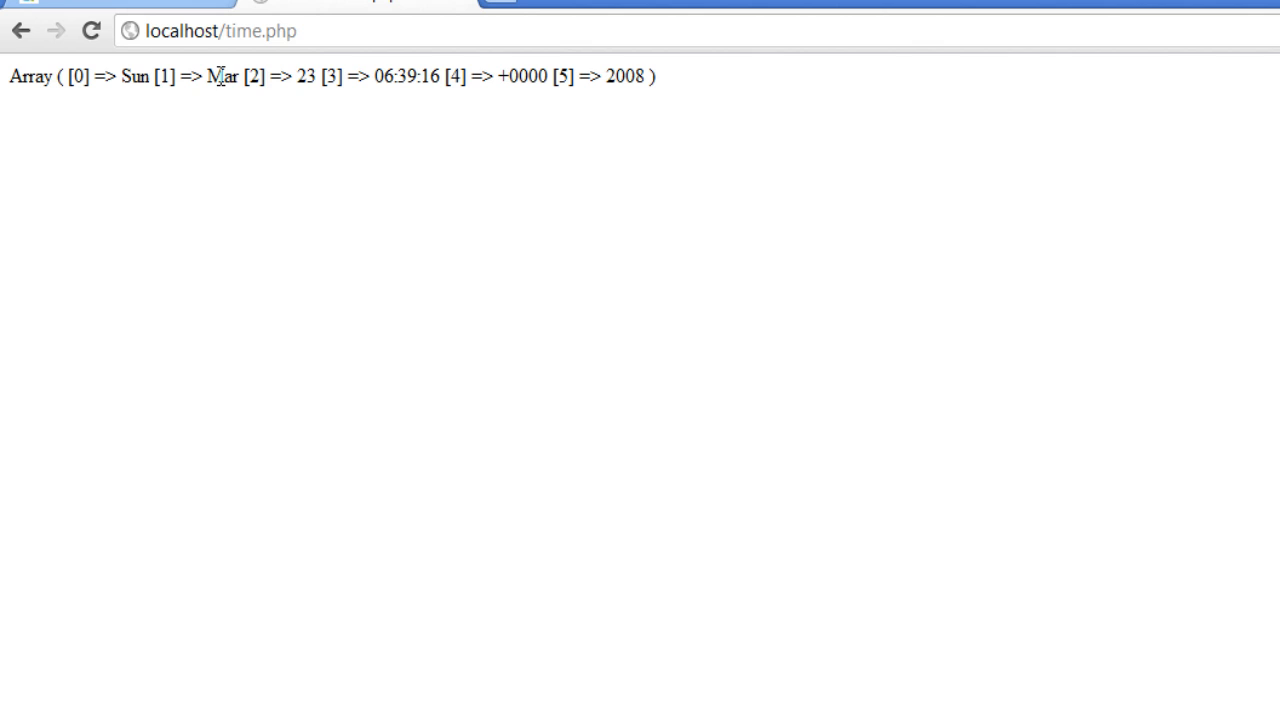
{"action": "mouse_move", "coordinate": [422, 84]}
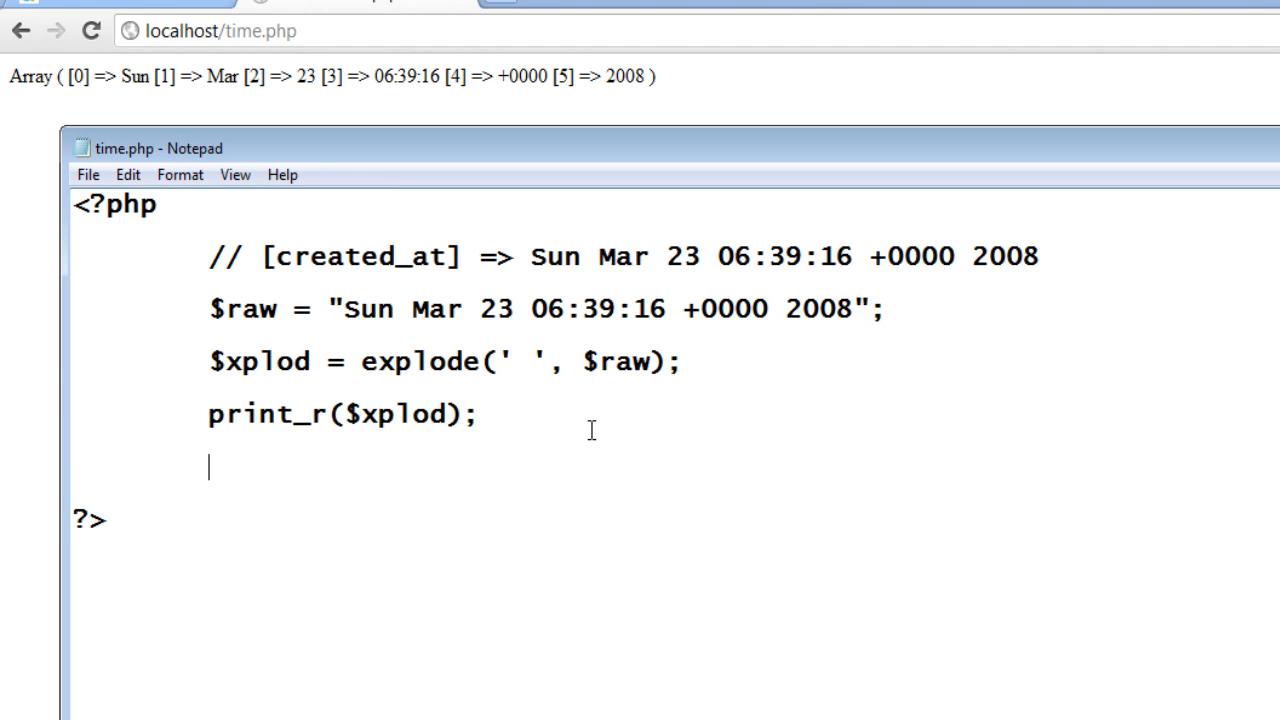
- Start $string = ""; and fill it beginning with $xplod[5]-
{"action": "type", "text": "$"}
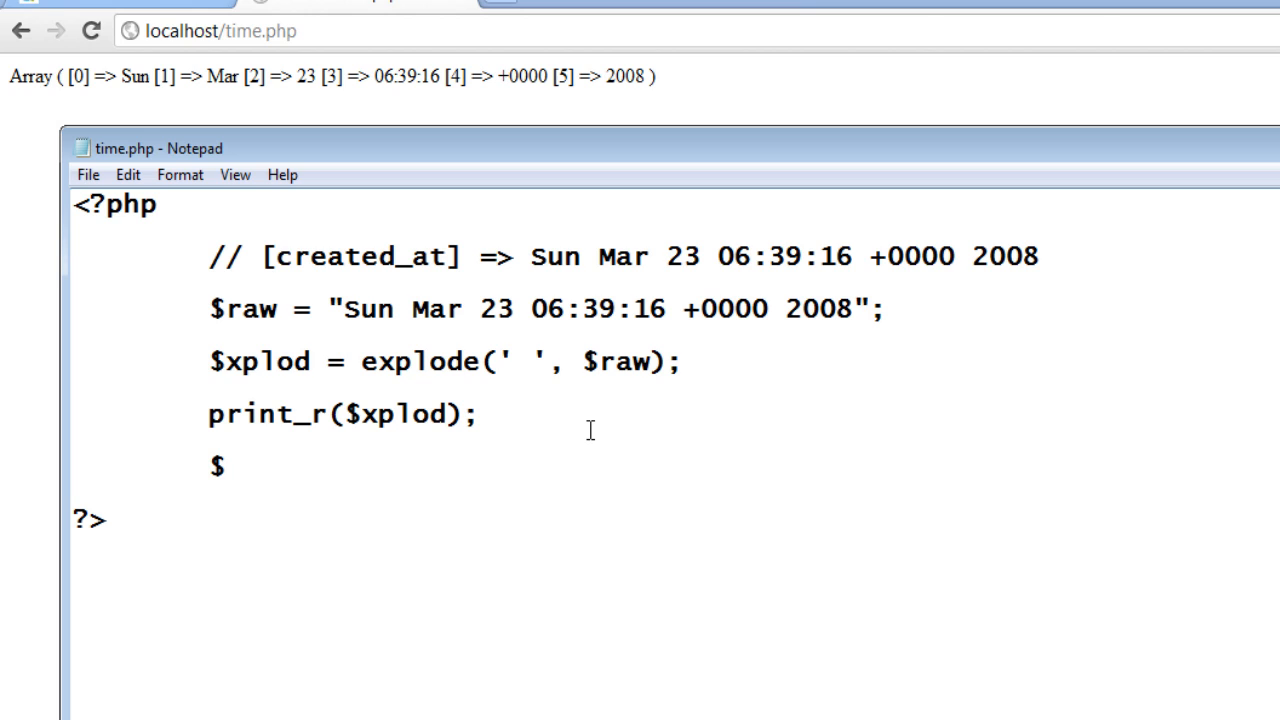
{"action": "type", "text": "string"}
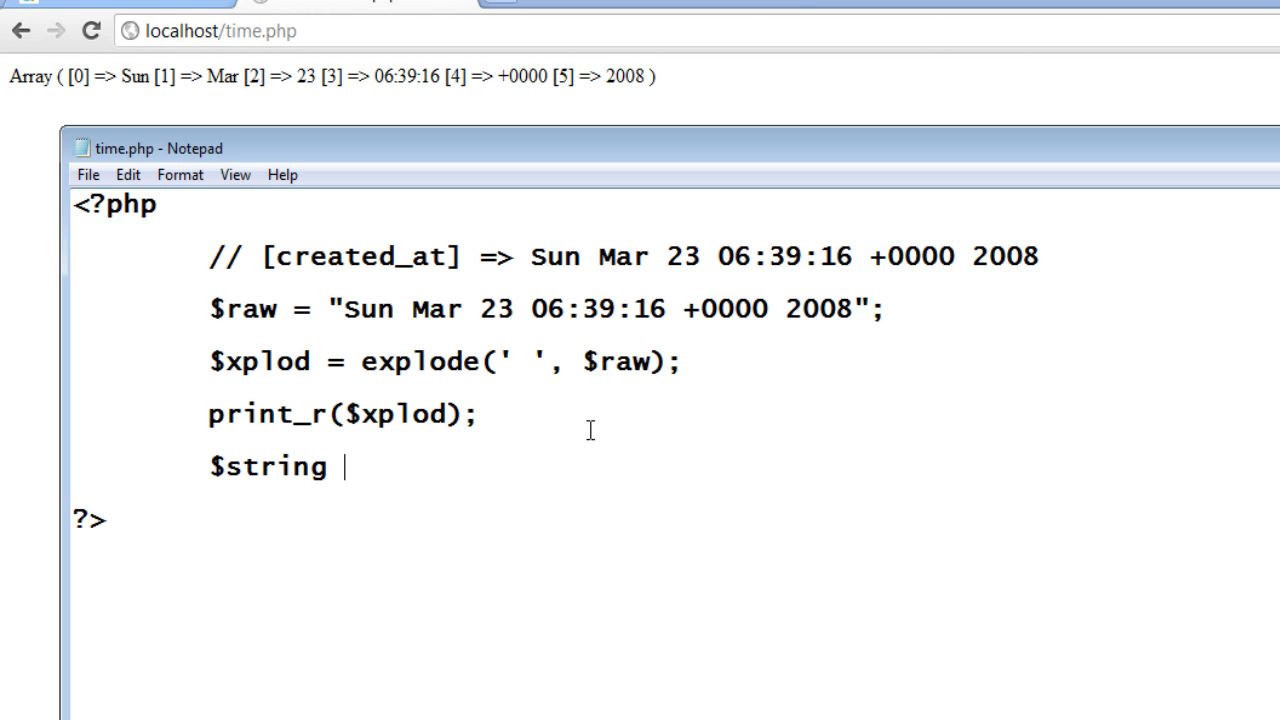
{"action": "type", "text": "= \"\";"}
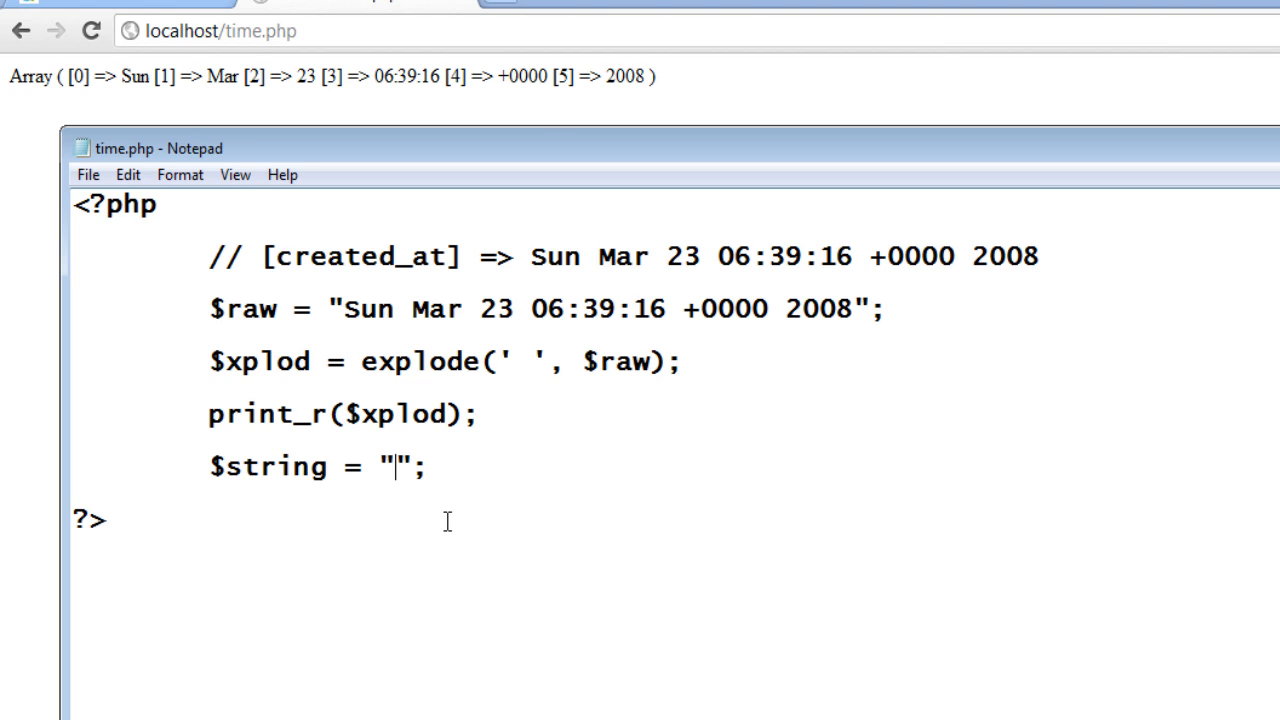
{"action": "mouse_move", "coordinate": [340, 408]}
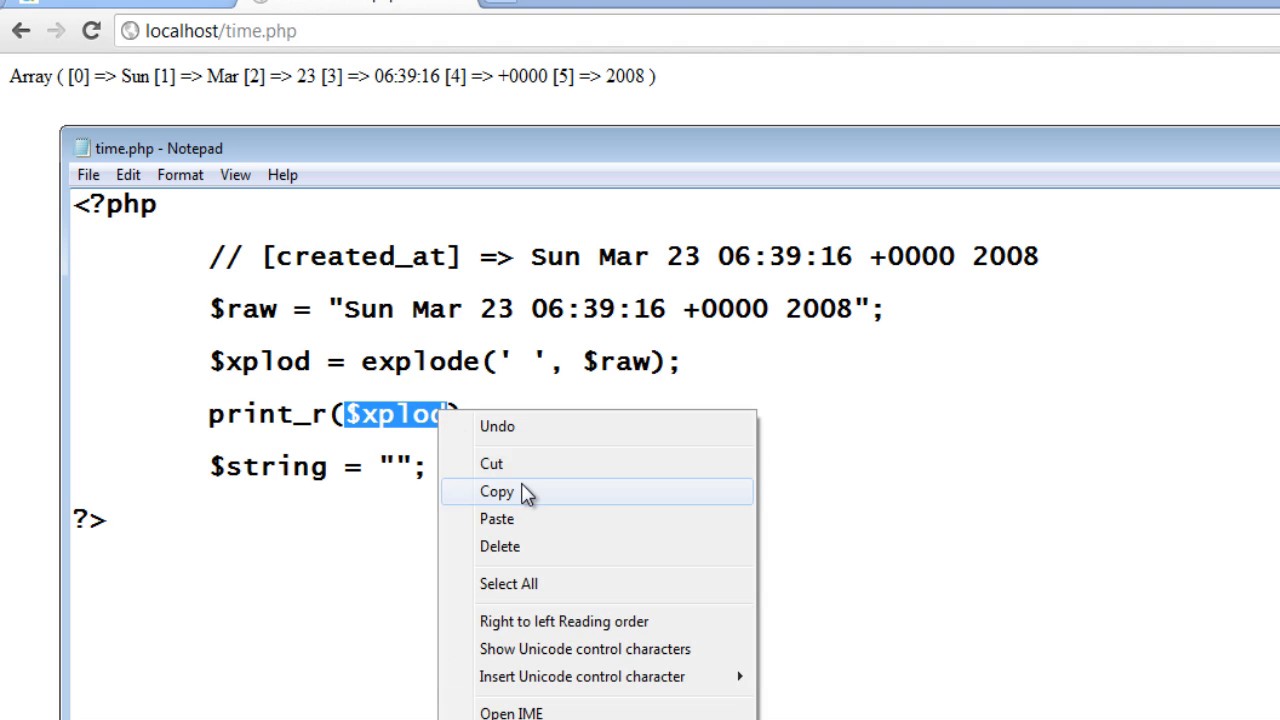
{"action": "left_click", "coordinate": [492, 492]}
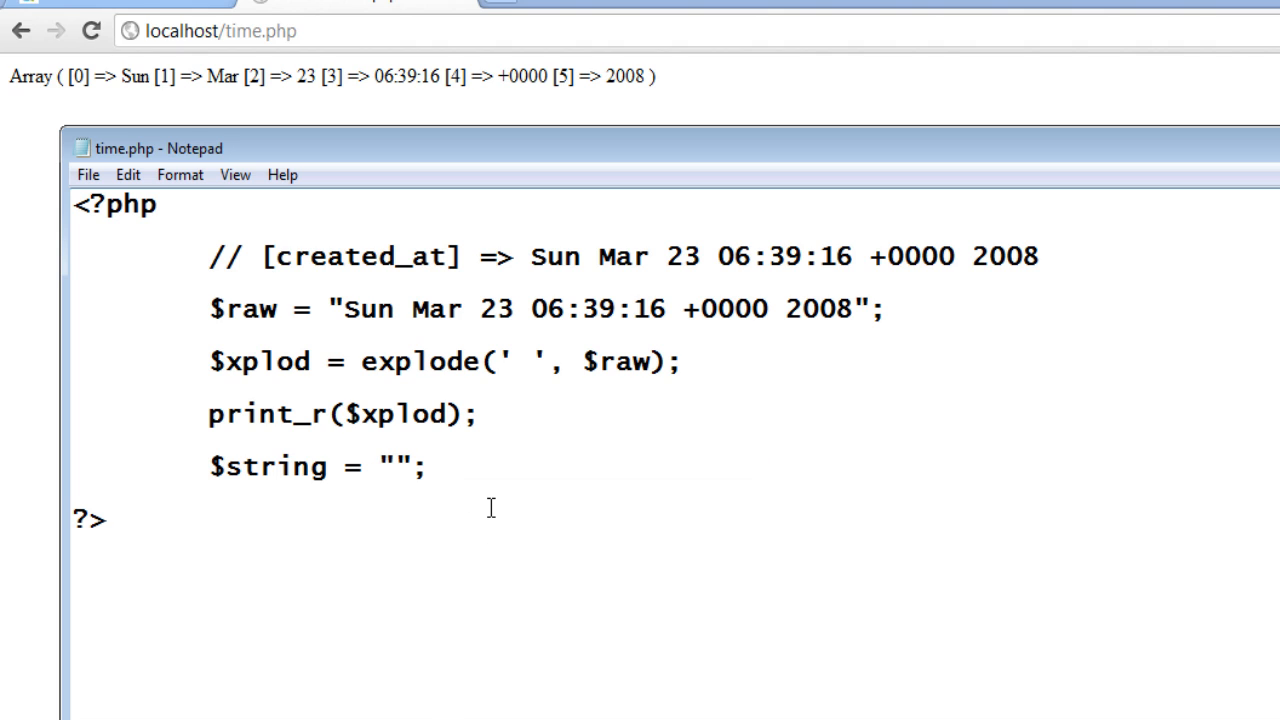
{"action": "type", "text": "$xplod[]"}
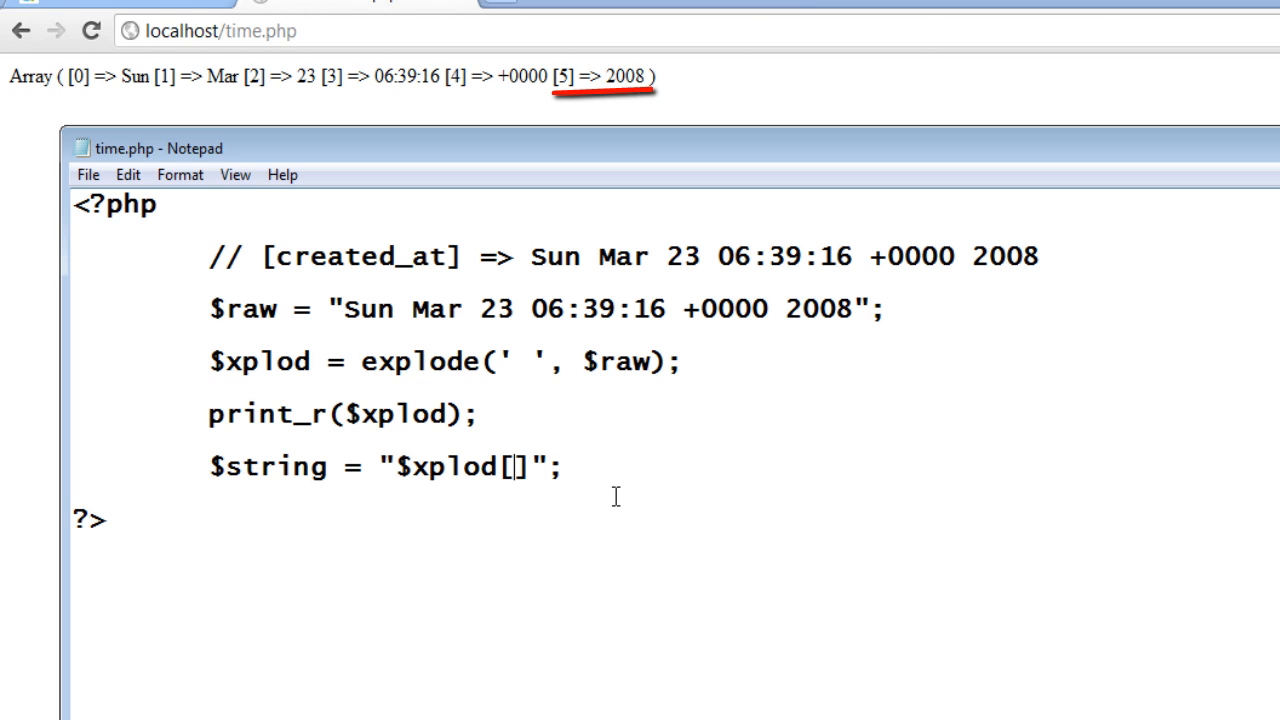
{"action": "type", "text": "5"}
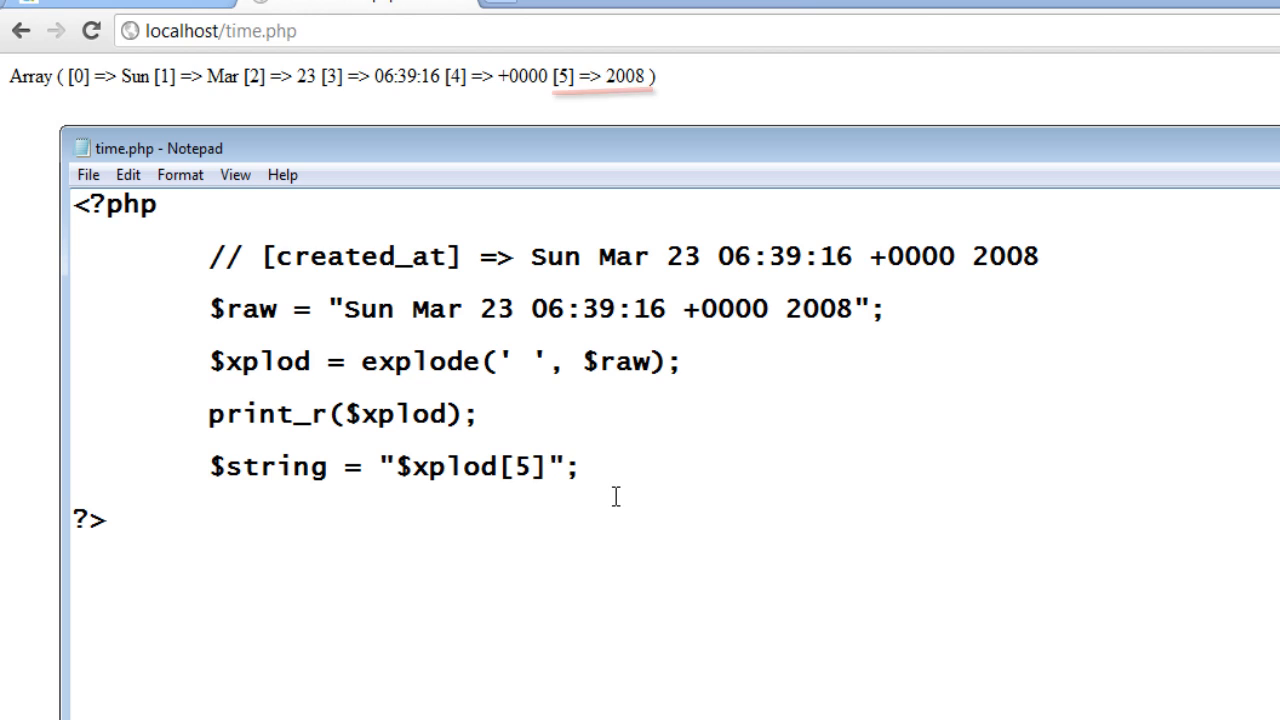
{"action": "type", "text": "-"}
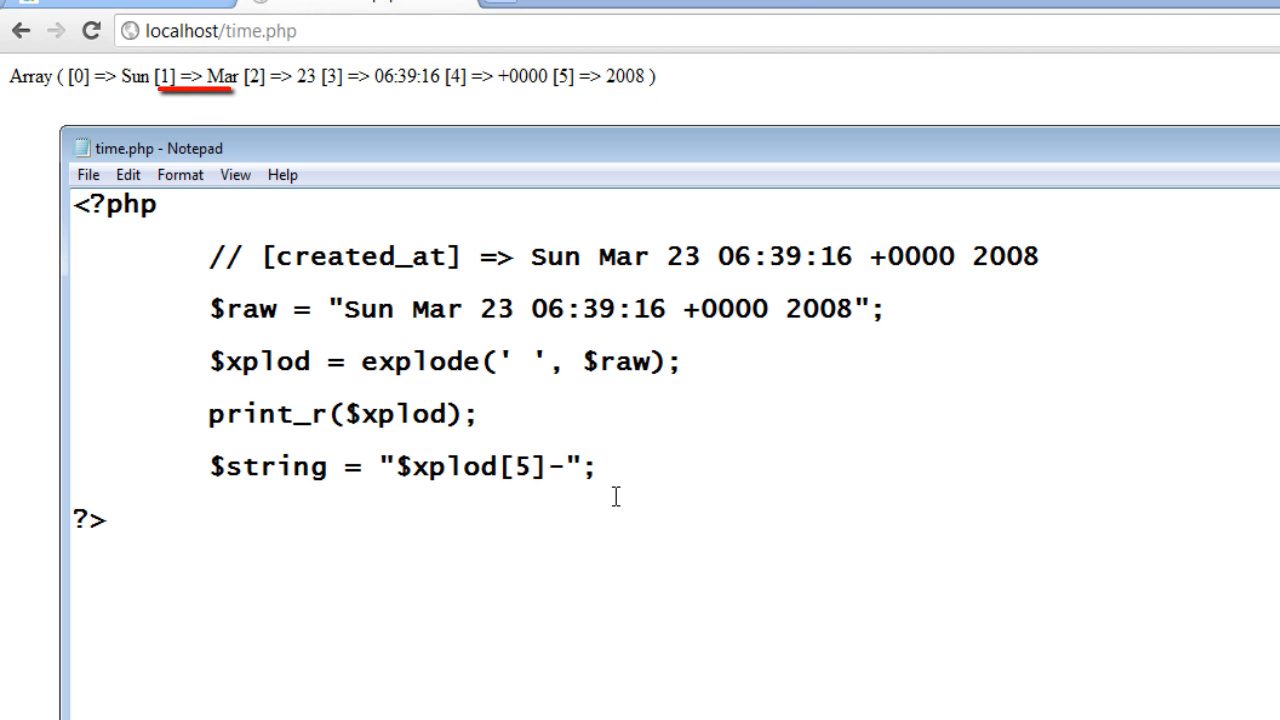
- Complete $string as "$xplod[5]-$xplod[1]-$xplod[2] $xplod[3]"
{"action": "type", "text": "$xplod[]"}
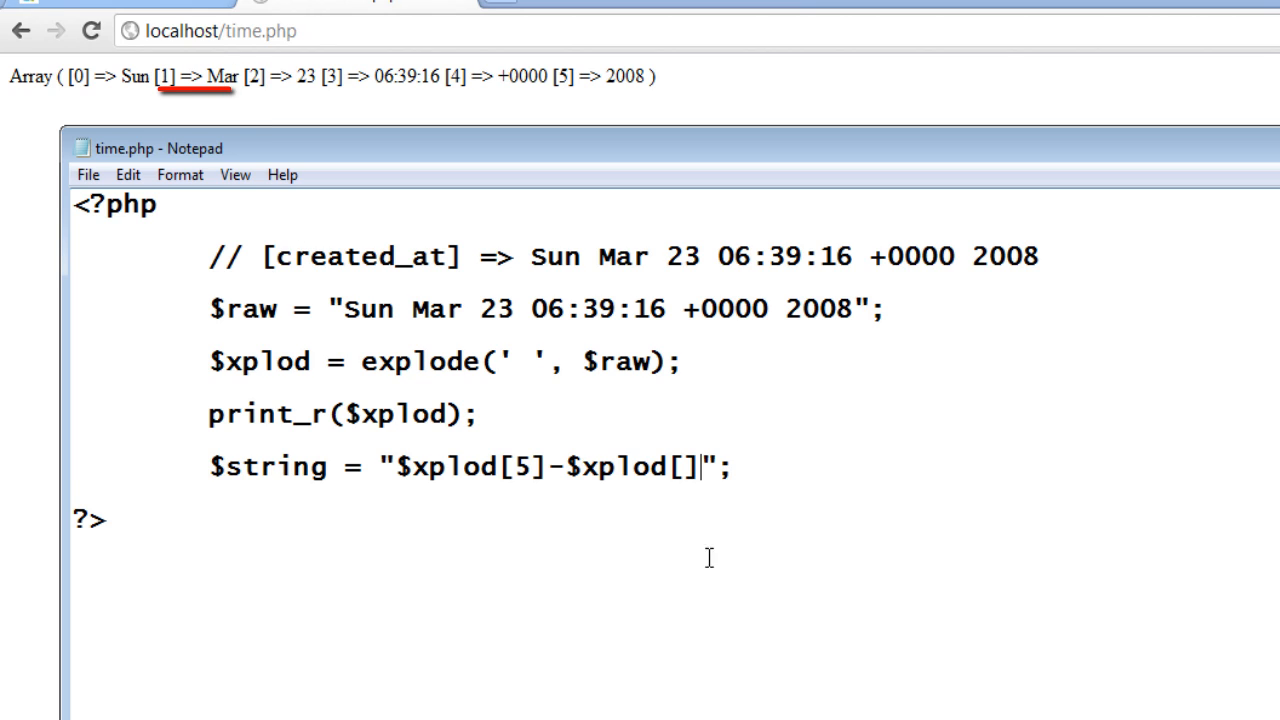
{"action": "type", "text": "1"}
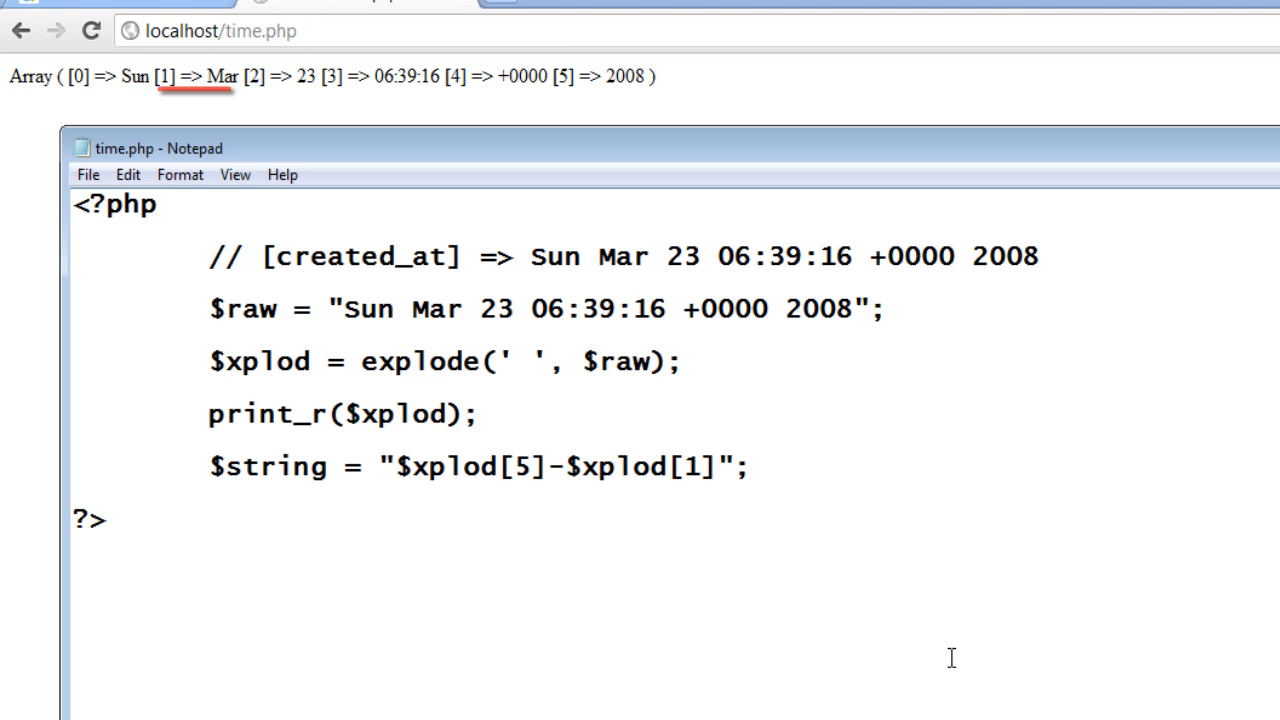
{"action": "type", "text": "-$xplod["}
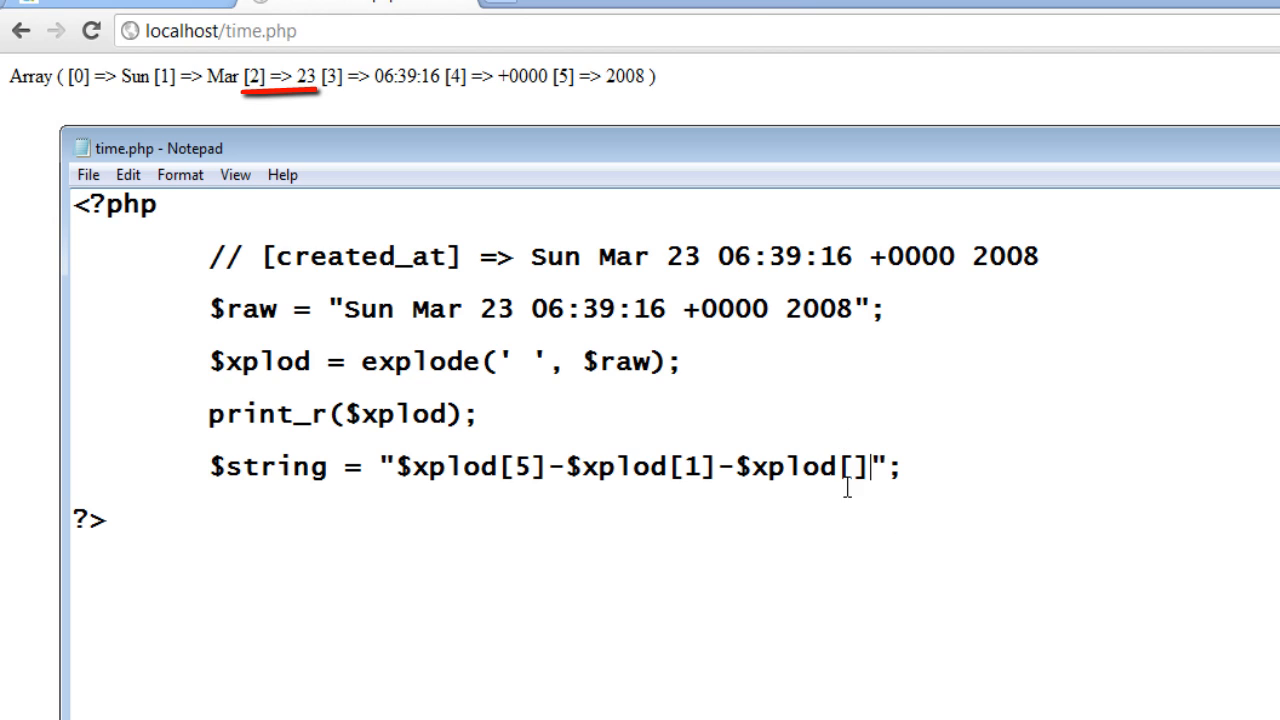
{"action": "type", "text": "2"}
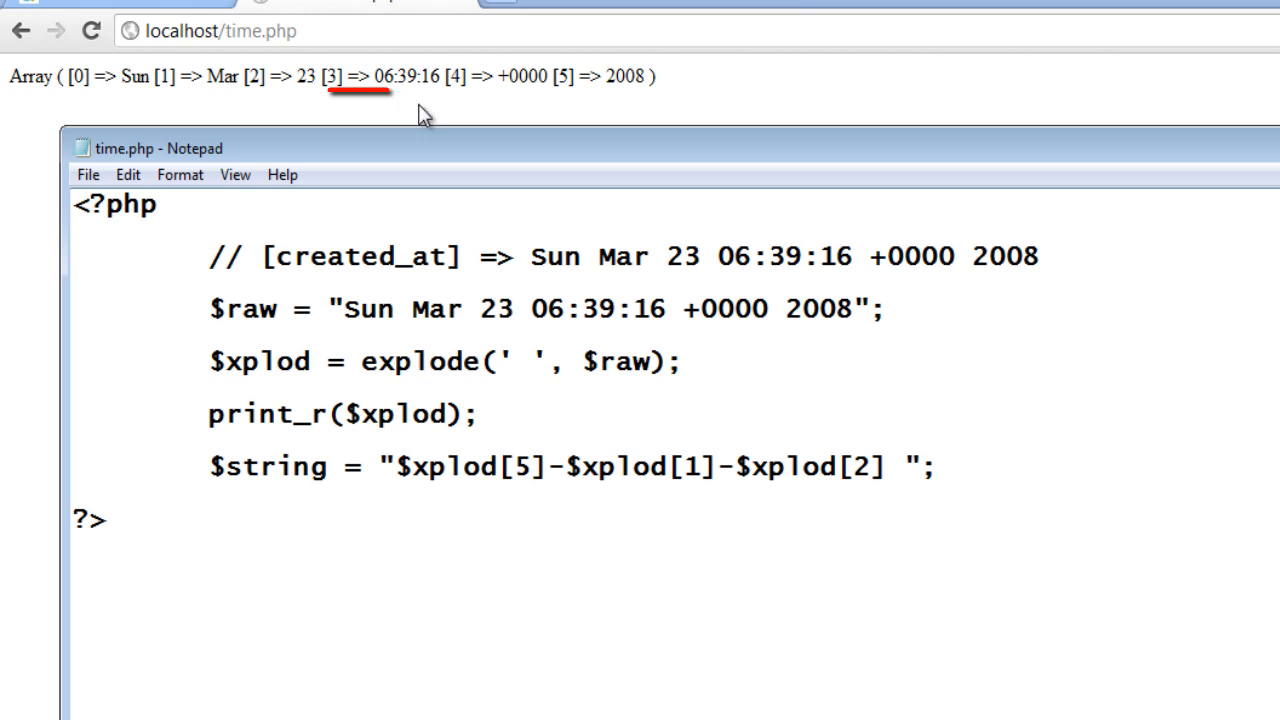
{"action": "mouse_move", "coordinate": [996, 480]}
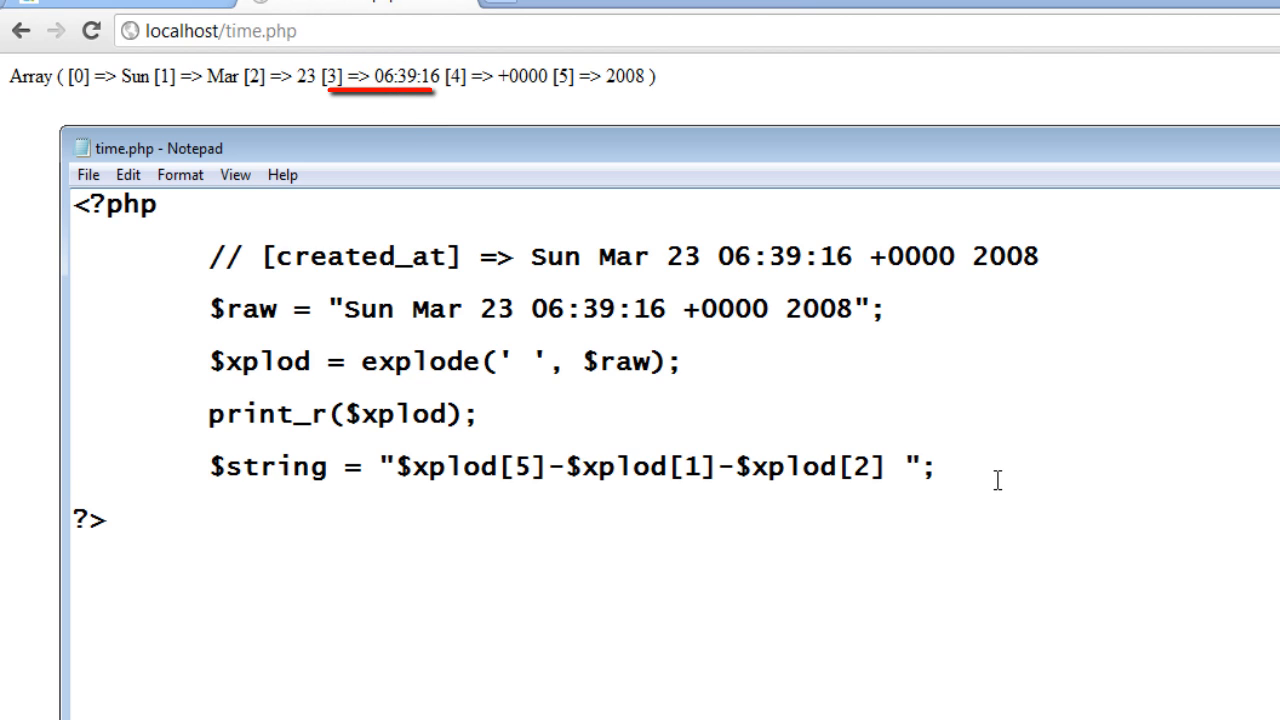
{"action": "type", "text": "$xplod[]"}
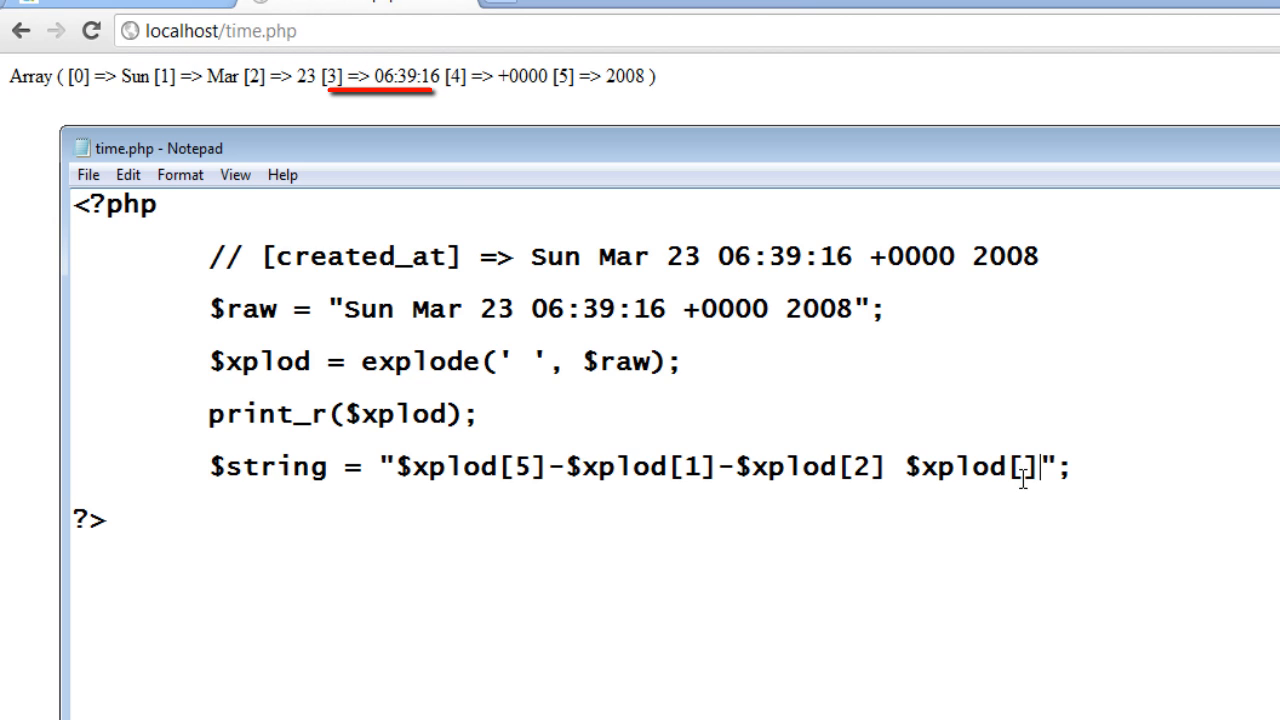
{"action": "type", "text": "3"}
{"action": "type", "text": "echo"}
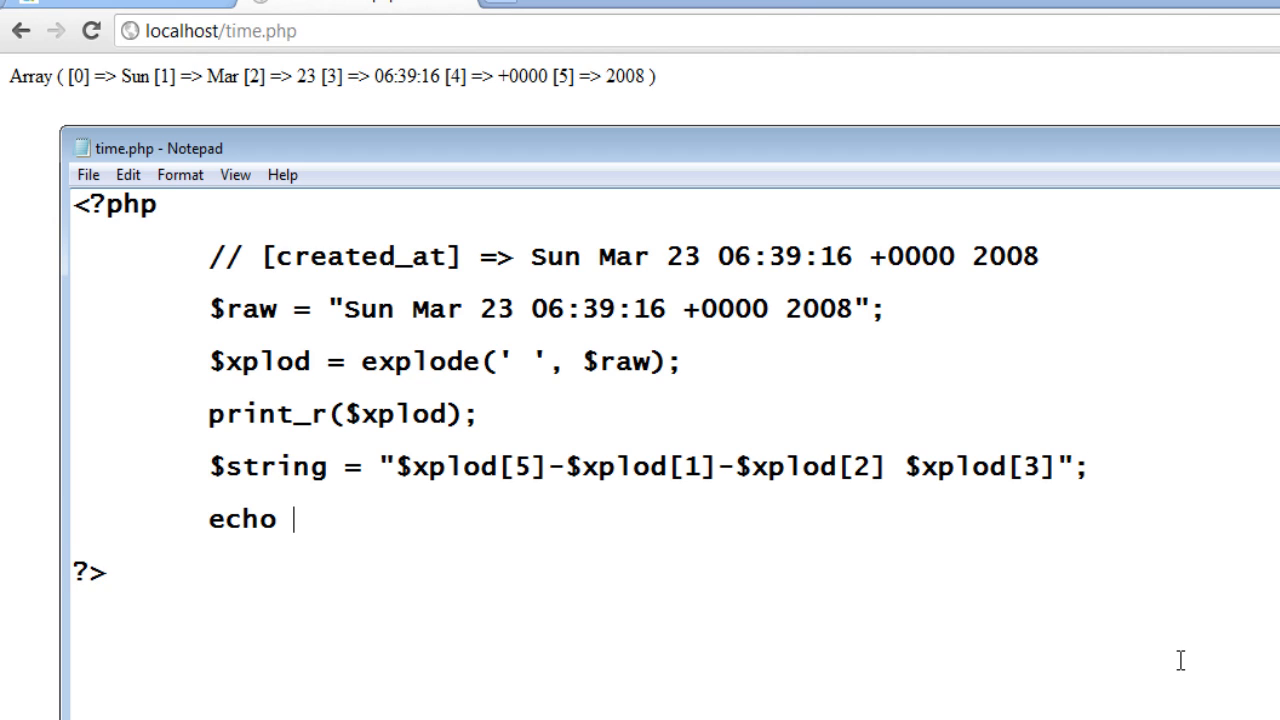
- Finish the line as echo "<br />$string"; to print the rebuilt date
{"action": "type", "text": "\"\";"}
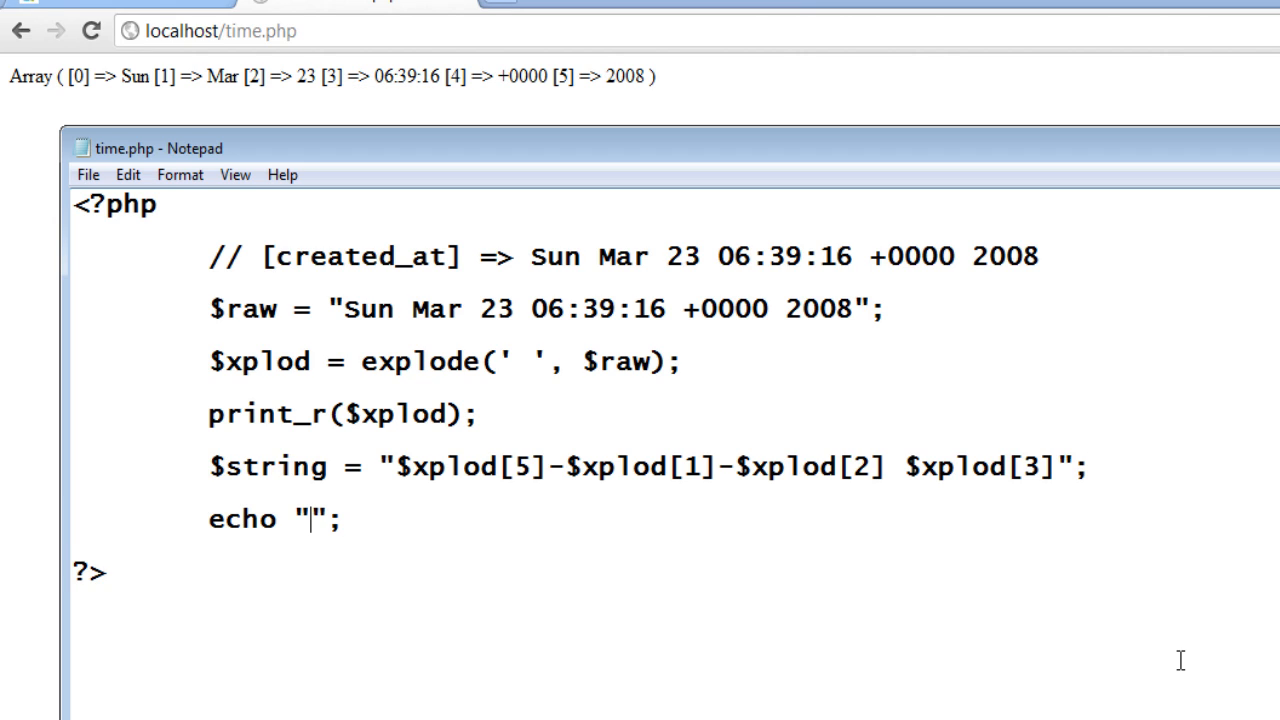
{"action": "type", "text": "<br />"}
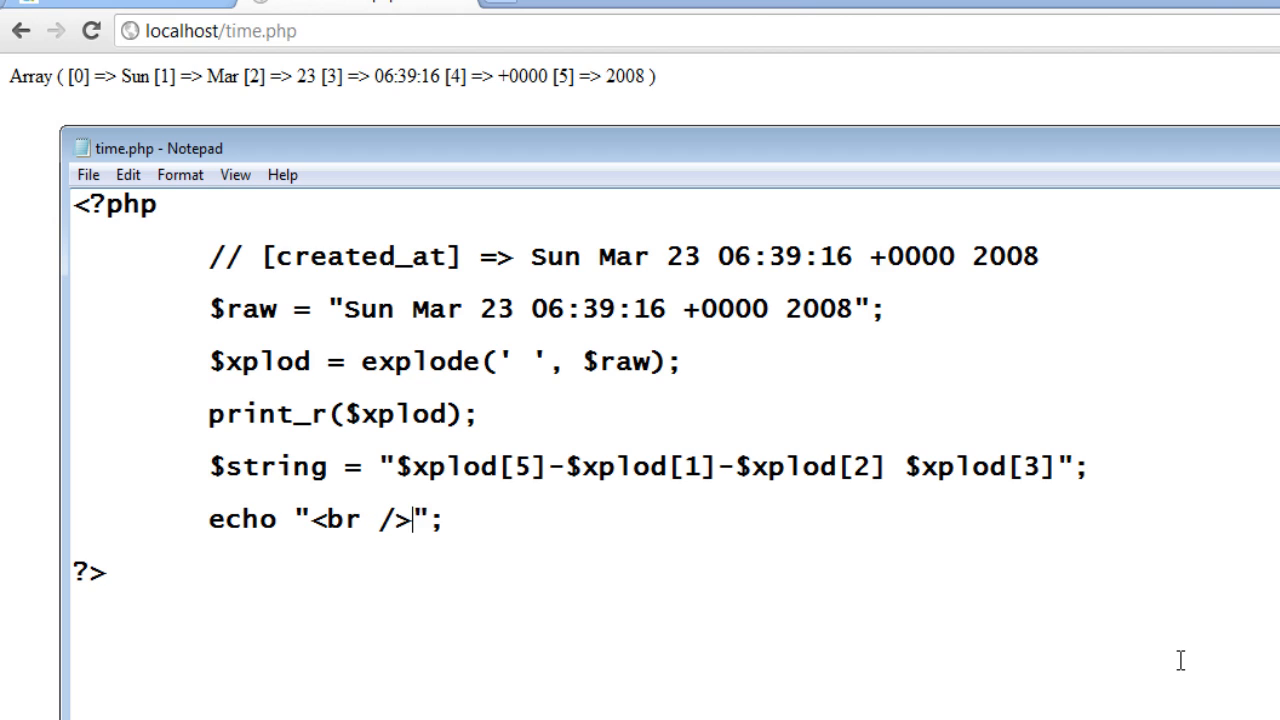
{"action": "type", "text": "$str"}
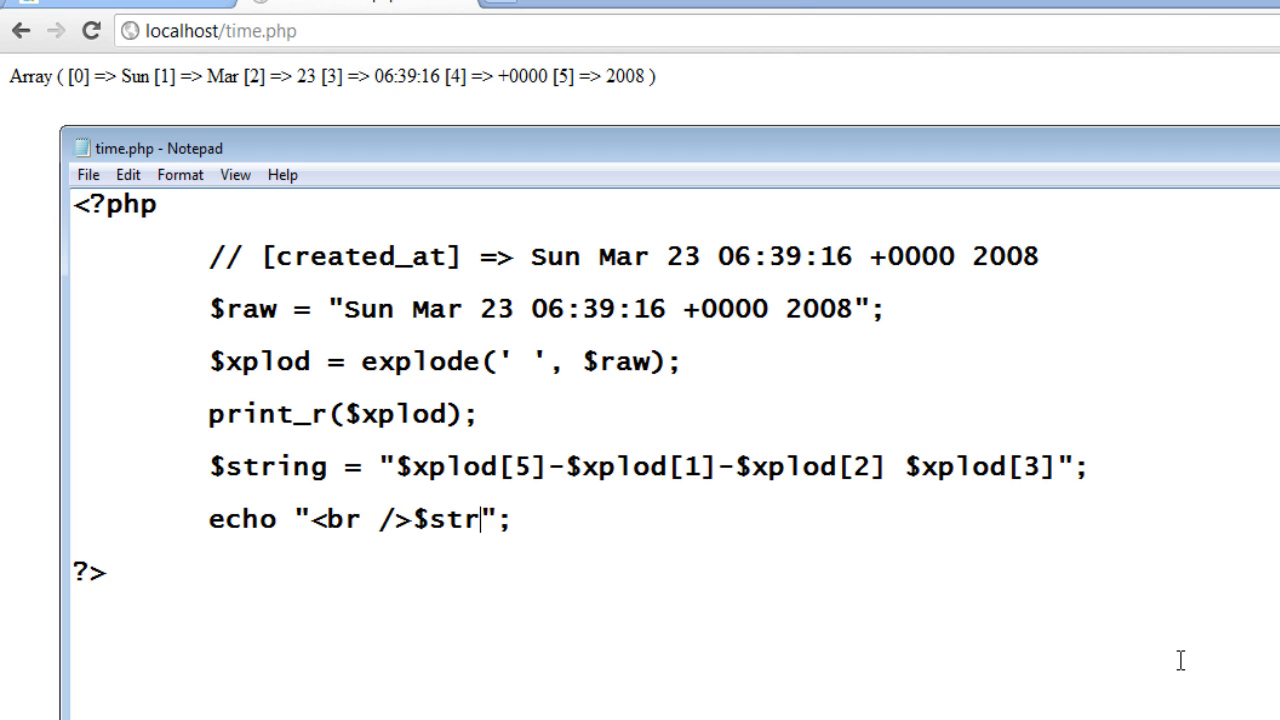
{"action": "type", "text": "ing"}
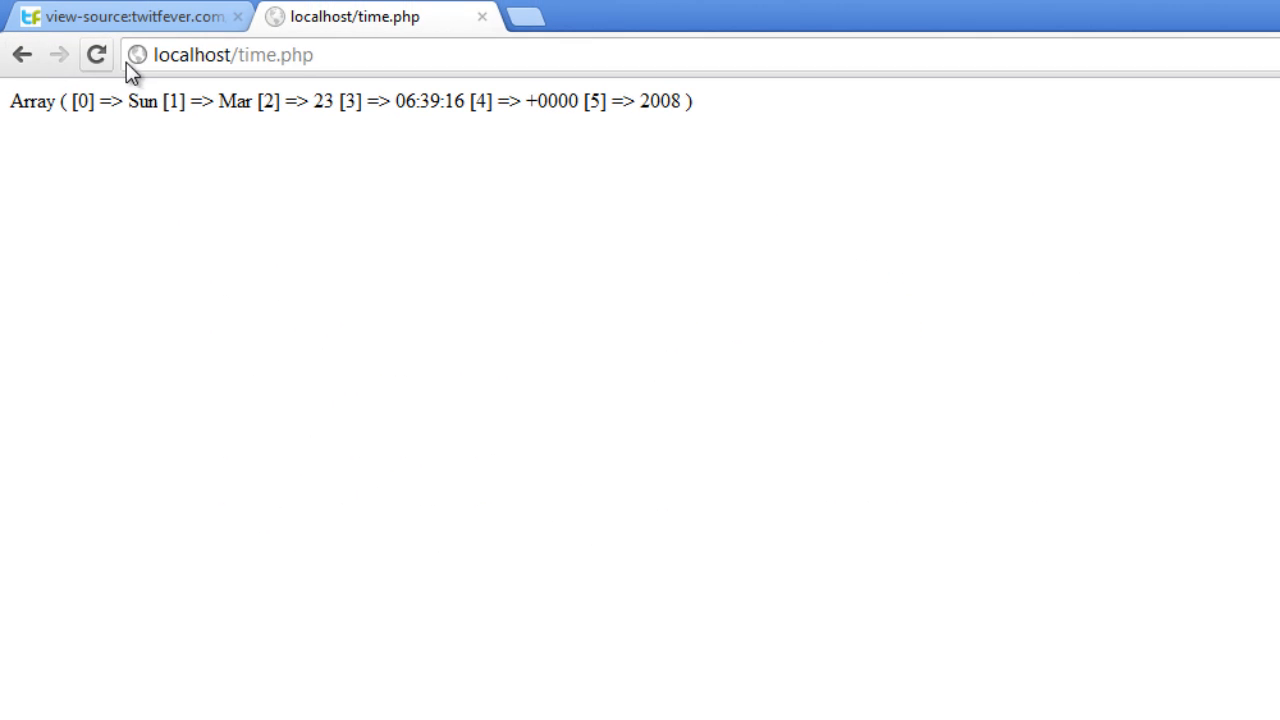
- Reload localhost/time.php to see 2008-Mar-23 06:39:16, then return to Notepad
{"action": "left_click", "coordinate": [96, 54]}
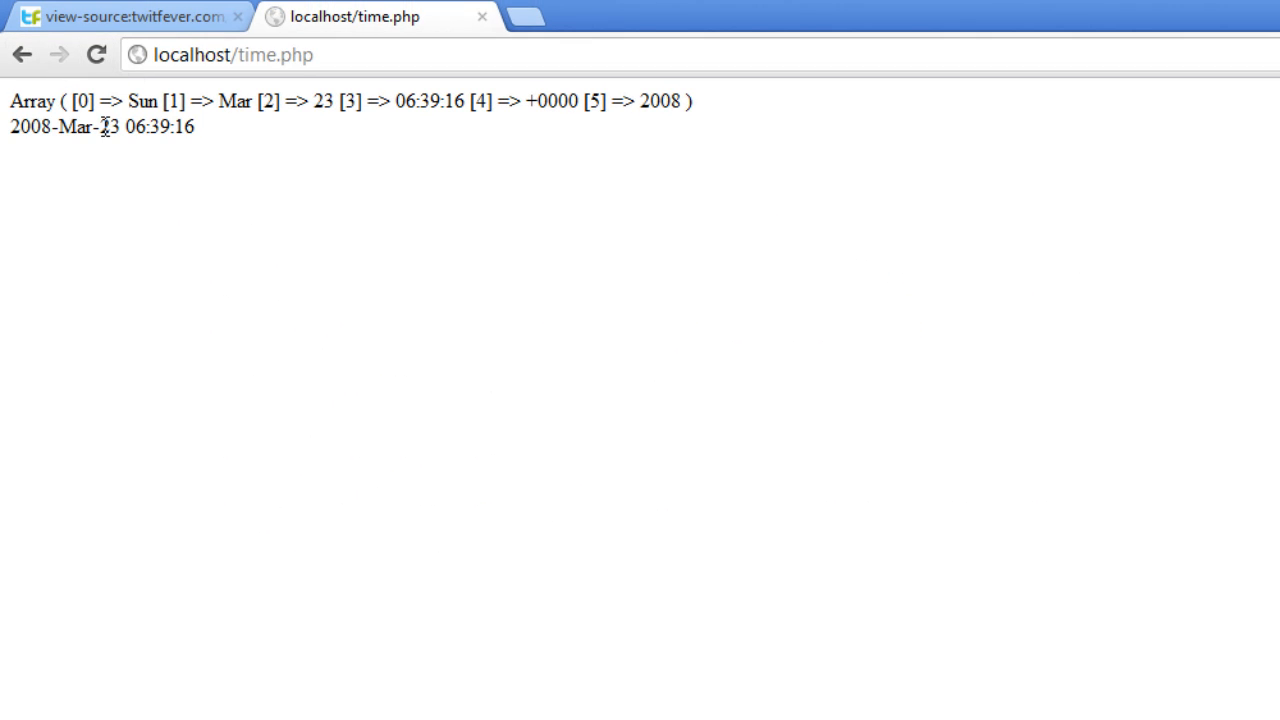
{"action": "double_click", "coordinate": [660, 100]}
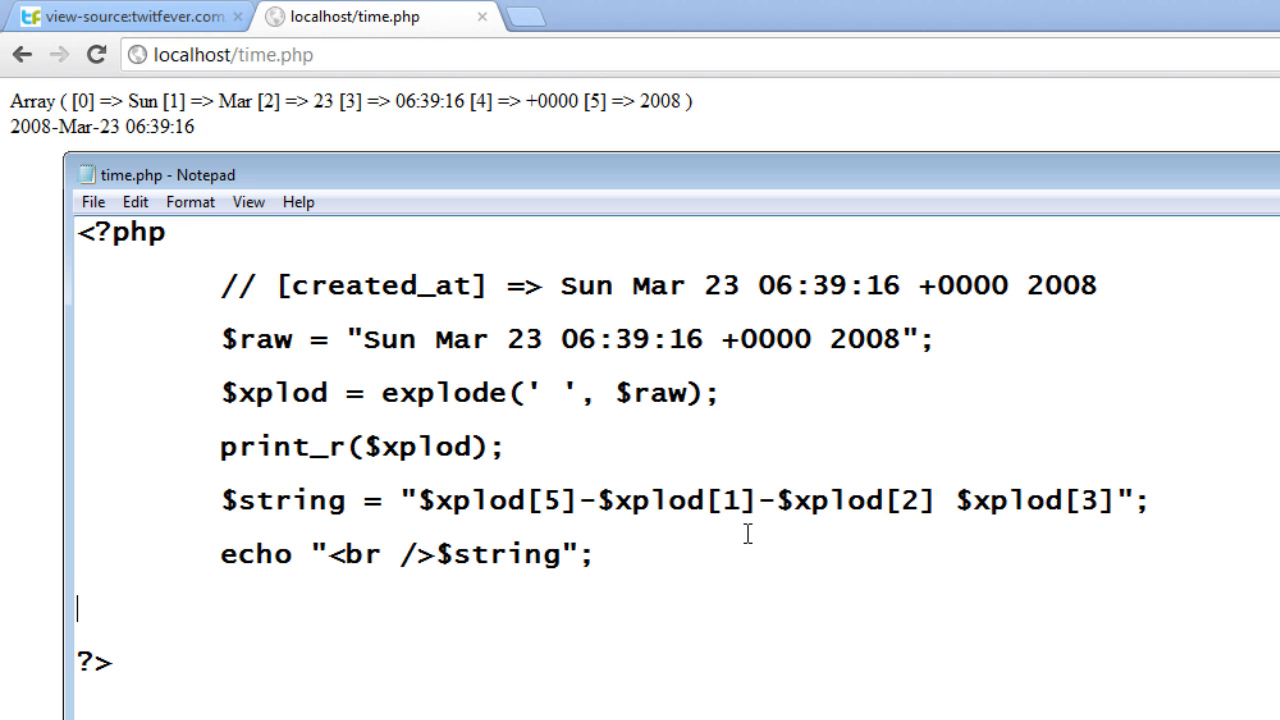
- Write $date = date("Y-m-d H:i:s", ...); with the MySQL datetime format string
{"action": "type", "text": "$d"}
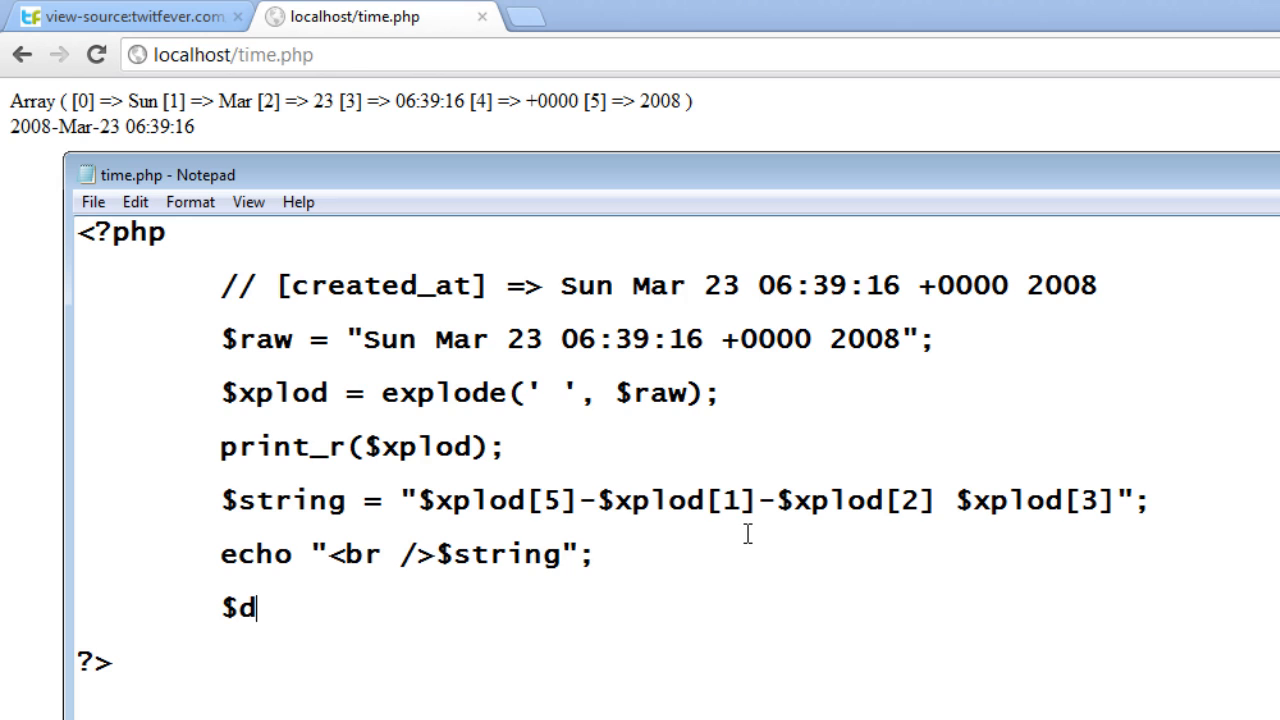
{"action": "type", "text": "ate = date"}
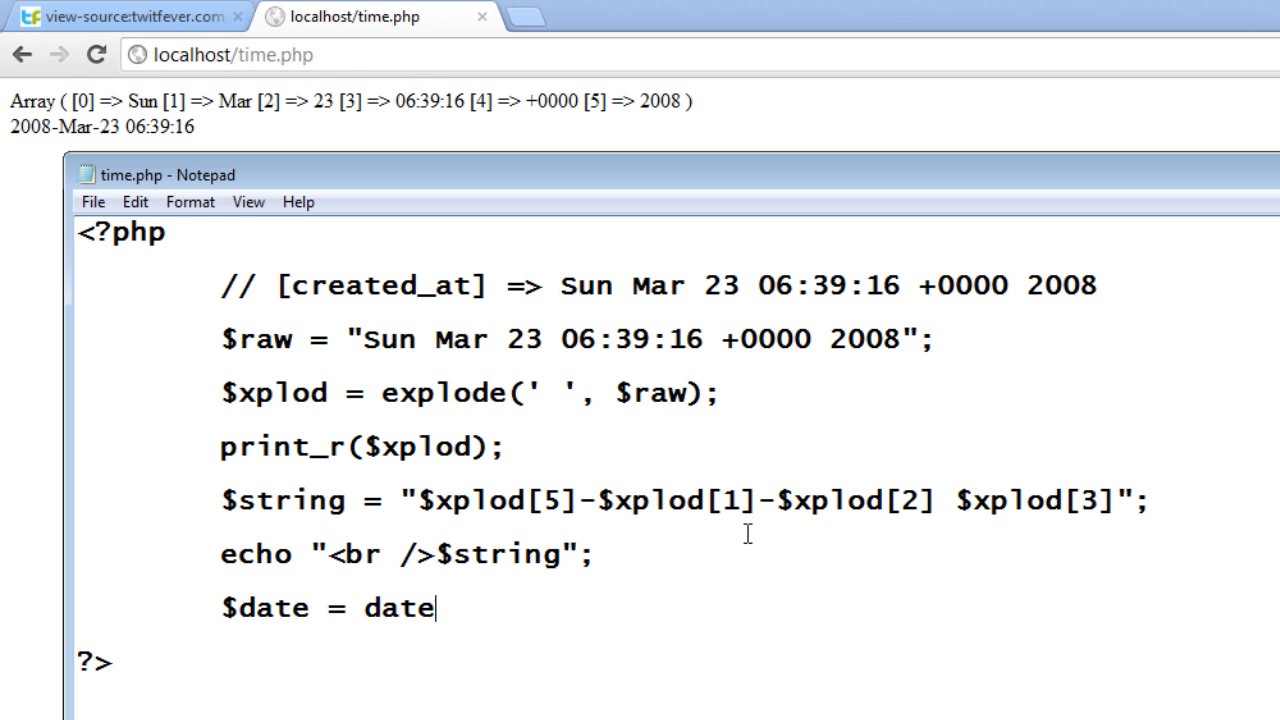
{"action": "type", "text": "();"}
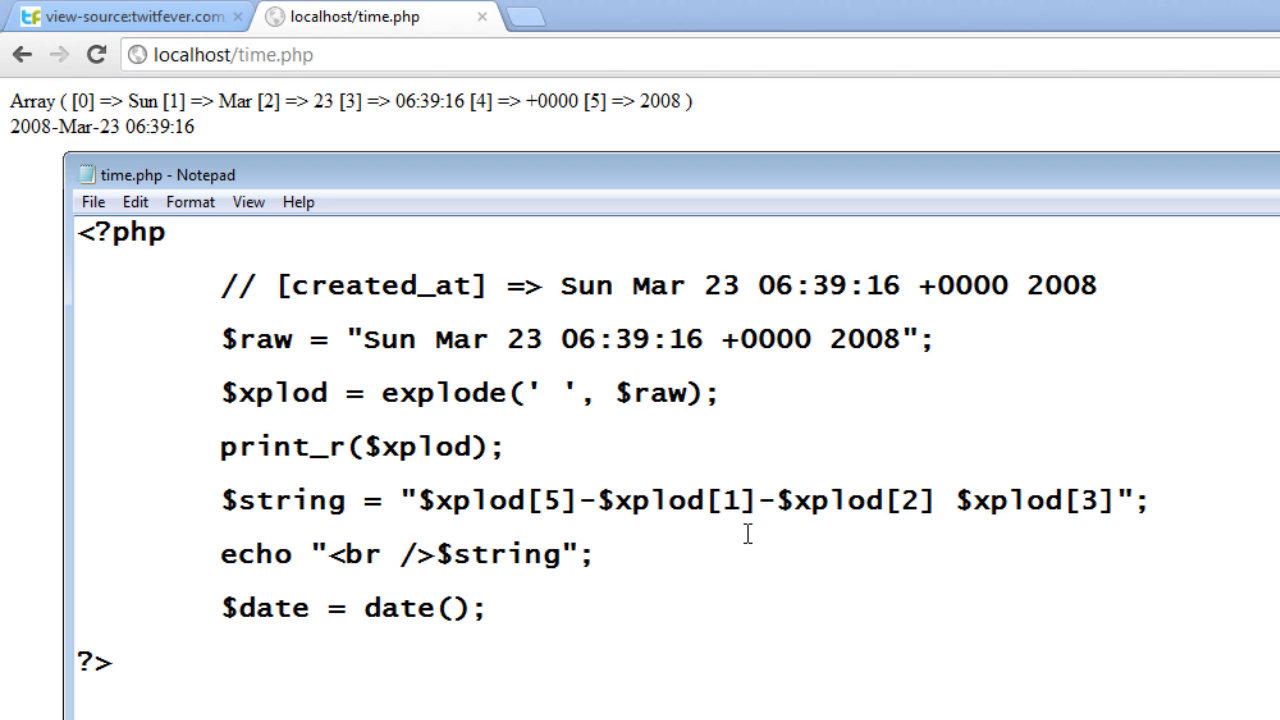
{"action": "type", "text": "\"\""}
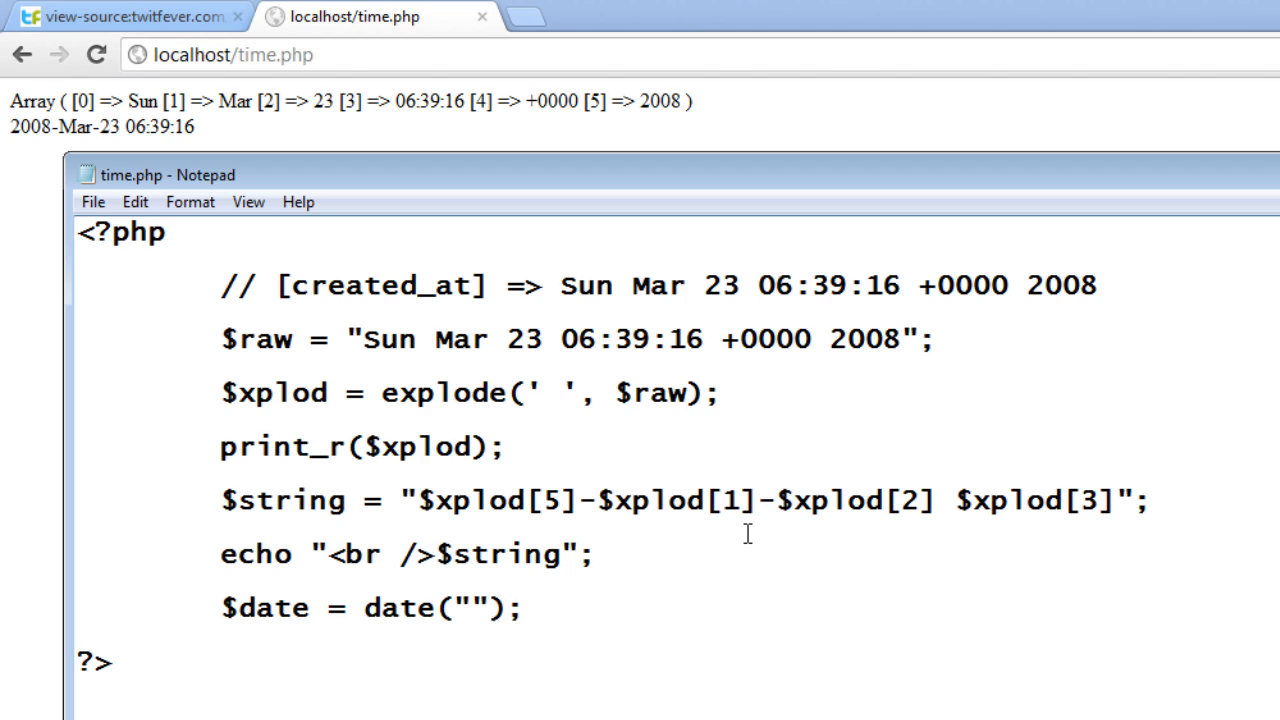
{"action": "type", "text": ","}
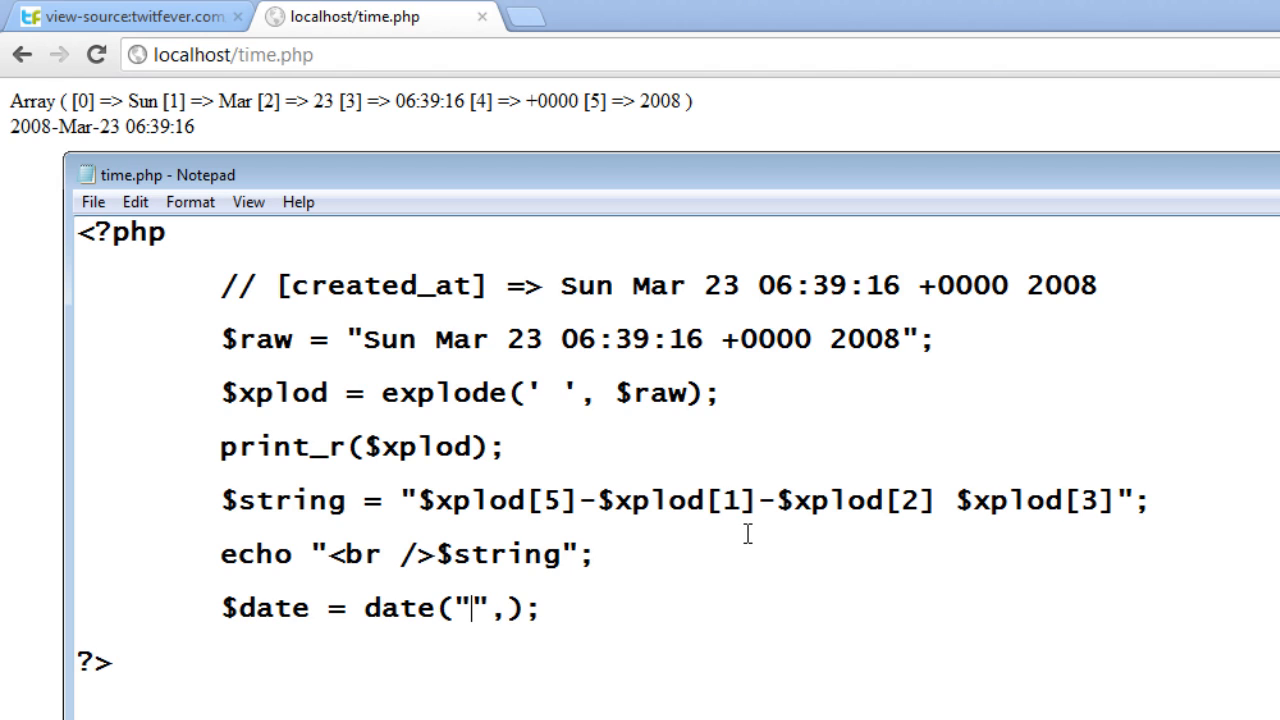
{"action": "type", "text": "Y"}
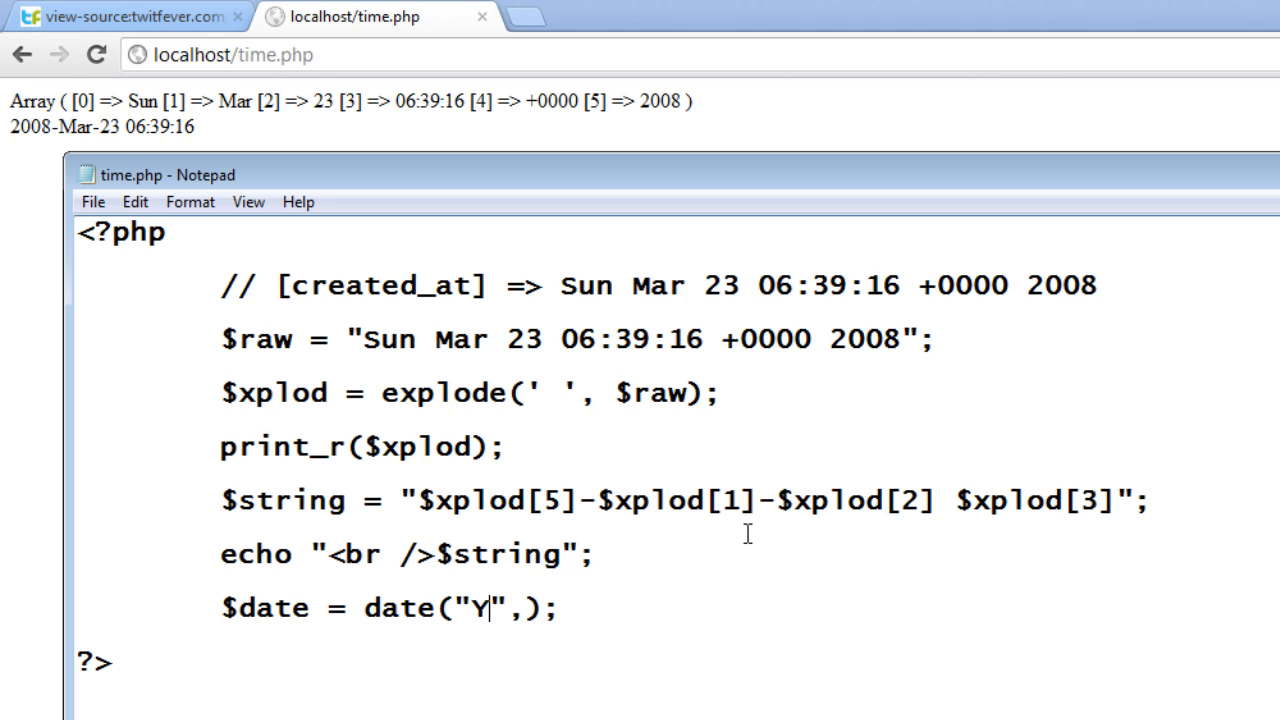
{"action": "mouse_move", "coordinate": [18, 140]}
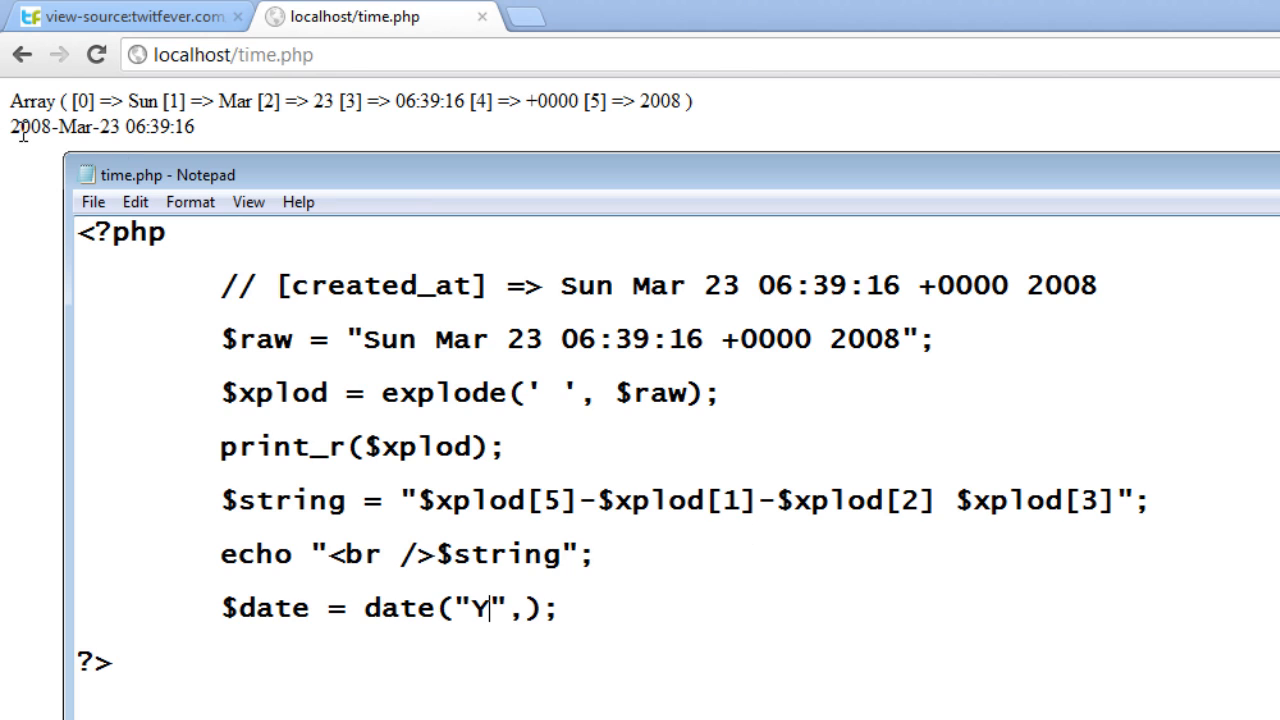
{"action": "type", "text": "-"}
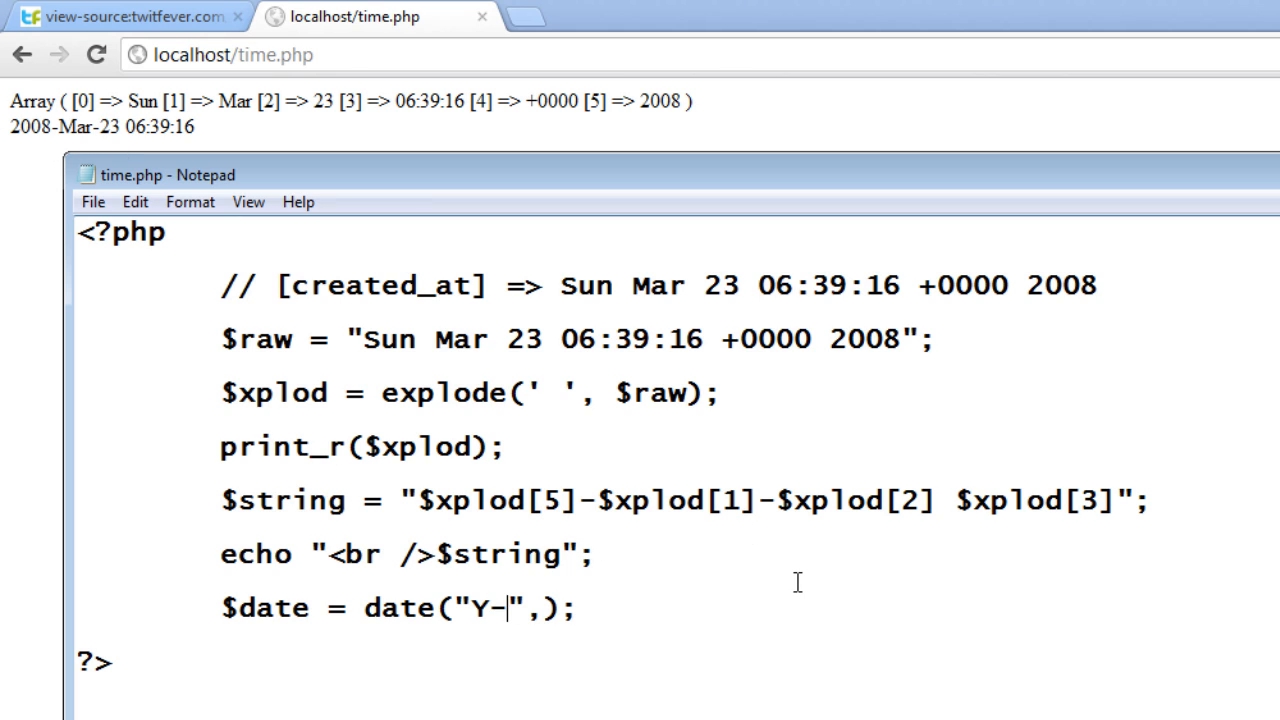
{"action": "type", "text": "m-"}
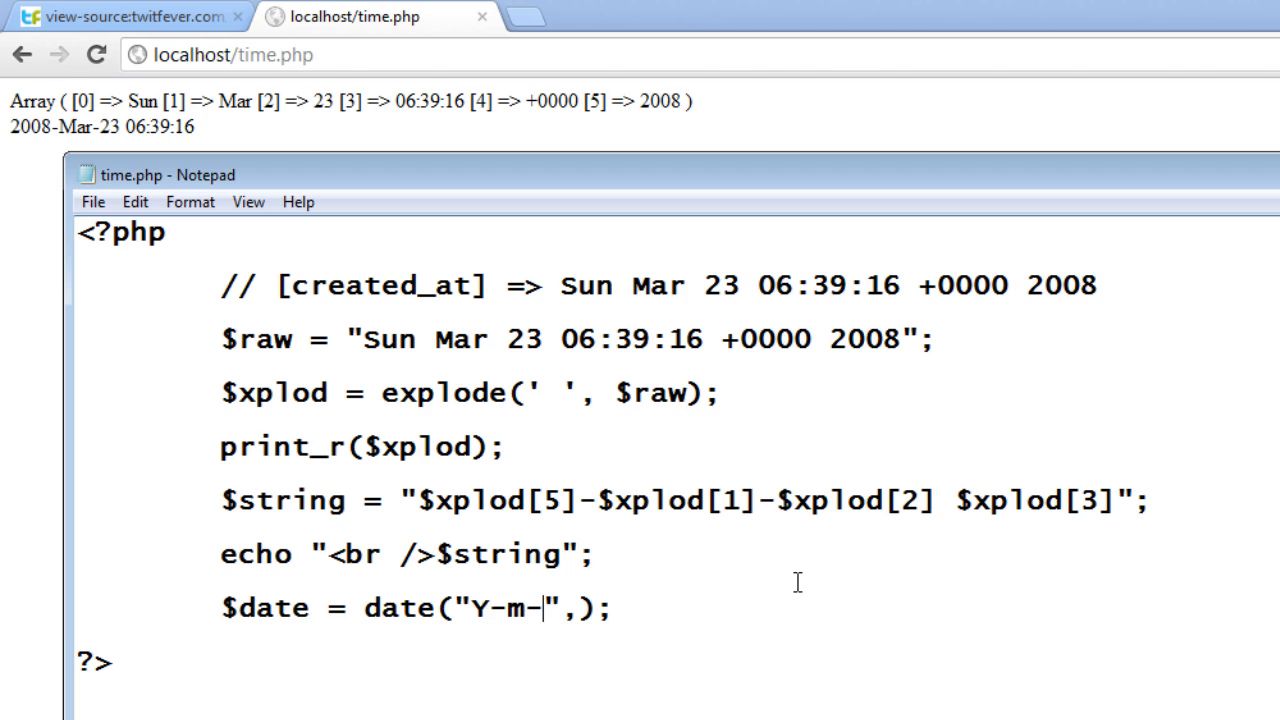
{"action": "type", "text": "d H"}
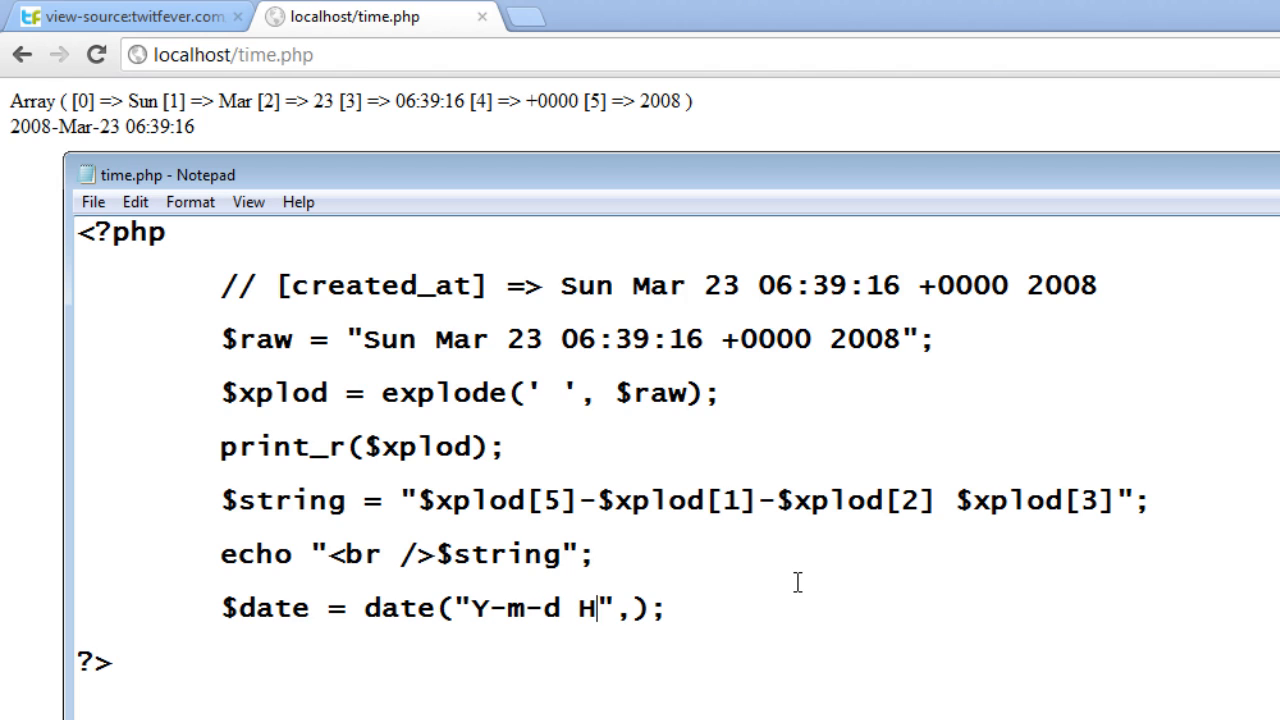
{"action": "type", "text": ":"}
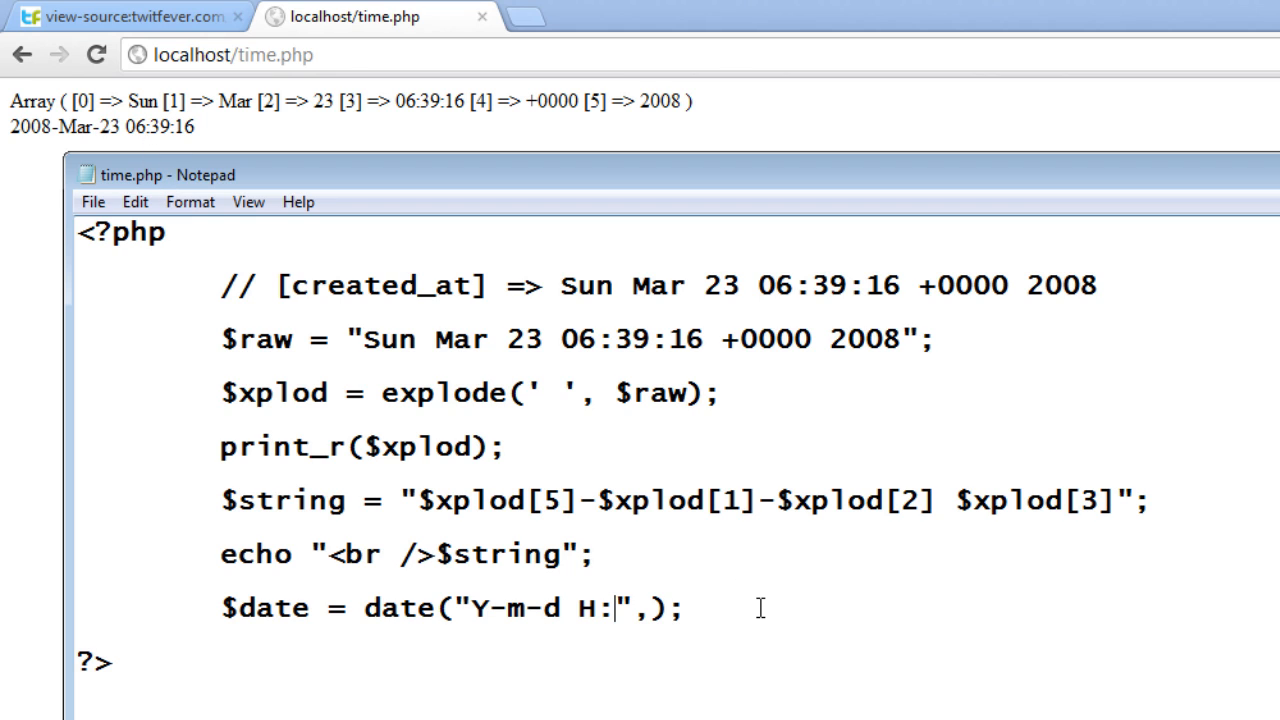
{"action": "type", "text": "i:"}
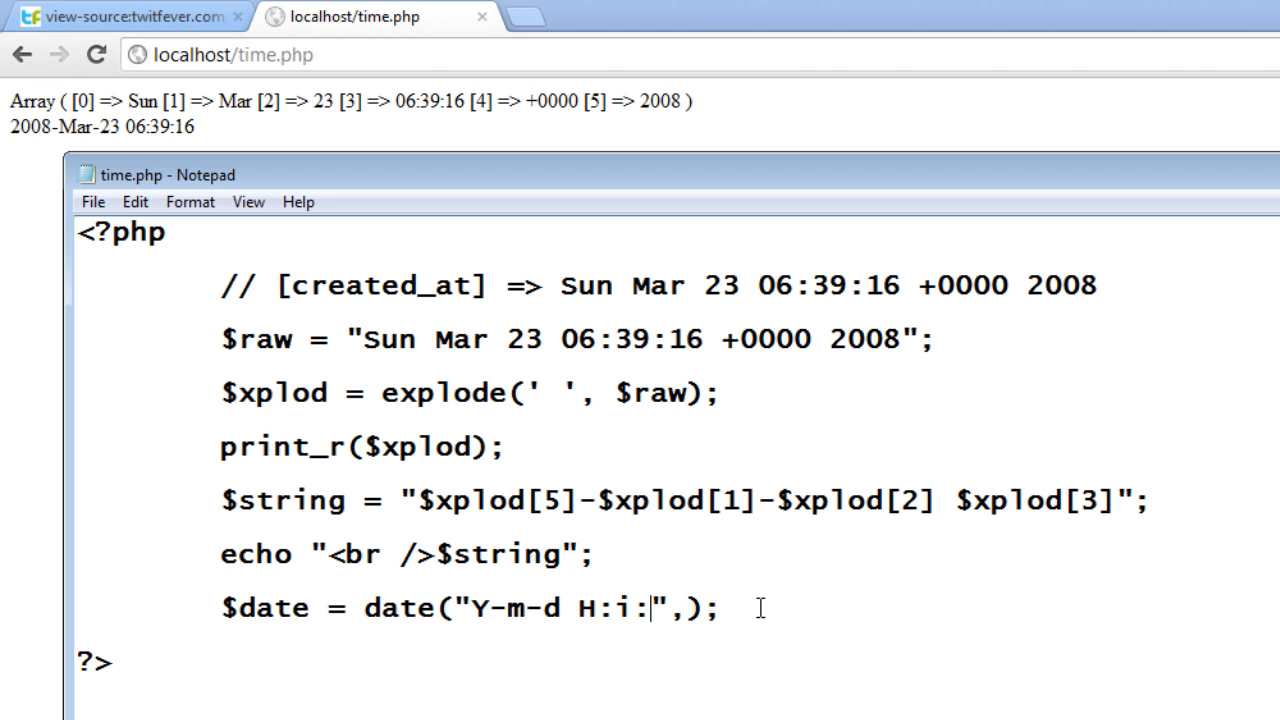
{"action": "type", "text": "s"}
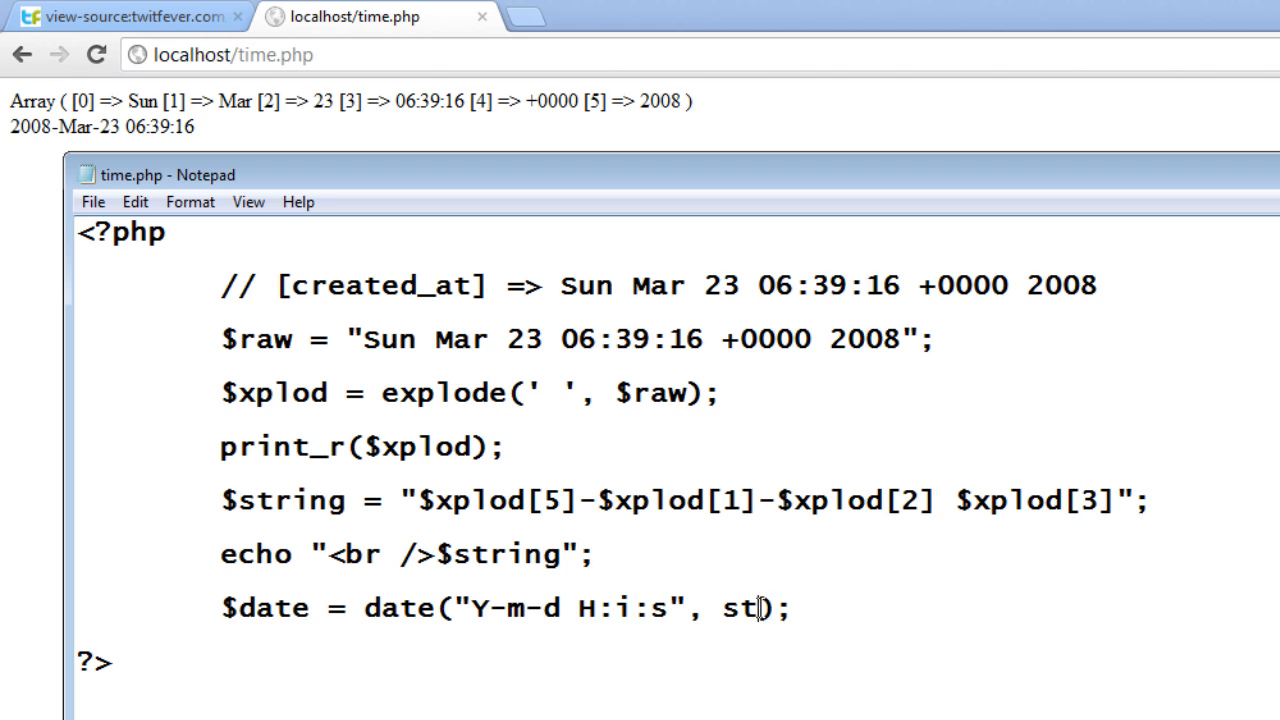
- Pass strtotime($string) as the second argument and add echo "<br />"; $date below
{"action": "type", "text": "rtotime"}
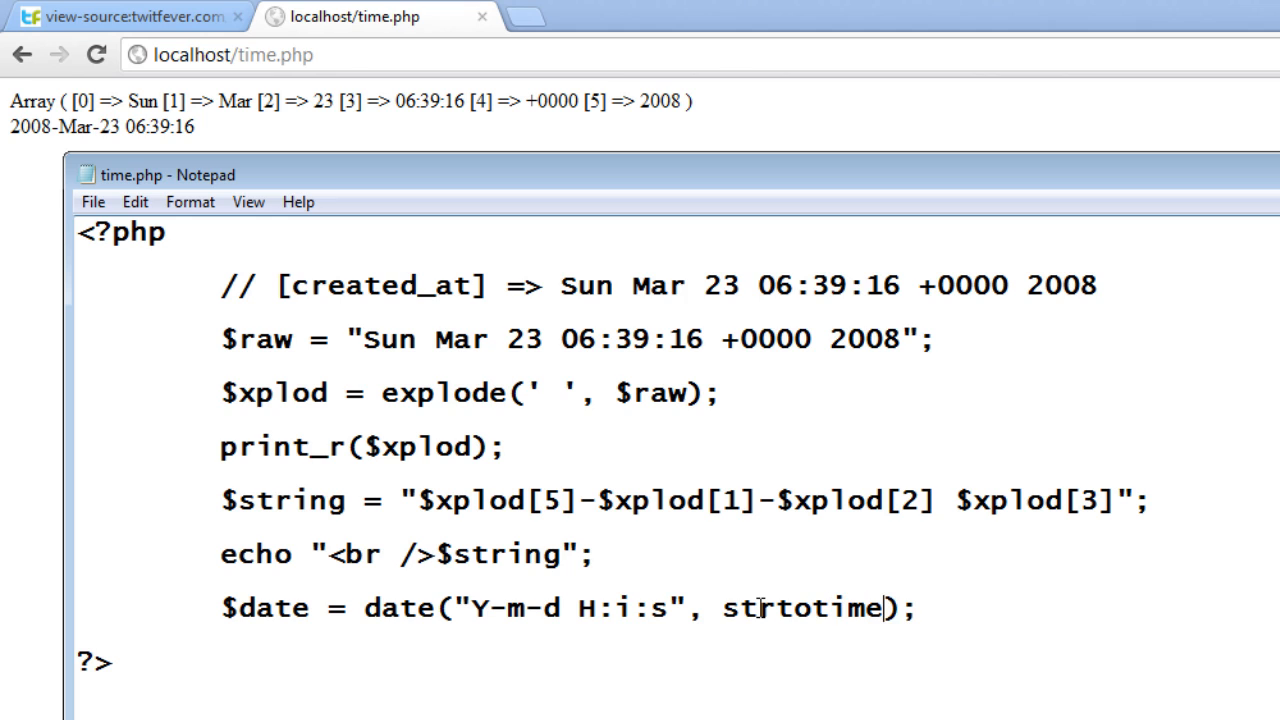
{"action": "type", "text": "("}
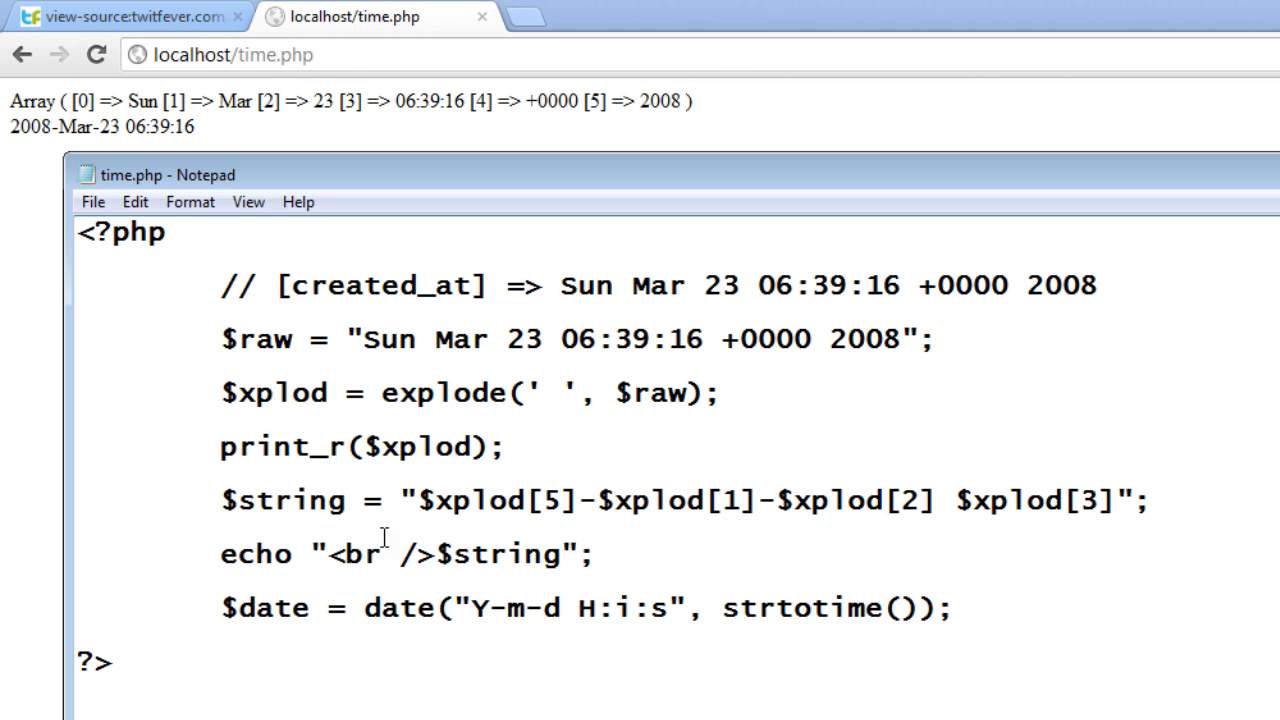
{"action": "double_click", "coordinate": [484, 554]}
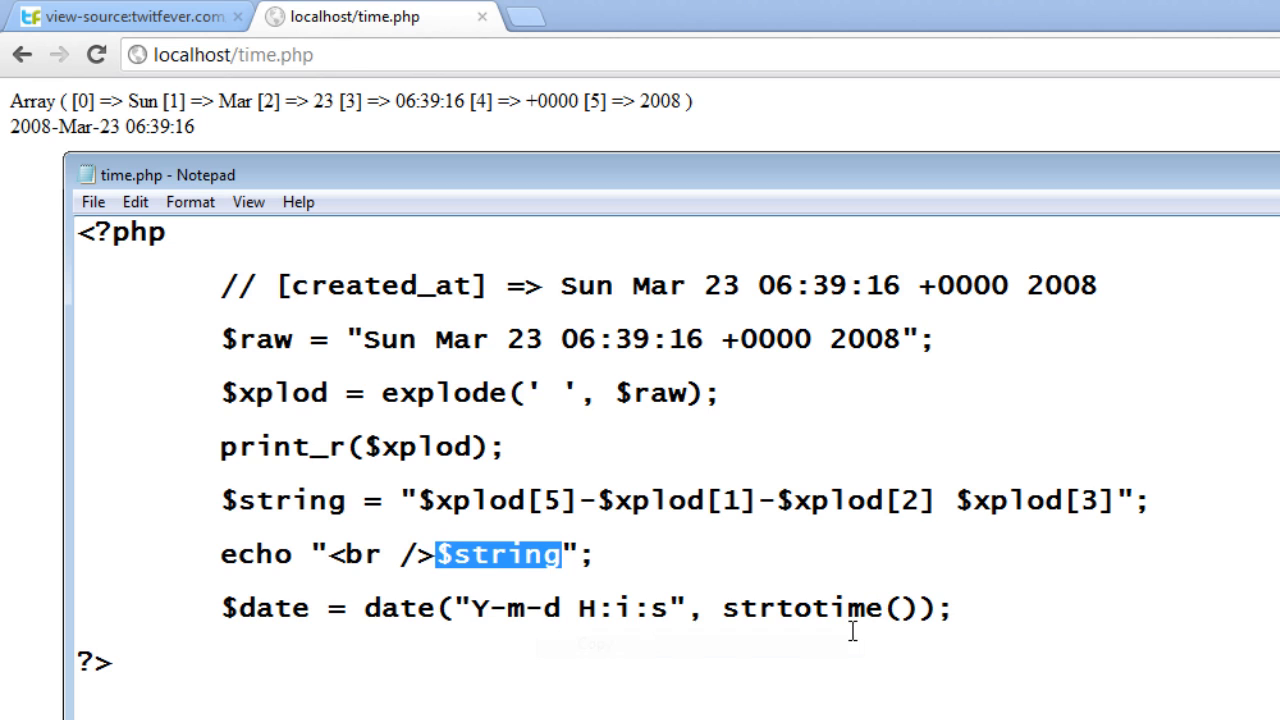
{"action": "type", "text": "$string"}
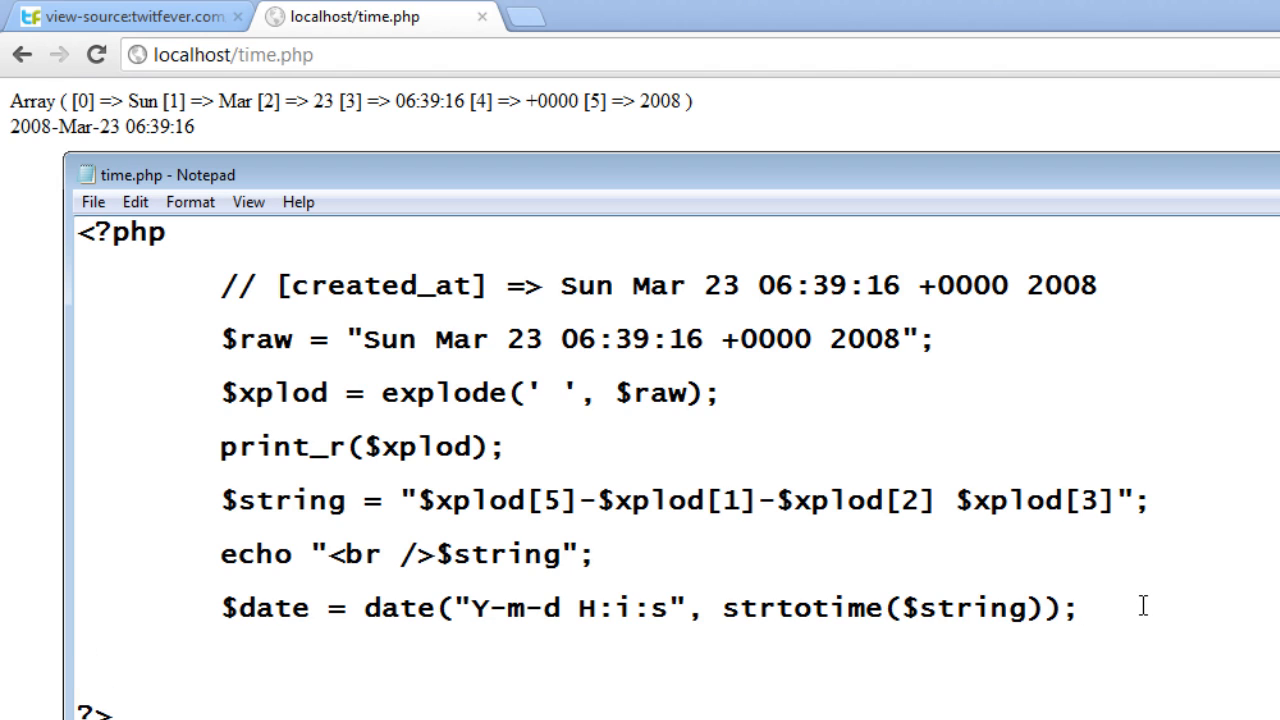
{"action": "type", "text": "echo"}
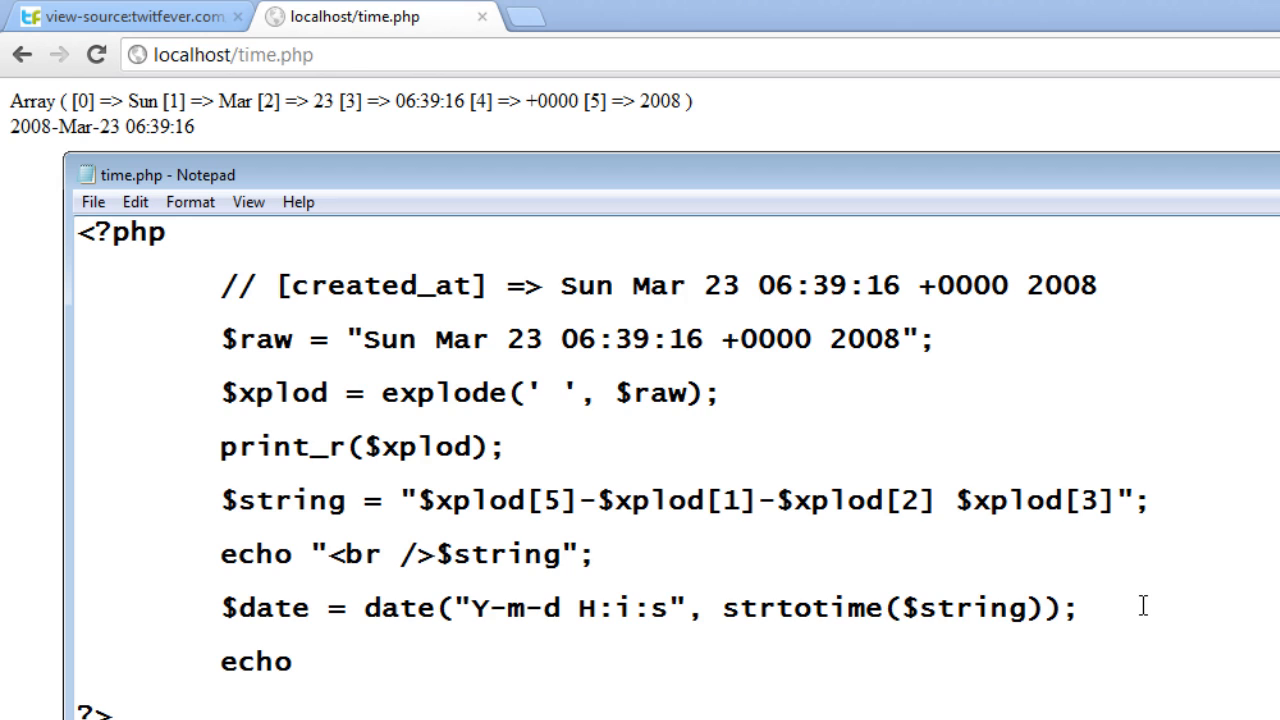
{"action": "type", "text": "\"<br />\";"}
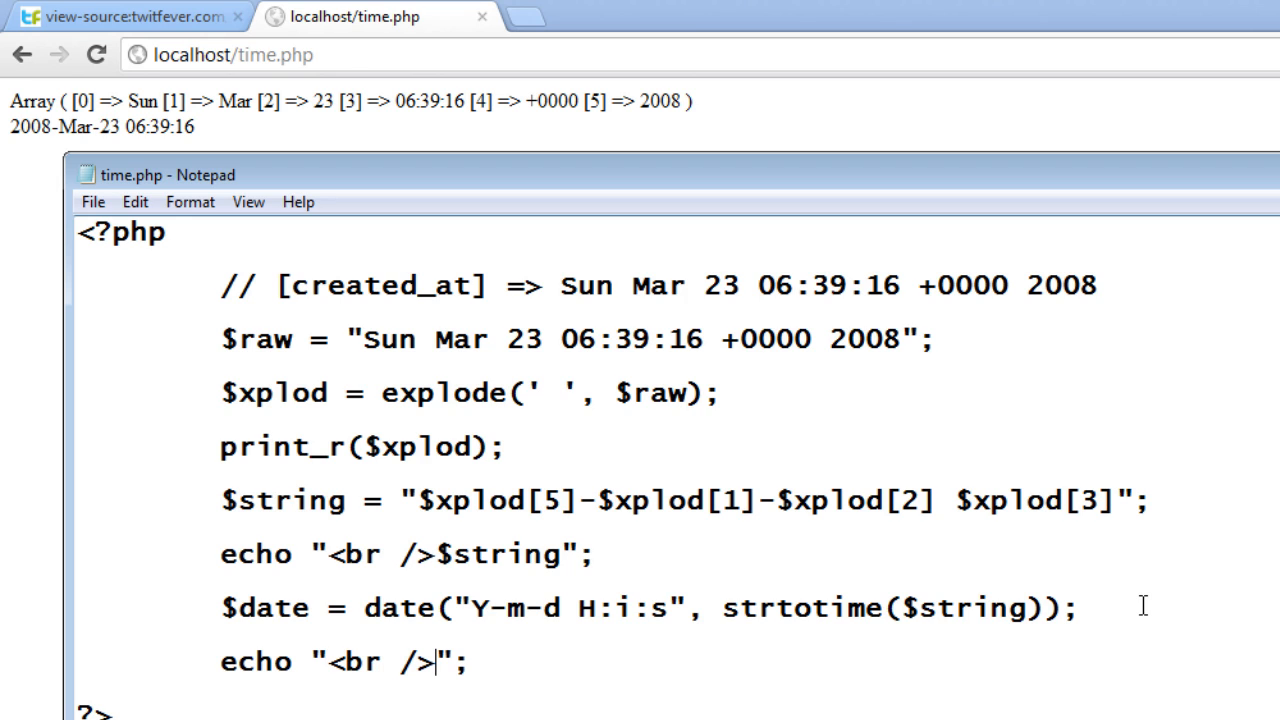
{"action": "type", "text": "$date"}
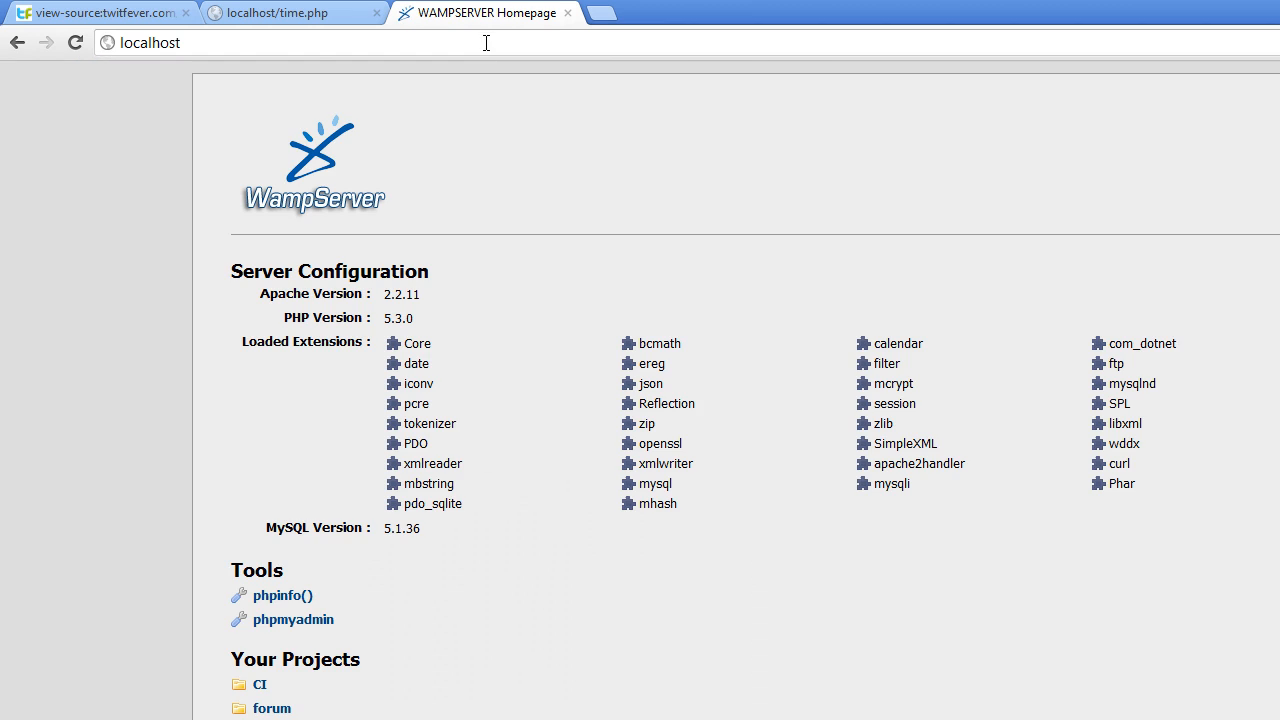
- Create a new phpMyAdmin database named technotip
{"action": "left_click", "coordinate": [292, 620]}
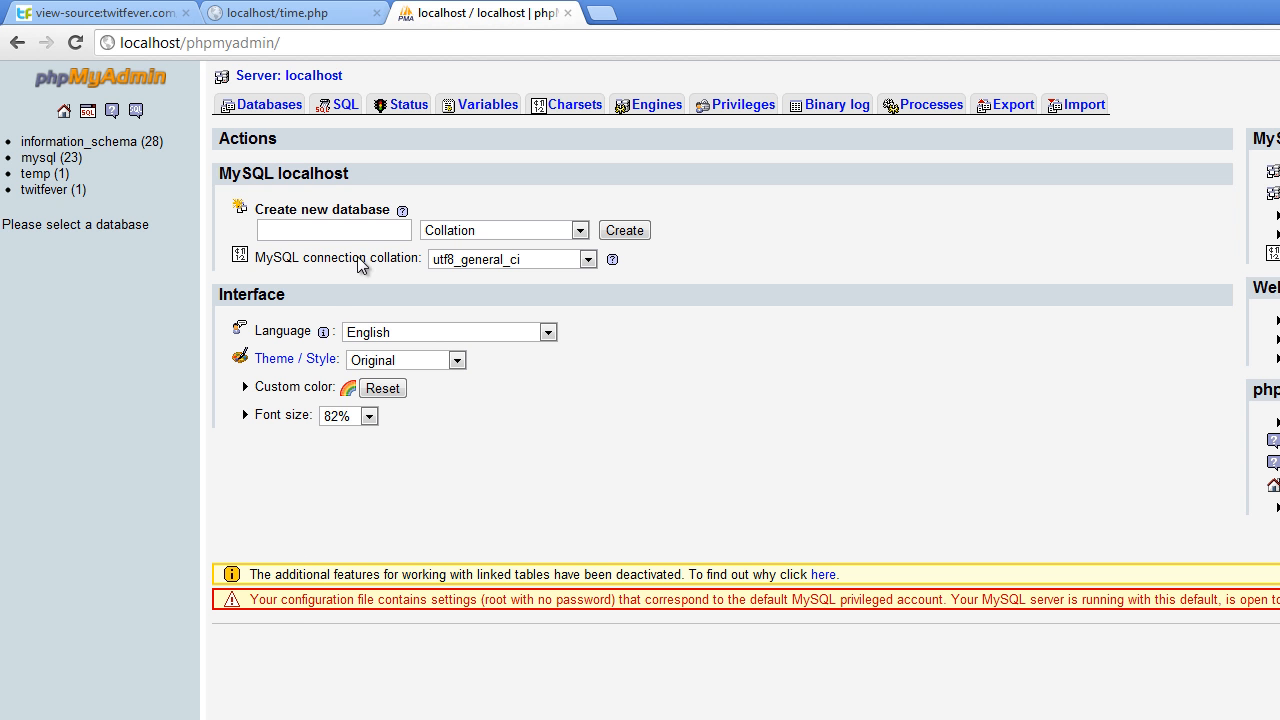
{"action": "type", "text": "technotip"}
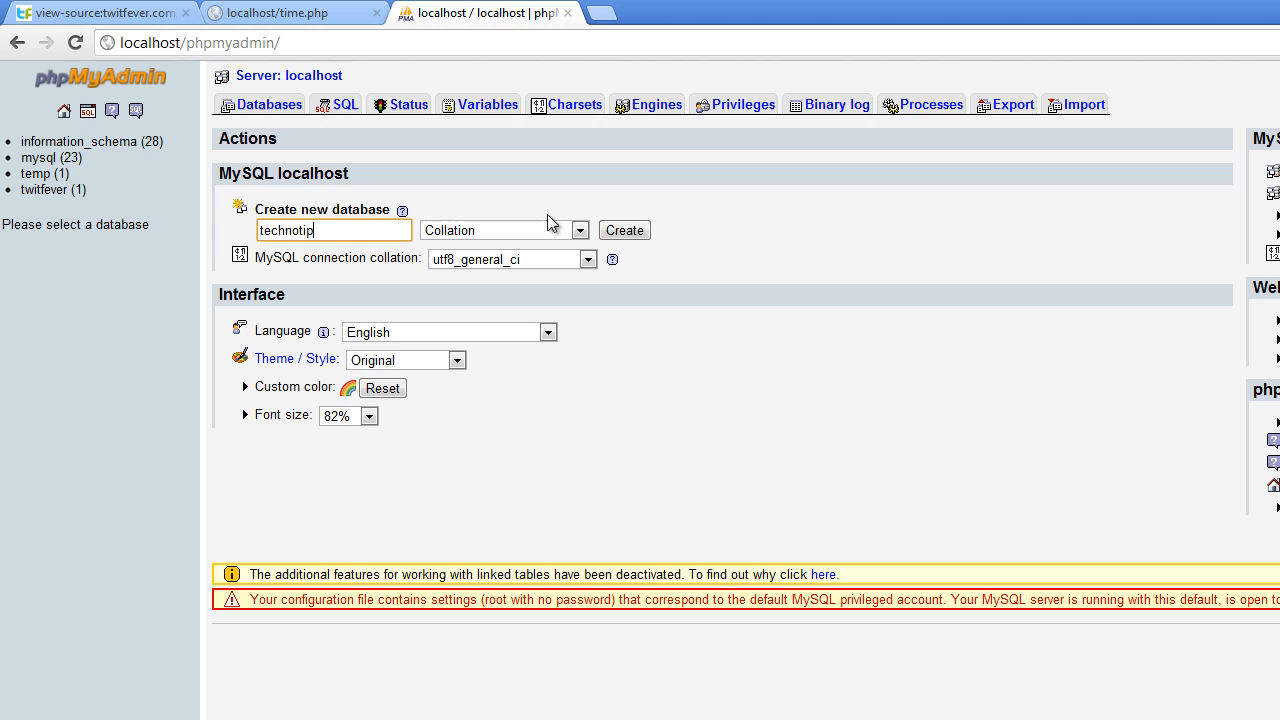
{"action": "left_click", "coordinate": [624, 230]}
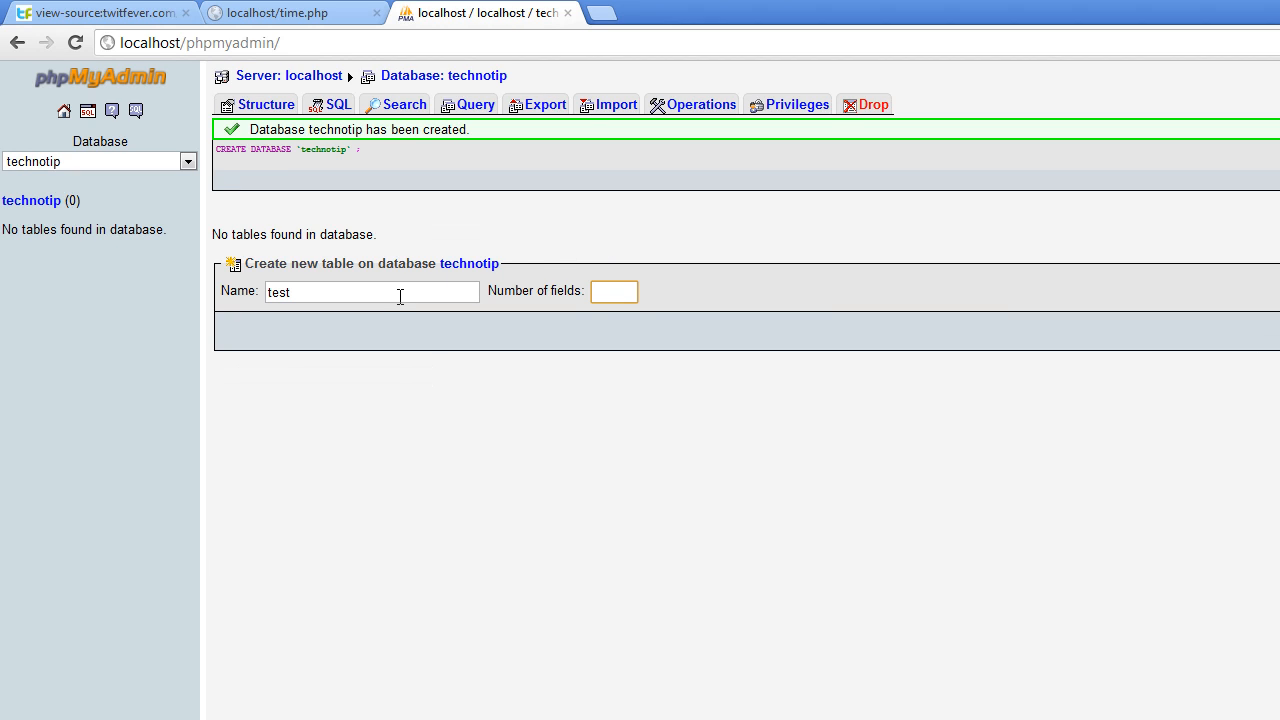
- Create table test with 1 field named date_time of type DATETIME
{"action": "type", "text": "1"}
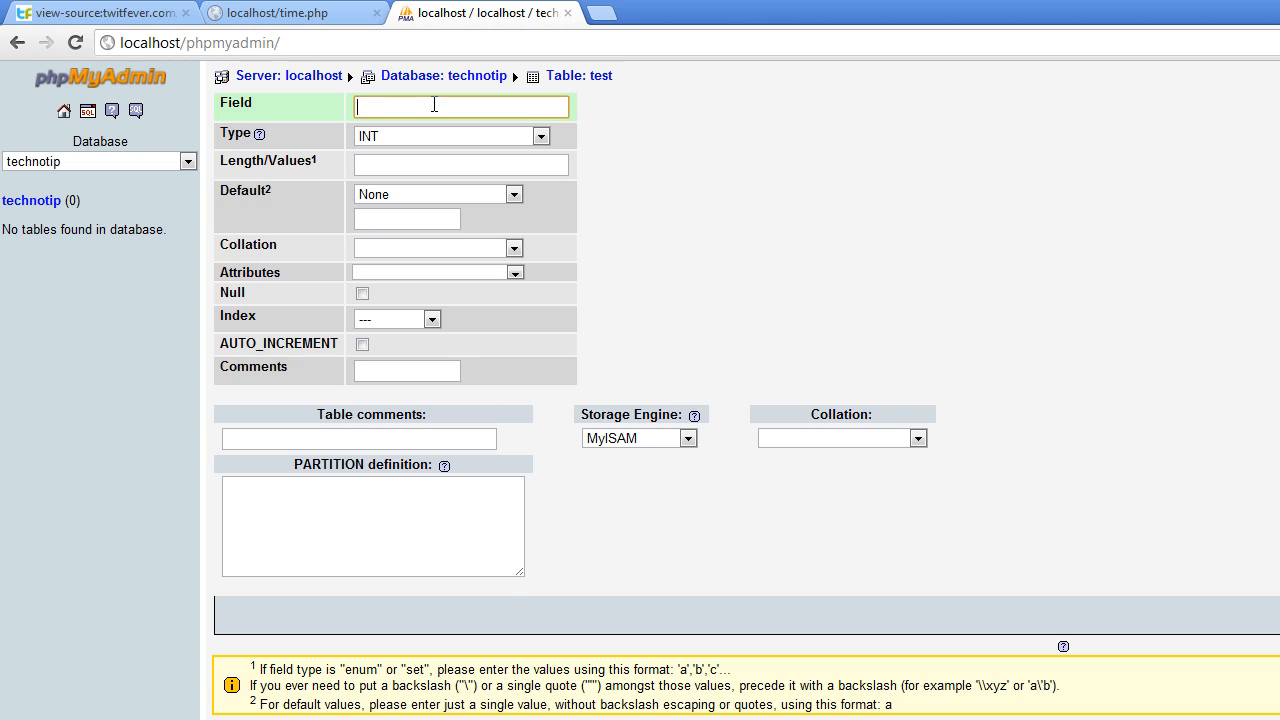
{"action": "type", "text": "date_fiel"}
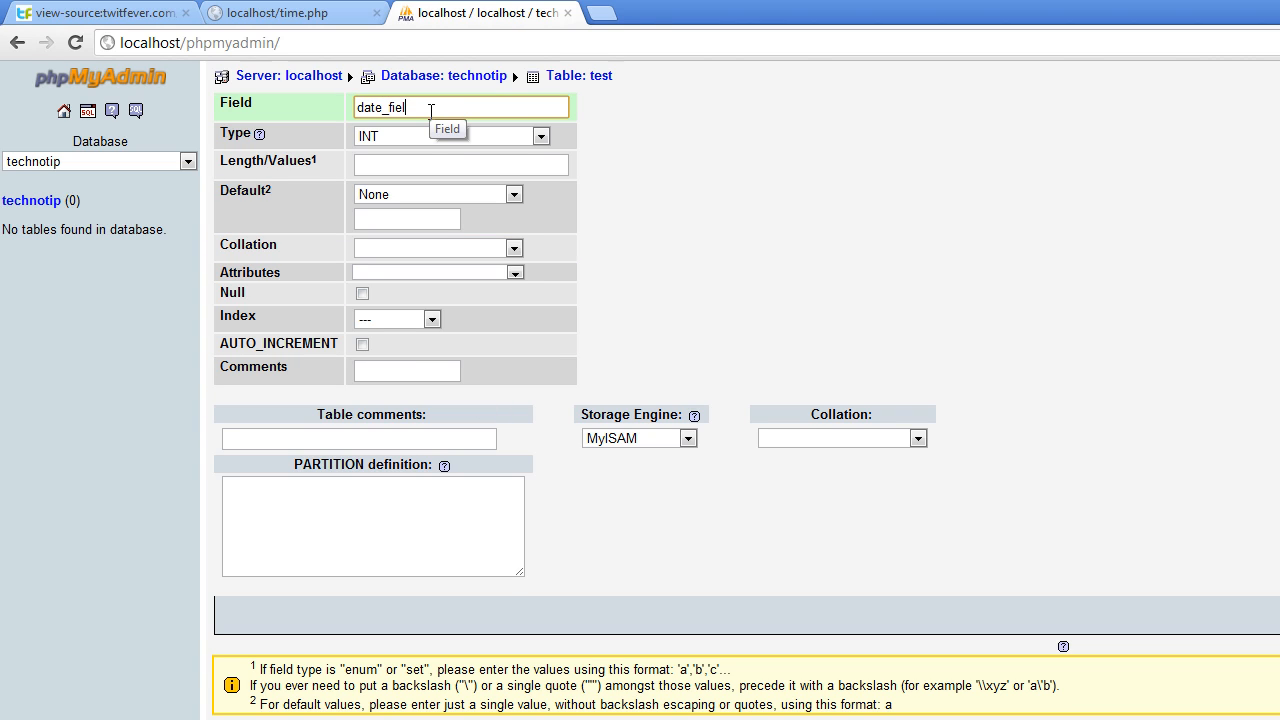
{"action": "type", "text": "date_time"}
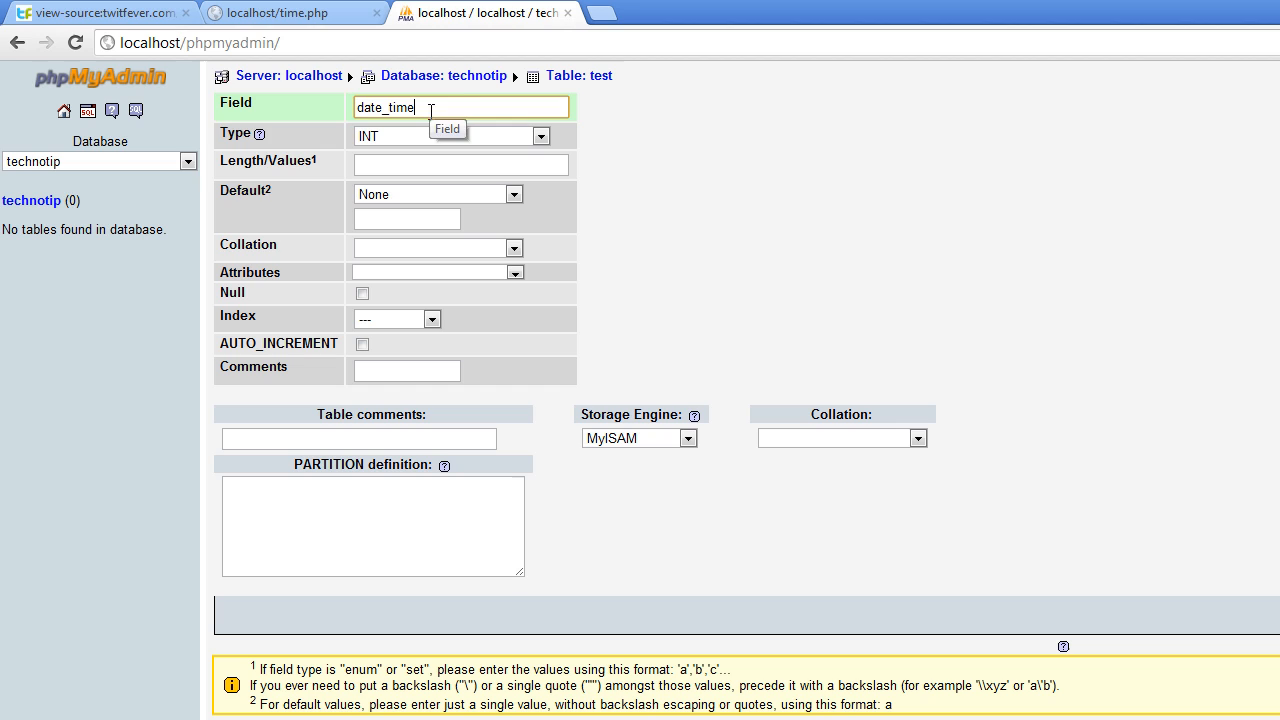
{"action": "mouse_move", "coordinate": [216, 144]}
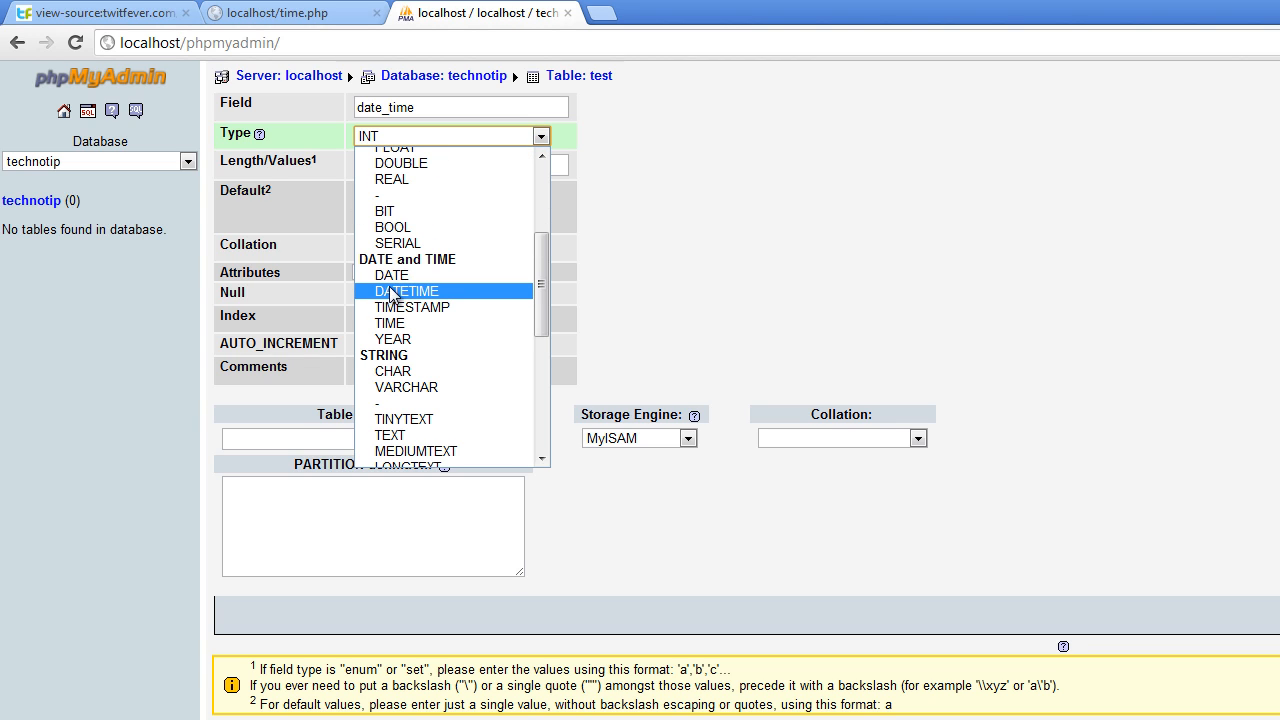
{"action": "mouse_move", "coordinate": [434, 294]}
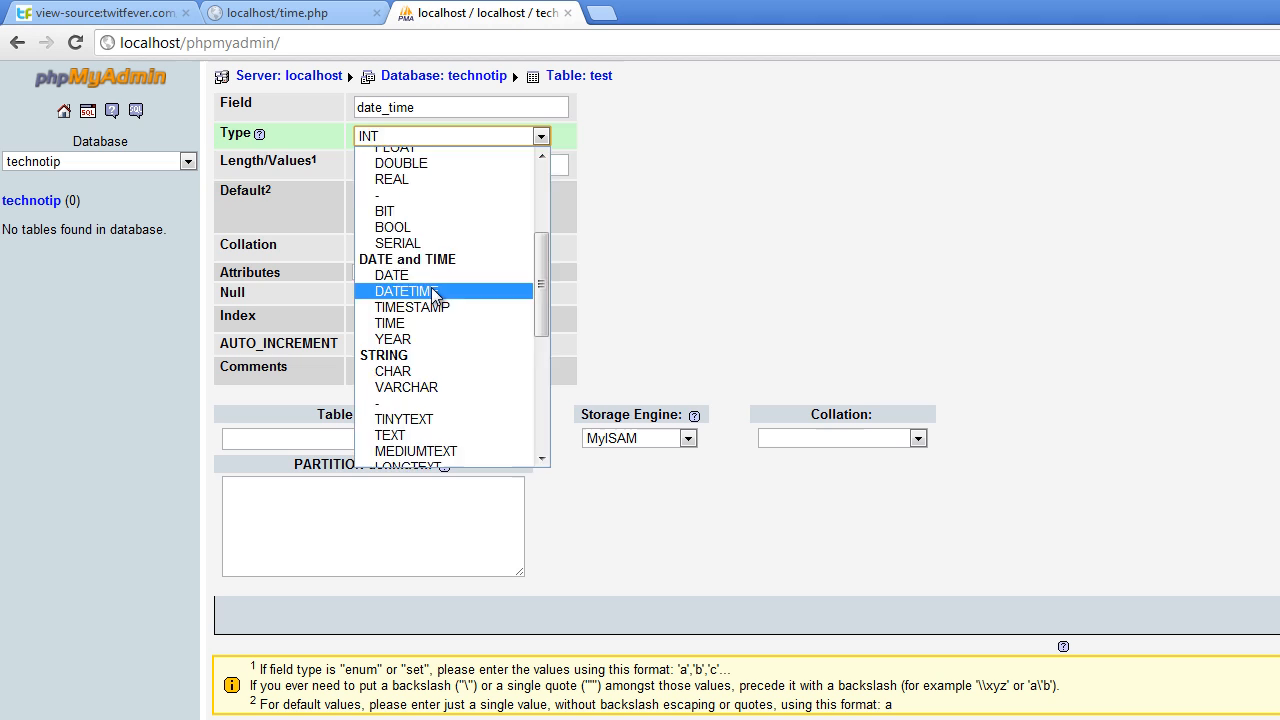
{"action": "left_click", "coordinate": [424, 290]}
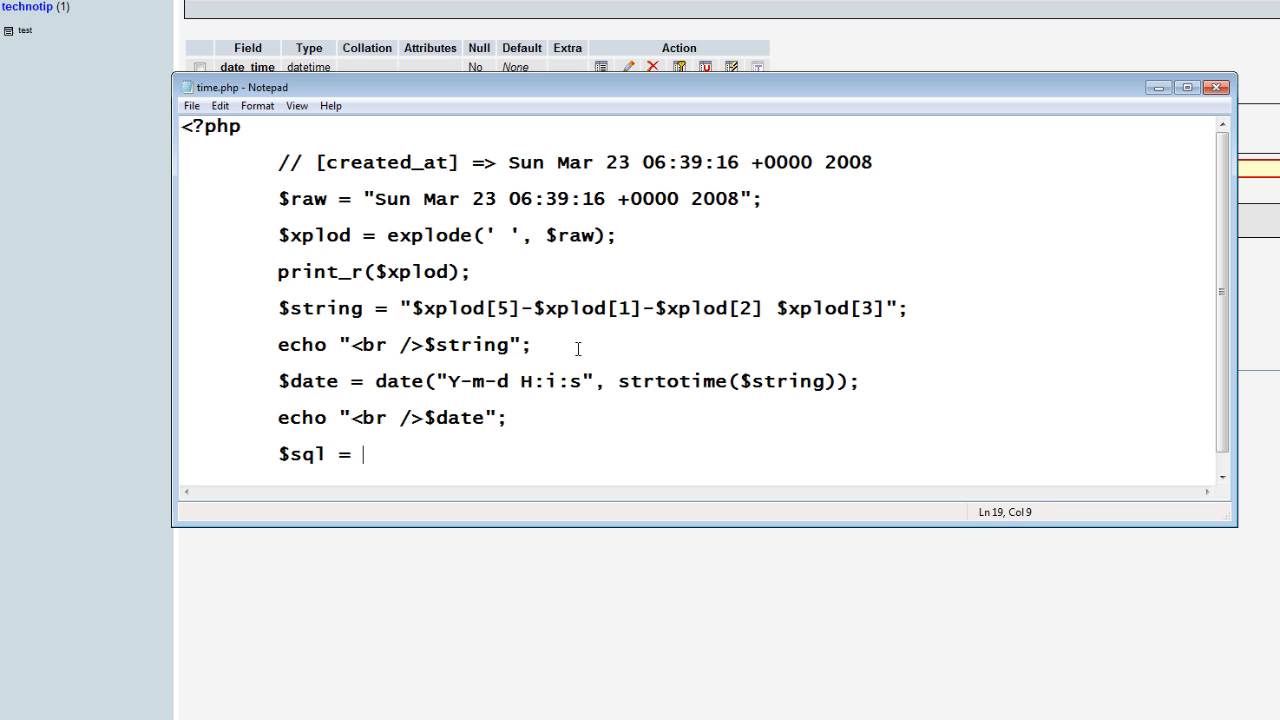
- Write the query string "INSERT INTO test VALUES('$date')" in the $sql assignment
{"action": "type", "text": "\"\";"}
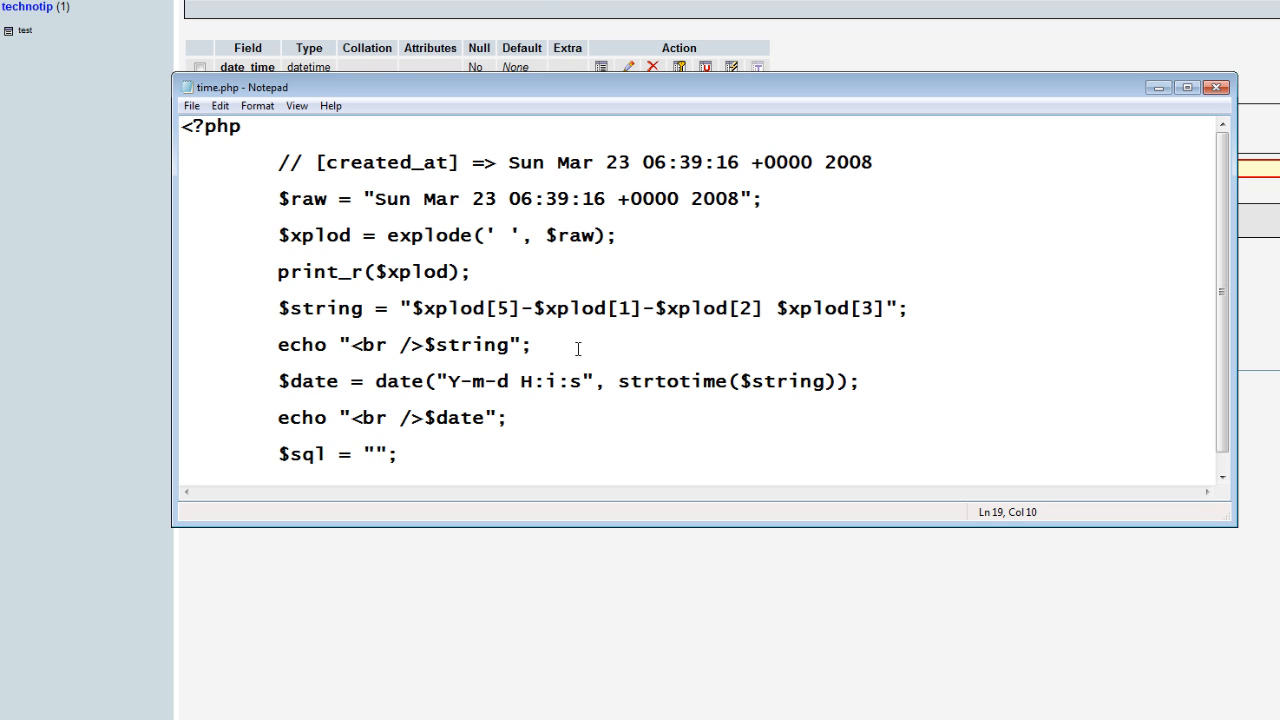
{"action": "type", "text": "INSER"}
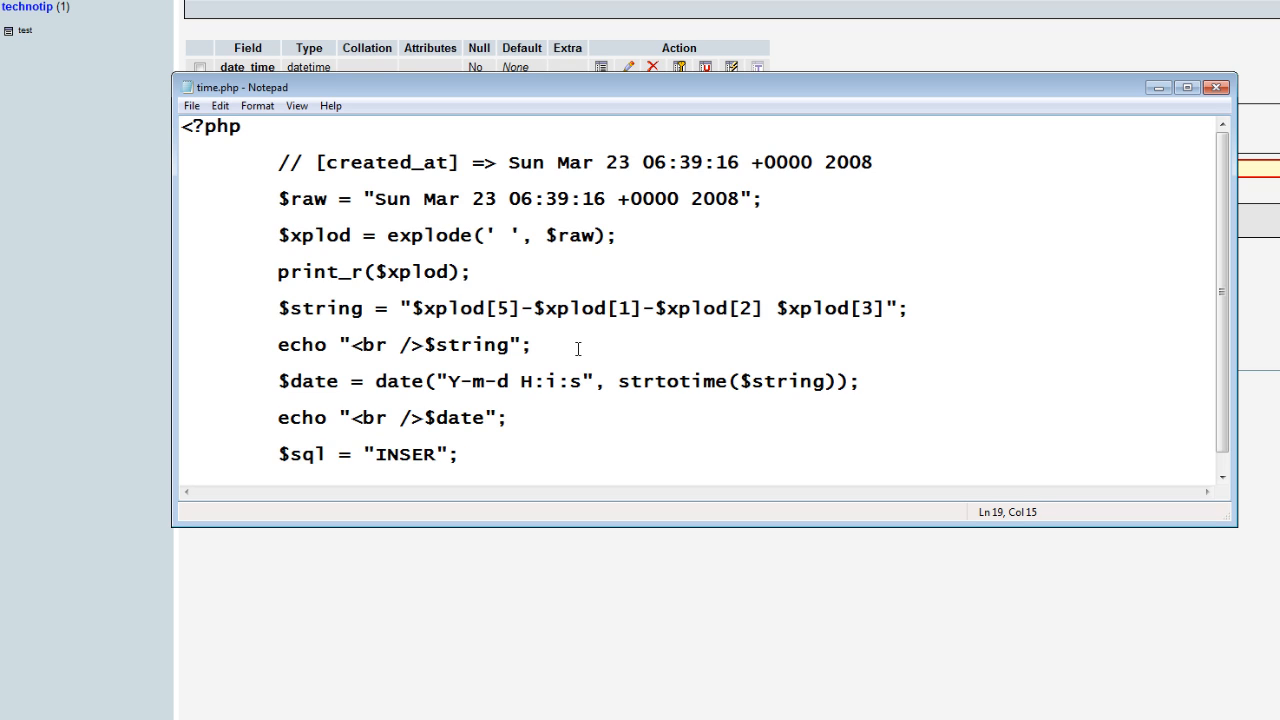
{"action": "type", "text": "T INTO"}
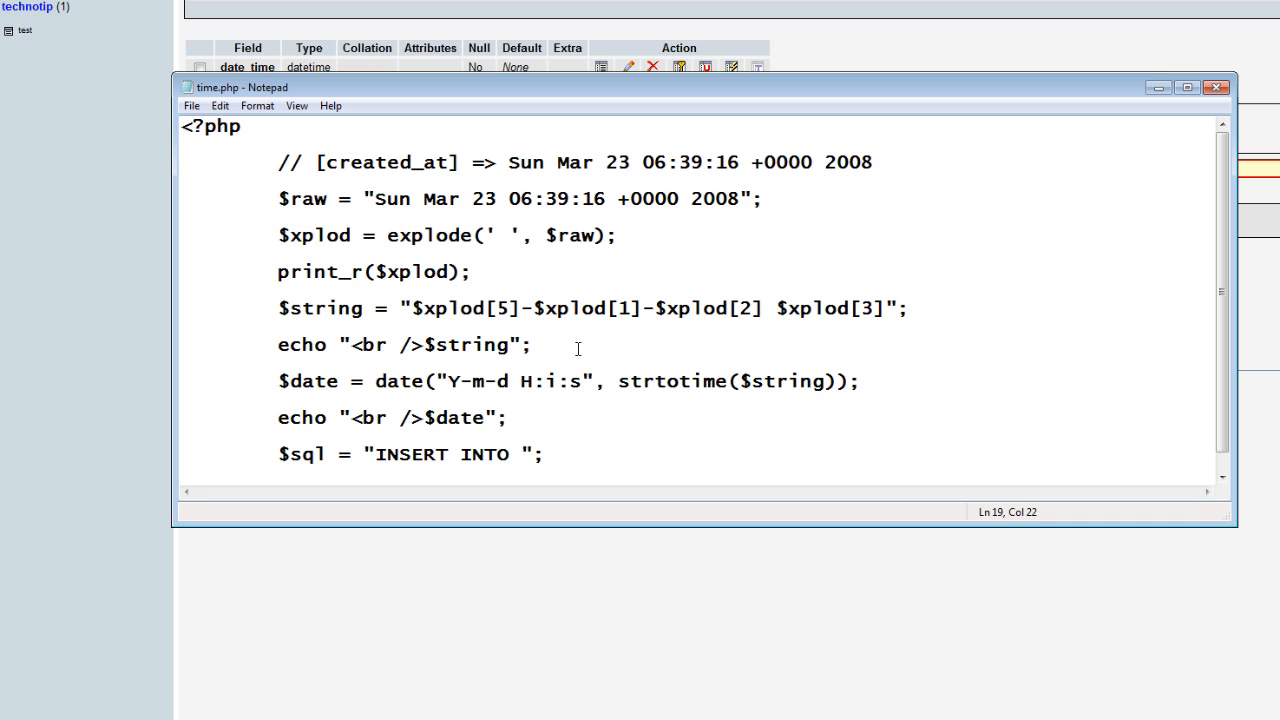
{"action": "type", "text": "test"}
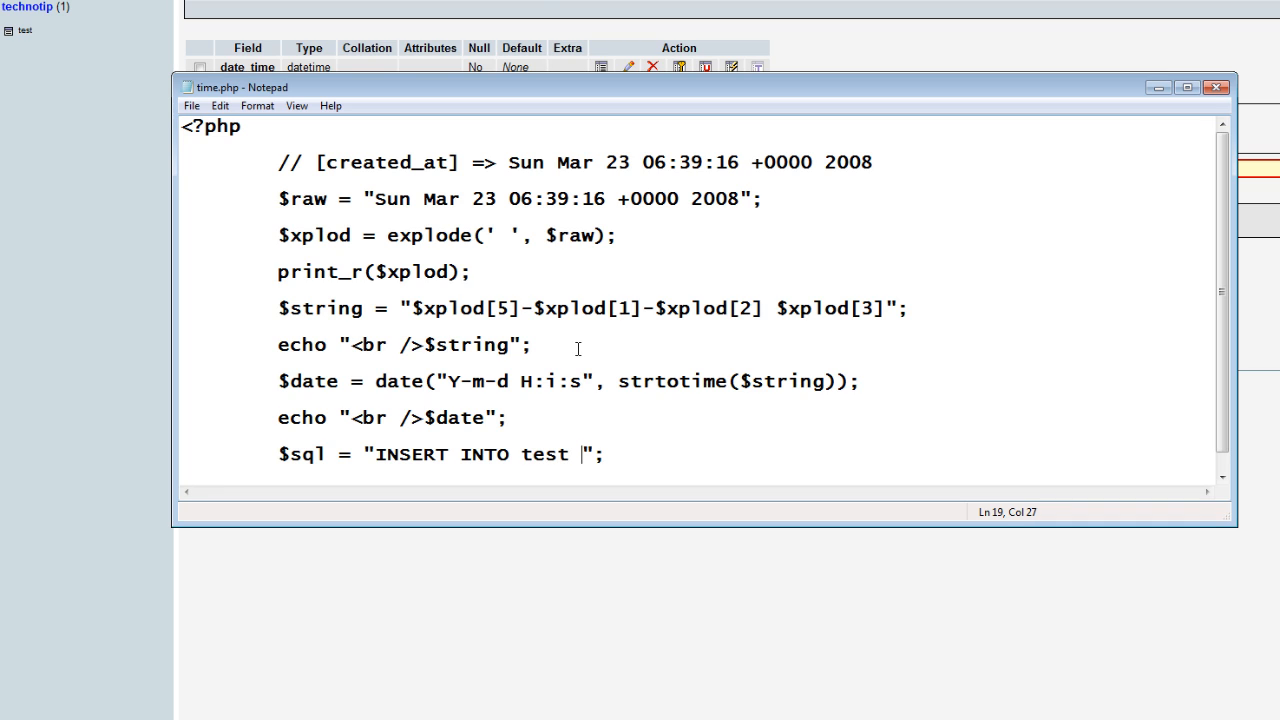
{"action": "type", "text": "VALUES()"}
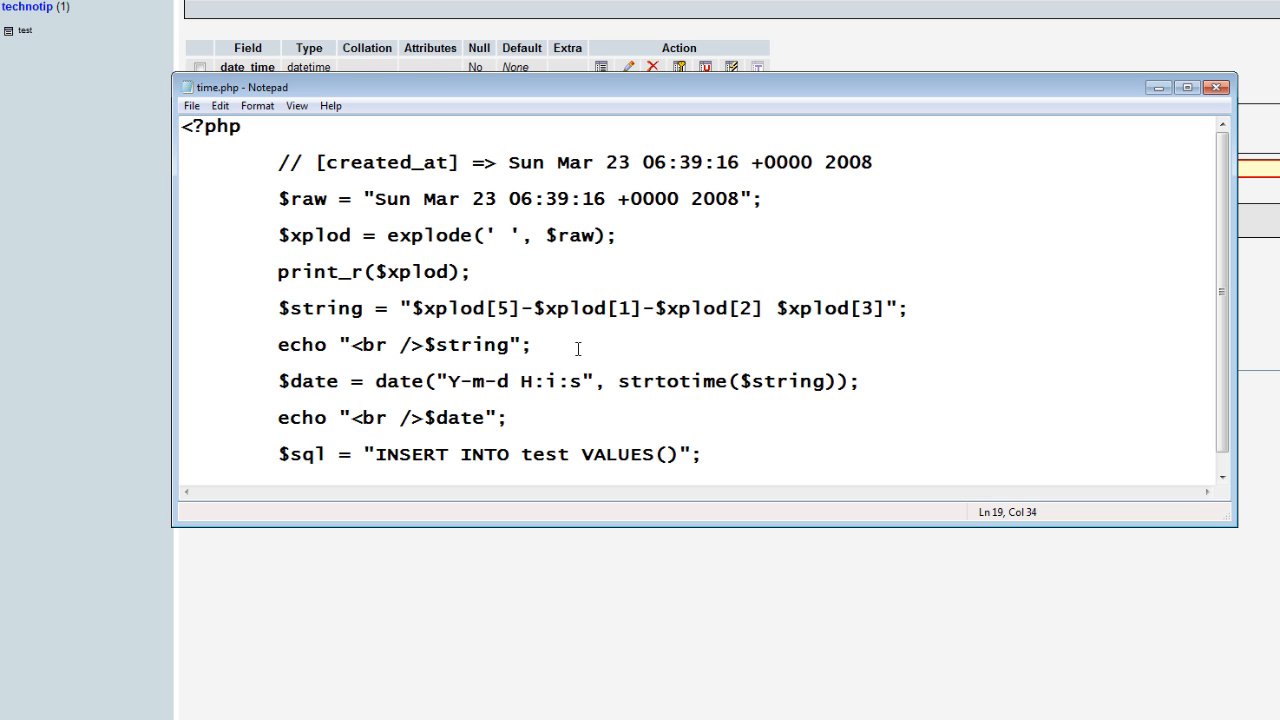
{"action": "type", "text": "''"}
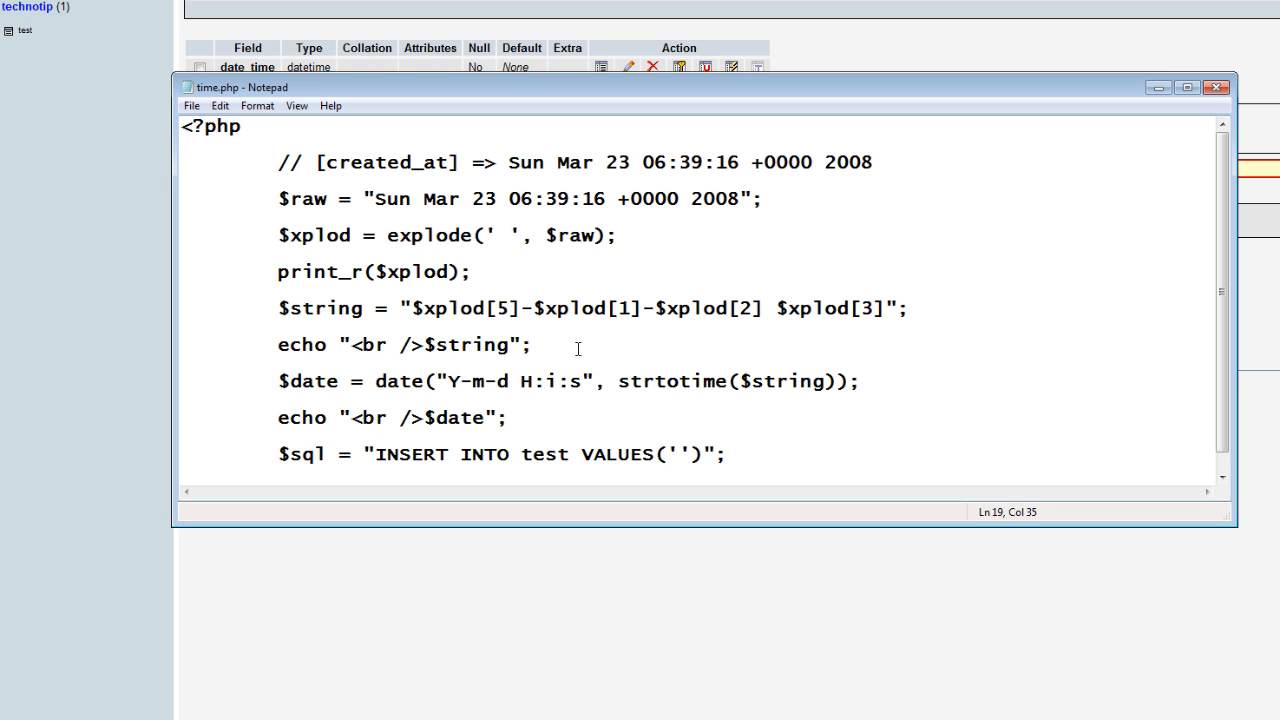
{"action": "type", "text": "$date"}
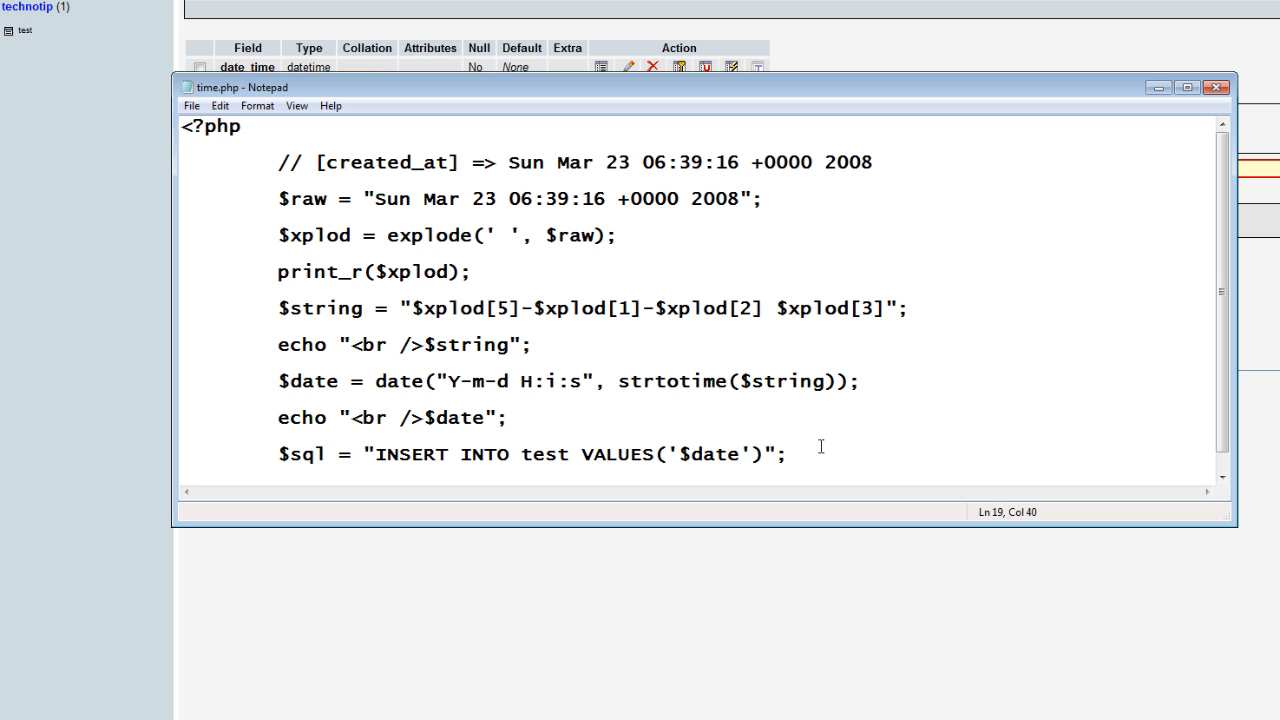
- Add a msql_query(); call on a new line below the query
{"action": "key", "text": "Enter"}
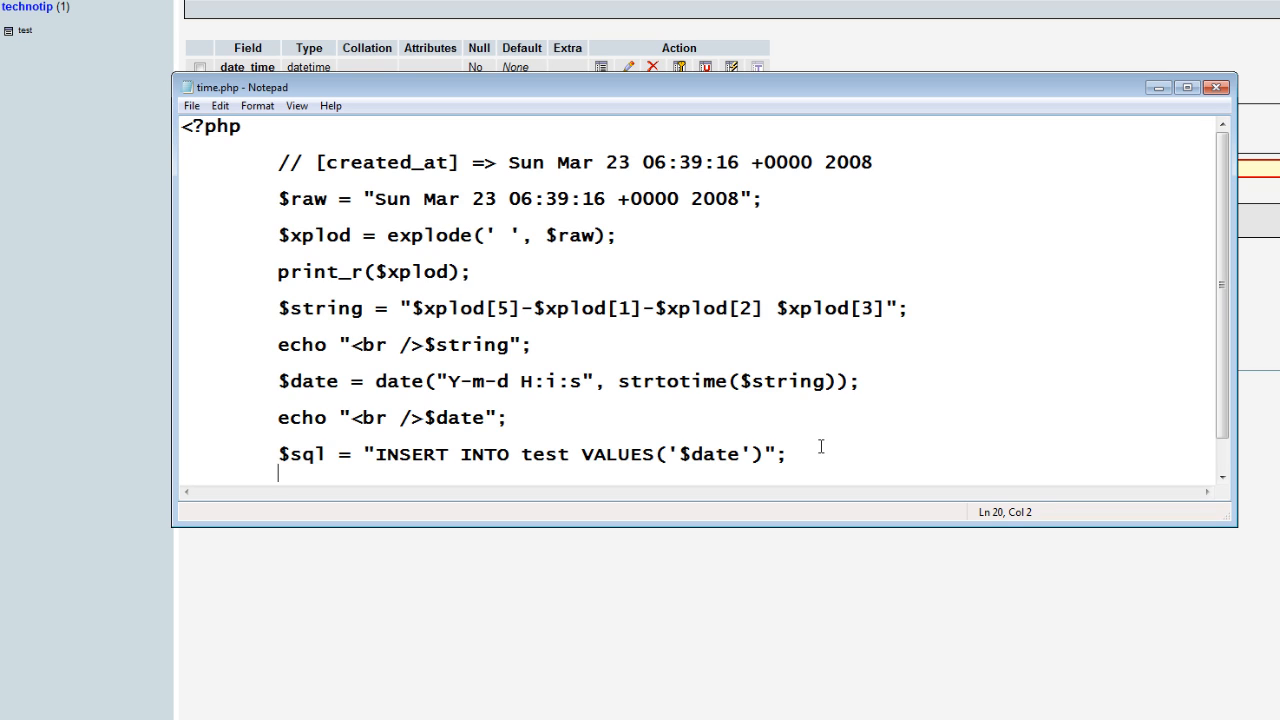
{"action": "type", "text": "msql_"}
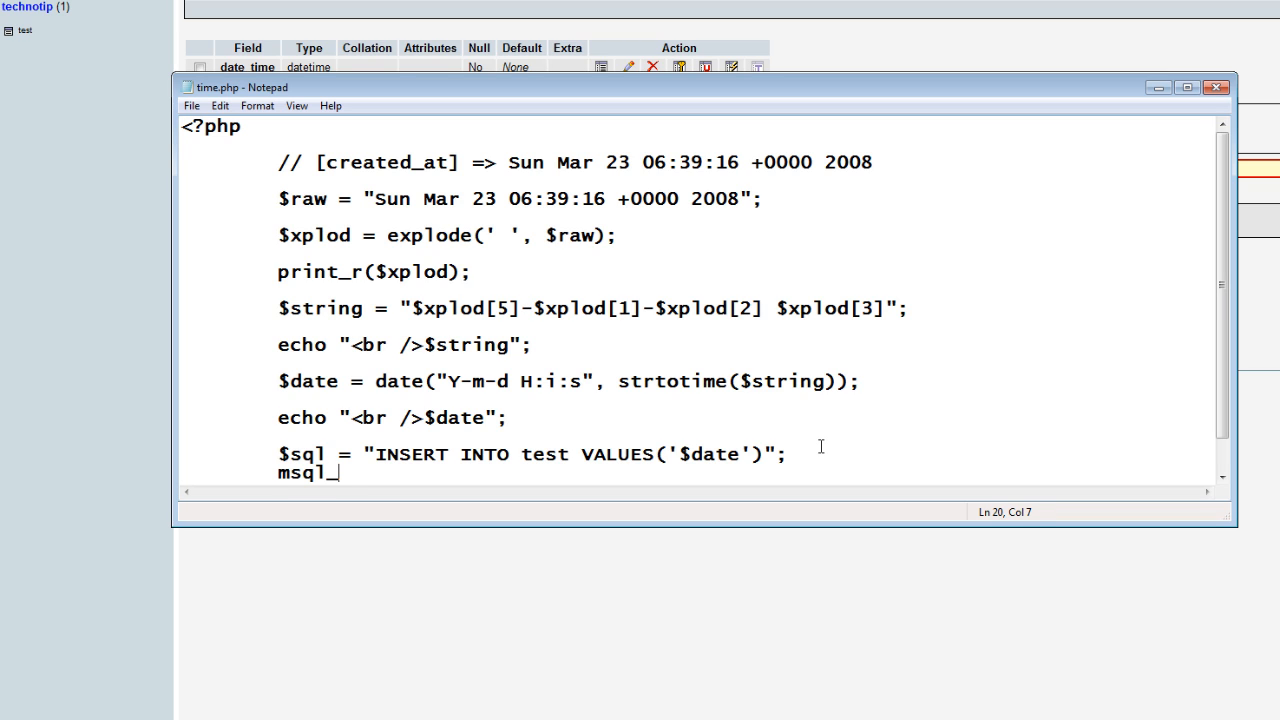
{"action": "type", "text": "query"}
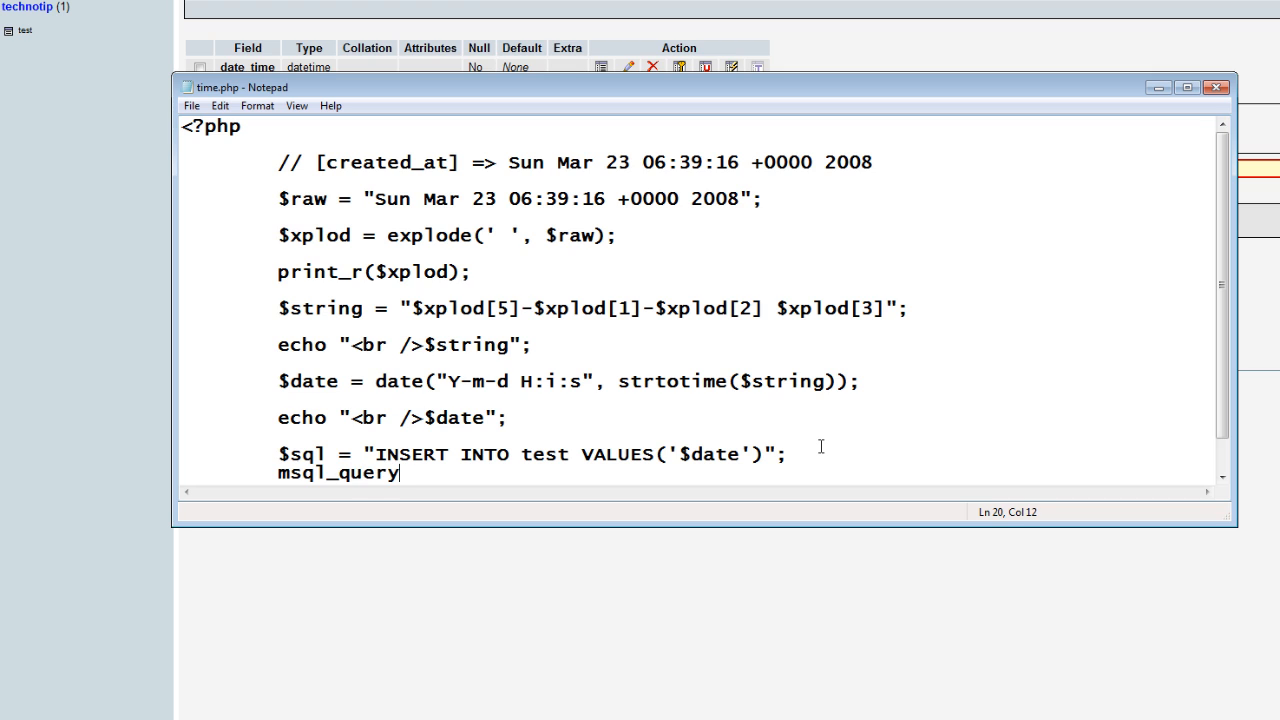
{"action": "type", "text": "();"}
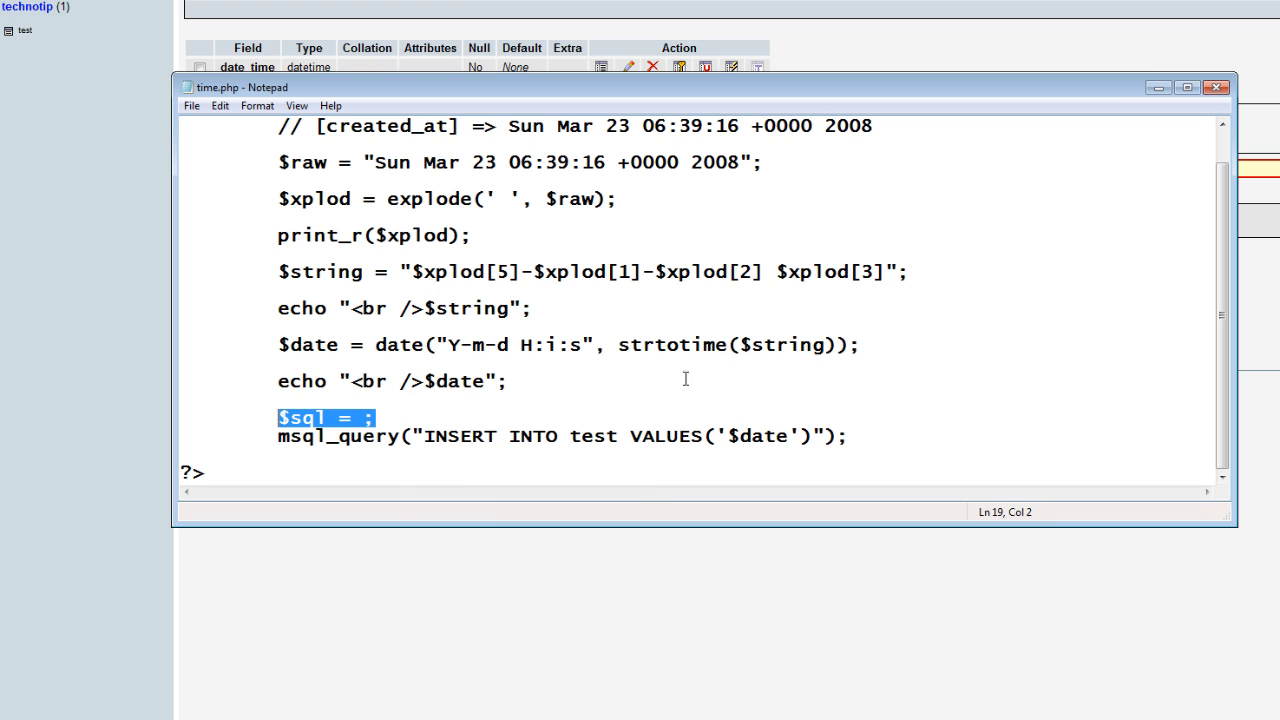
- Wrap msql_query in an if that echoes "Inserted successfully!"
{"action": "type", "text": "if("}
{"action": "type", "text": "echo"}
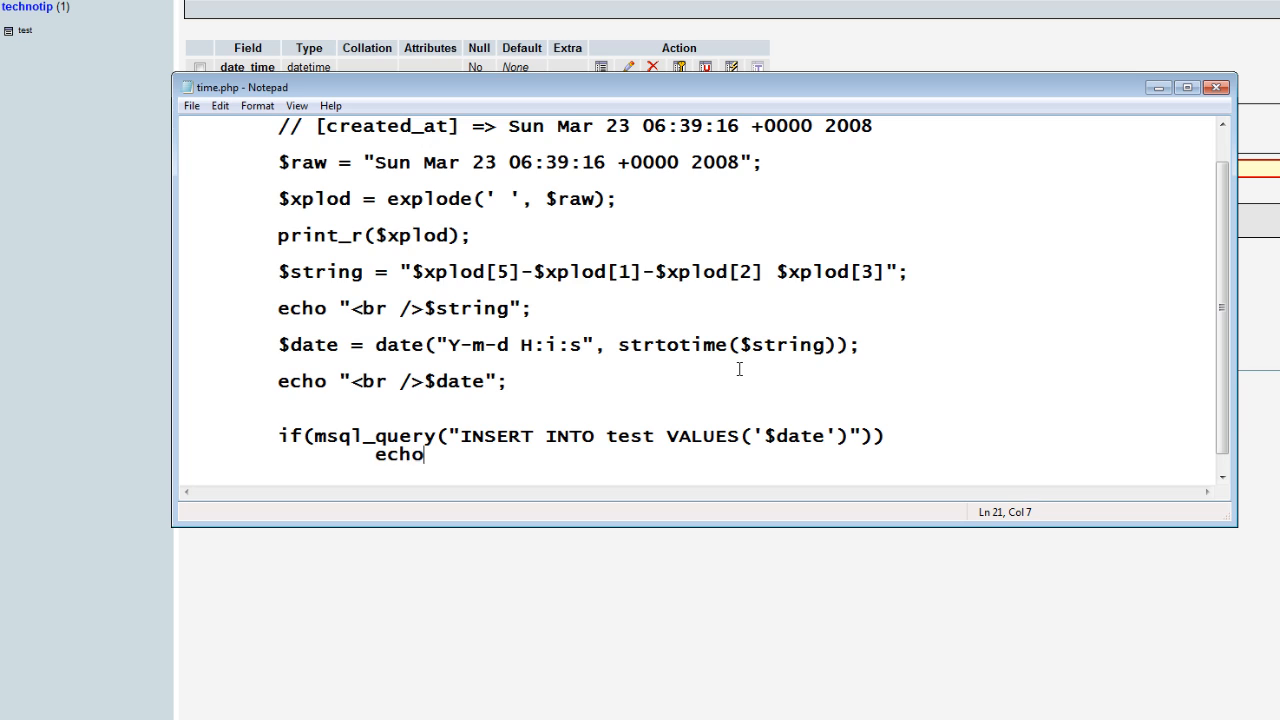
{"action": "type", "text": "\"\":"}
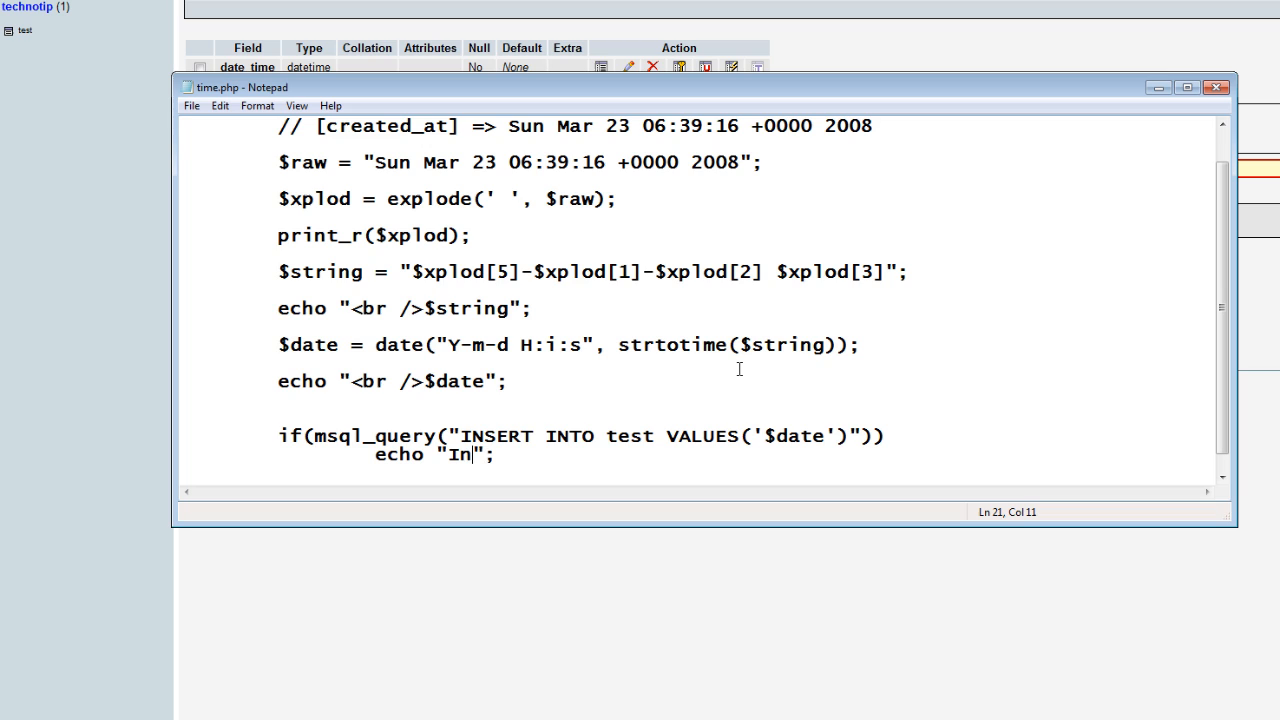
{"action": "type", "text": "serted successfull"}
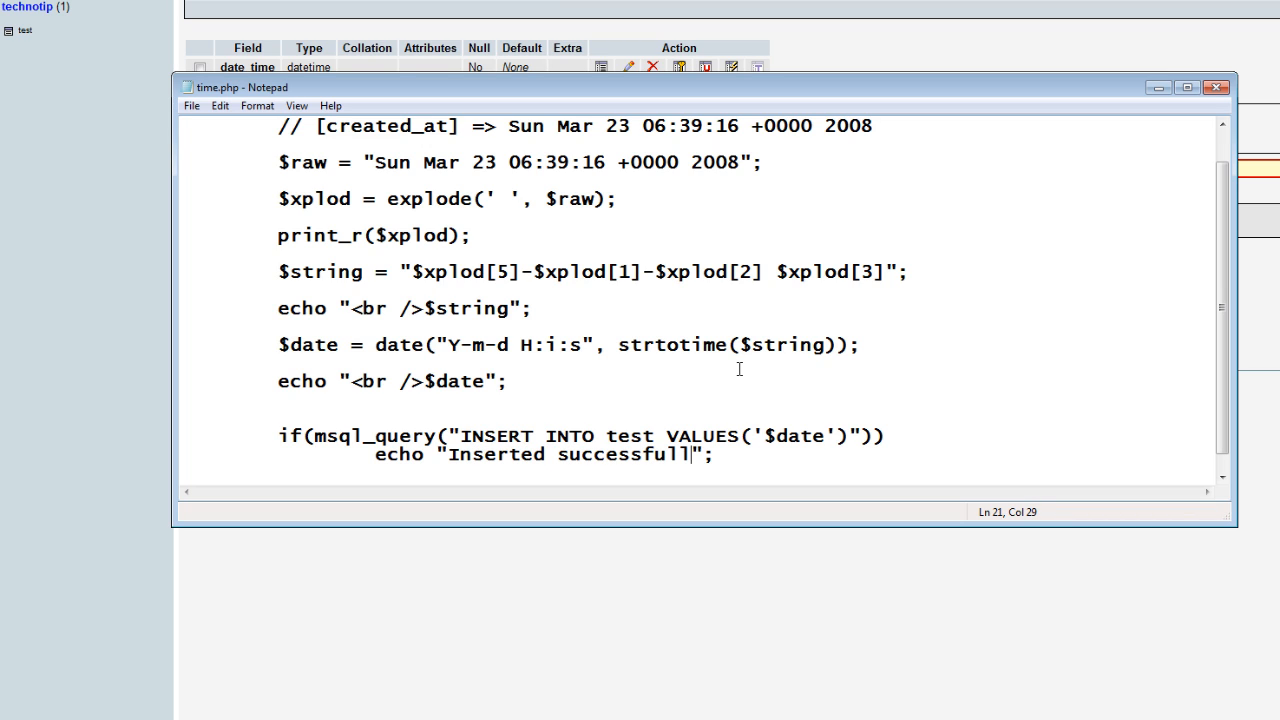
{"action": "type", "text": "y!"}
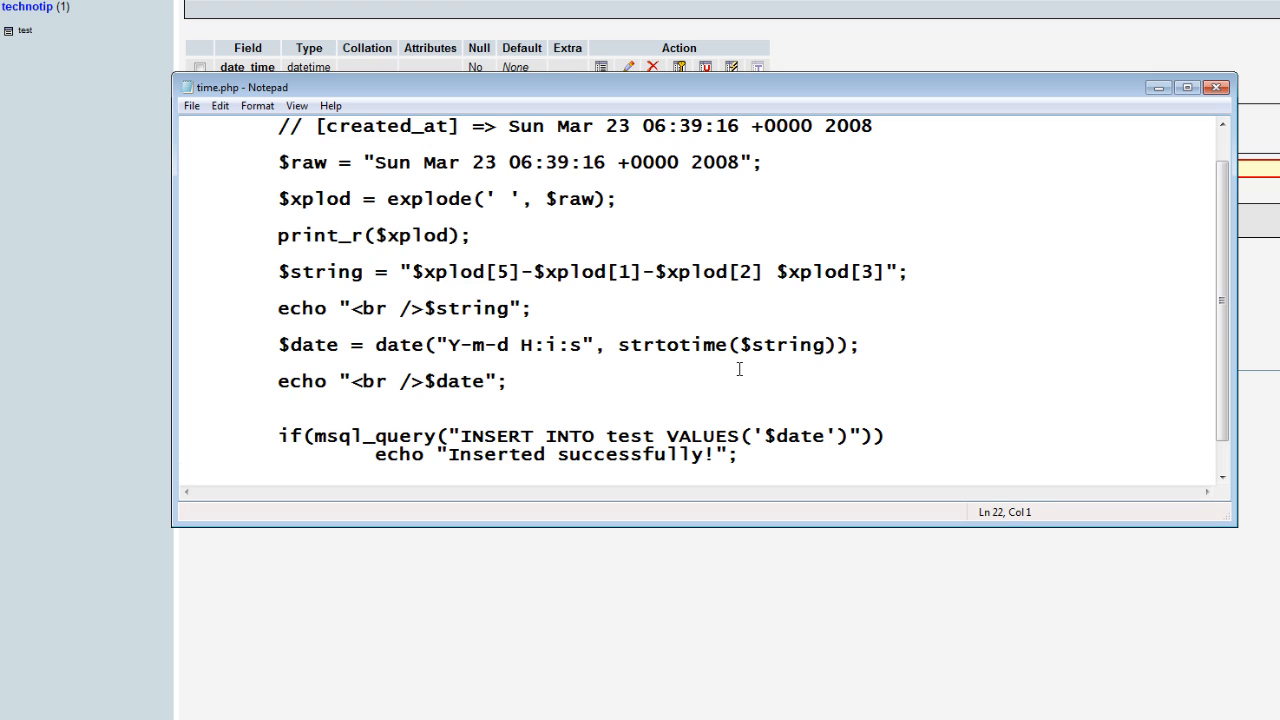
- Add an else branch echoing a "Failed to" message
{"action": "type", "text": "else"}
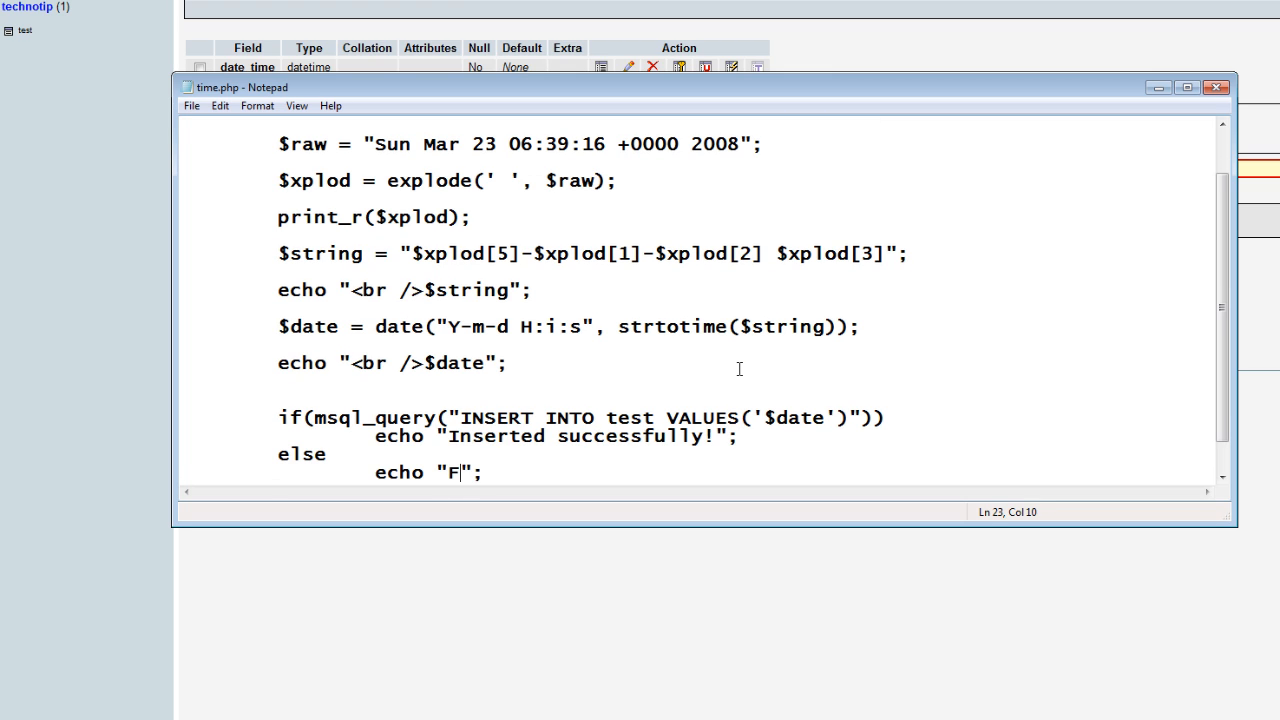
{"action": "type", "text": "ailed to"}
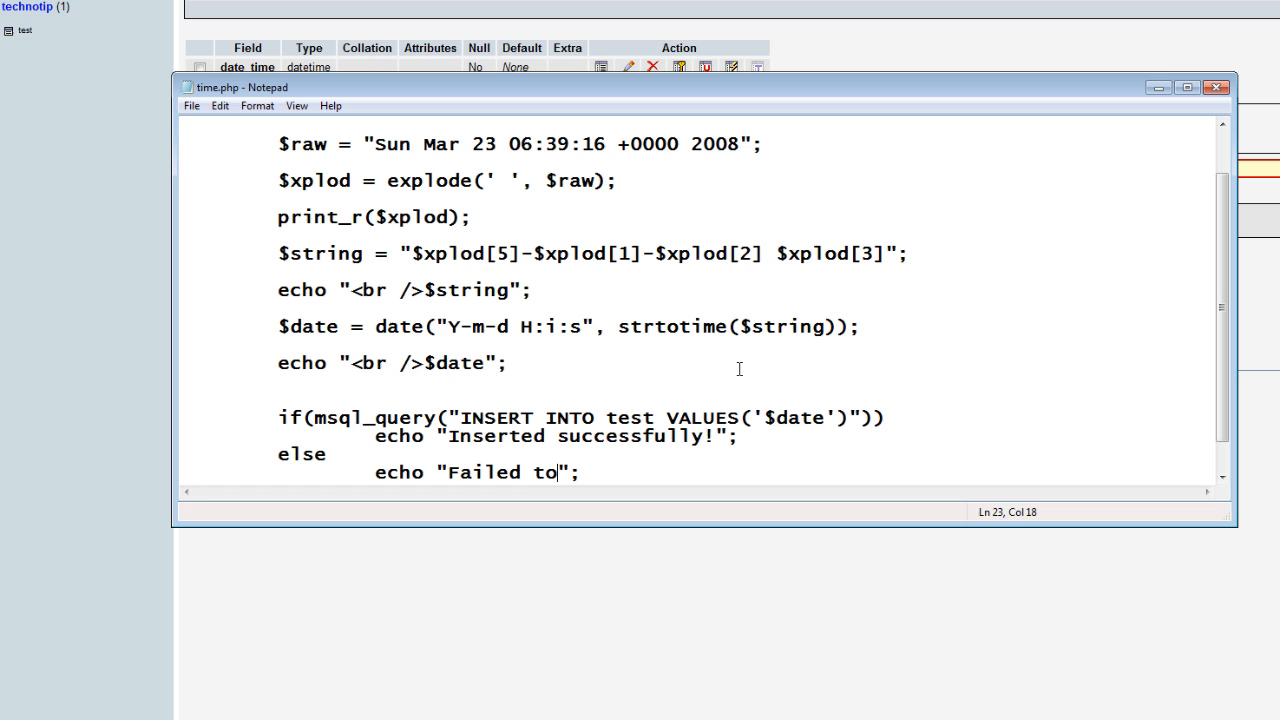